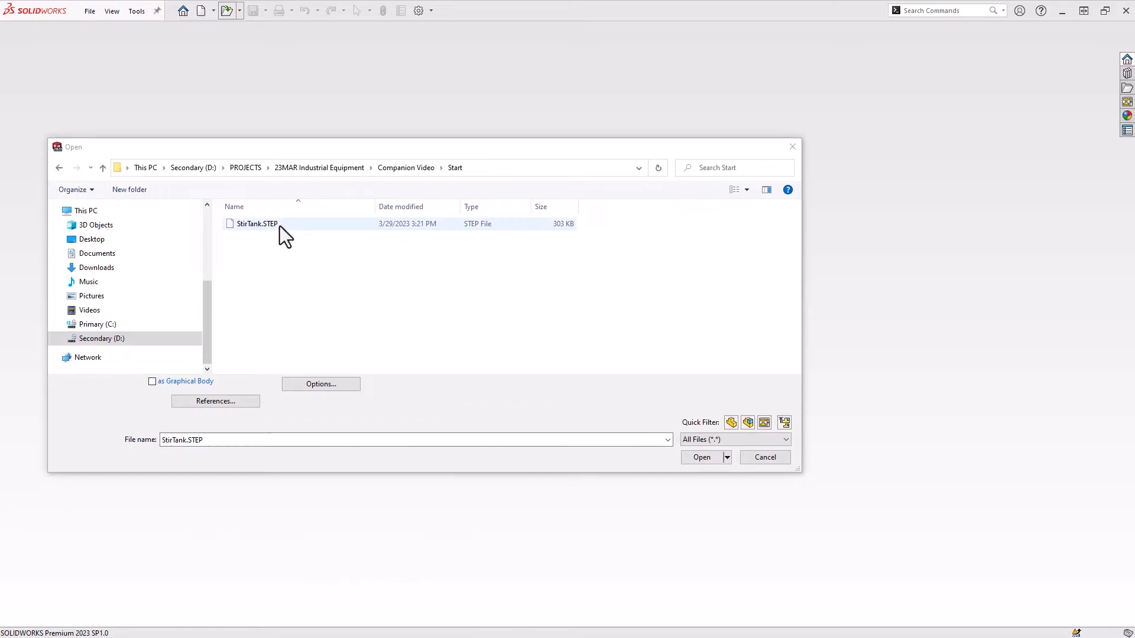
Open StirTank.STEP so the tank assembly loads in SOLIDWORKS
{"action": "left_click", "coordinate": [257, 223]}
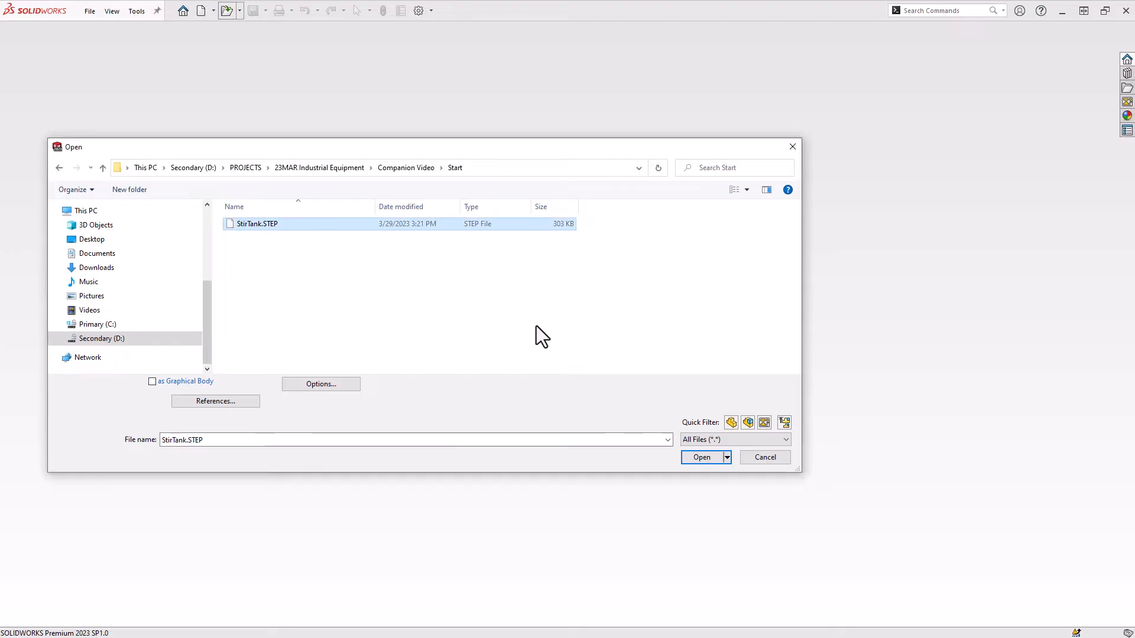
{"action": "left_click", "coordinate": [701, 457]}
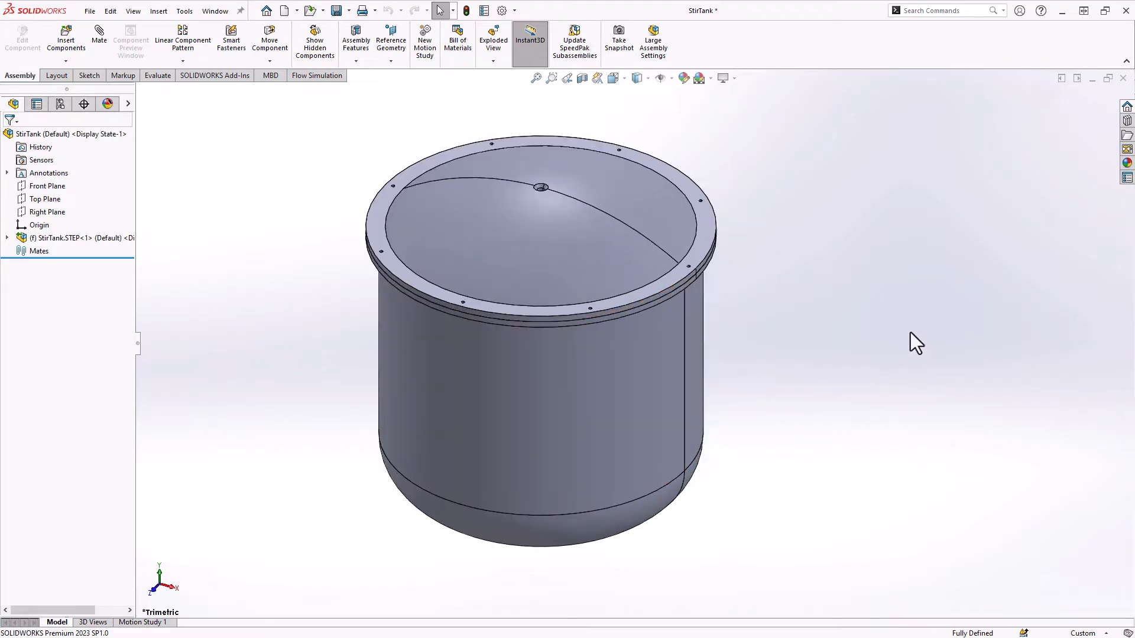
Make the tank, water and RotatingRegion components transparent so the agitator shows
{"action": "left_click", "coordinate": [8, 238]}
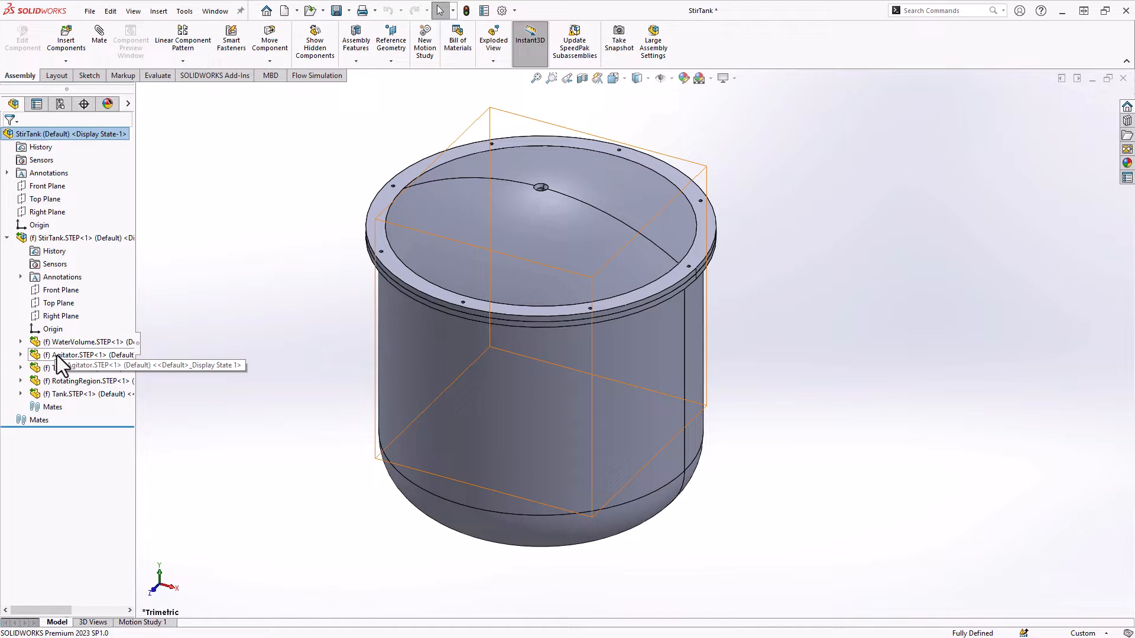
{"action": "right_click", "coordinate": [55, 394]}
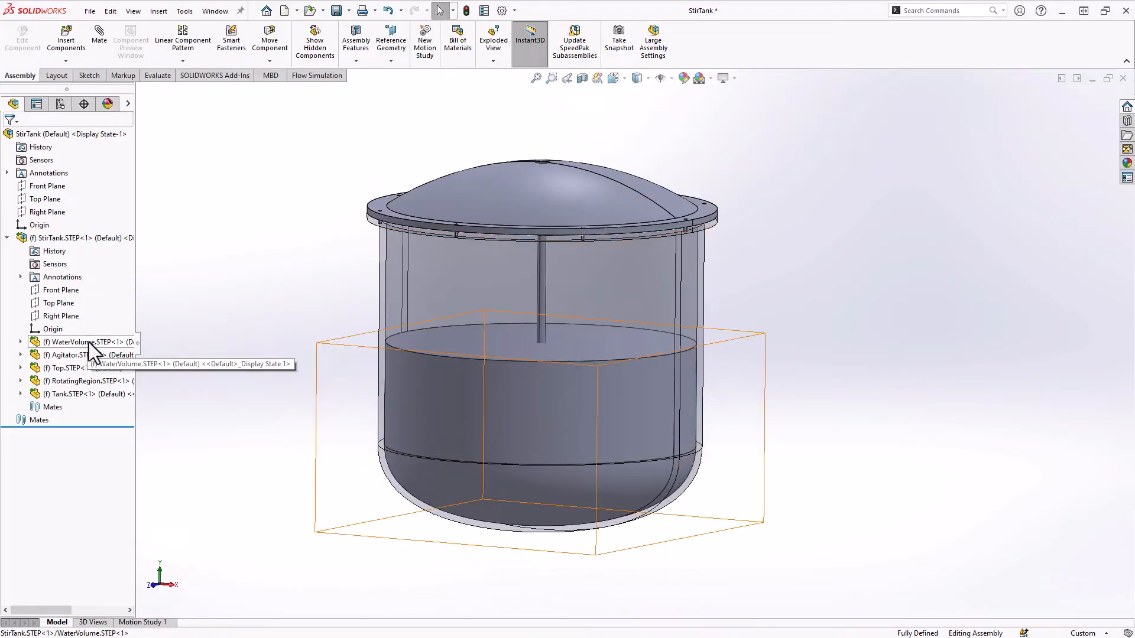
{"action": "right_click", "coordinate": [79, 342]}
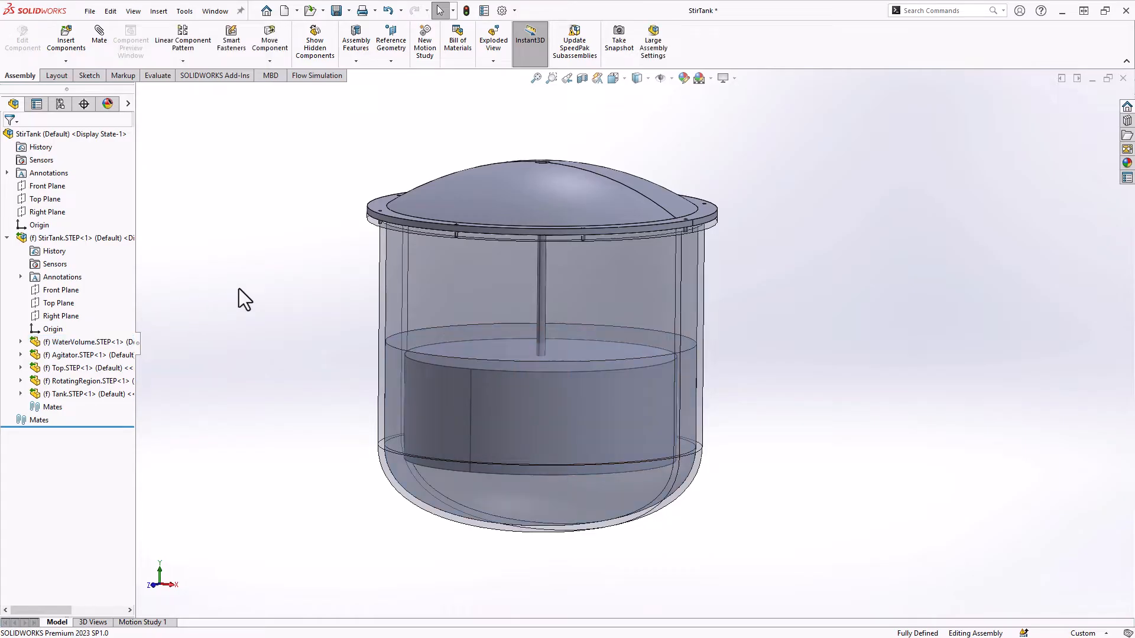
{"action": "mouse_move", "coordinate": [228, 364]}
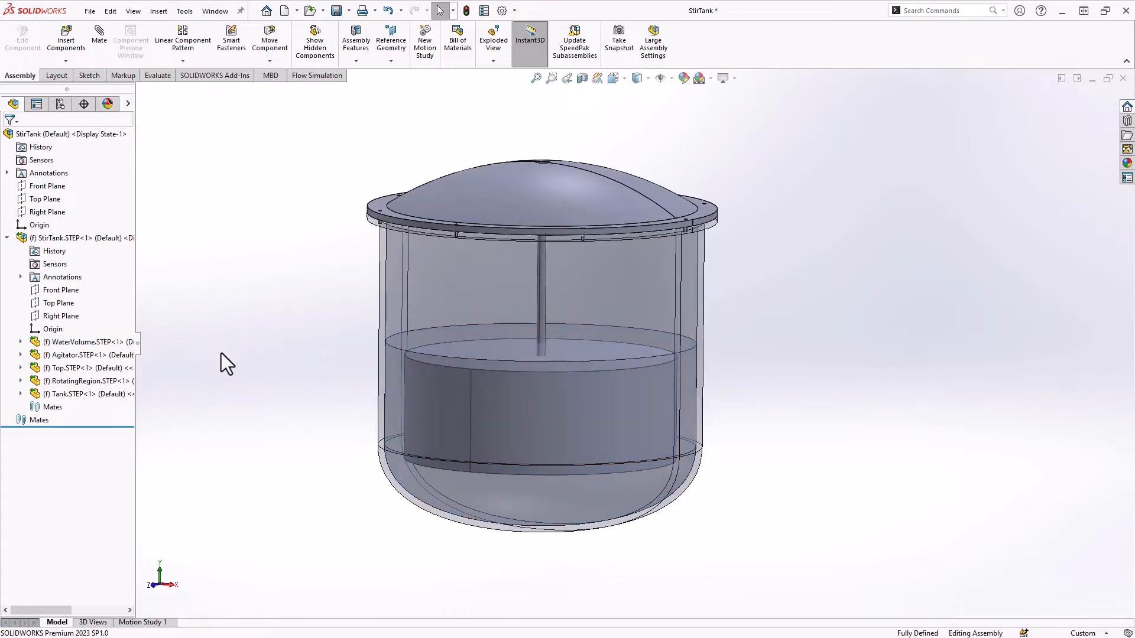
{"action": "mouse_move", "coordinate": [78, 381]}
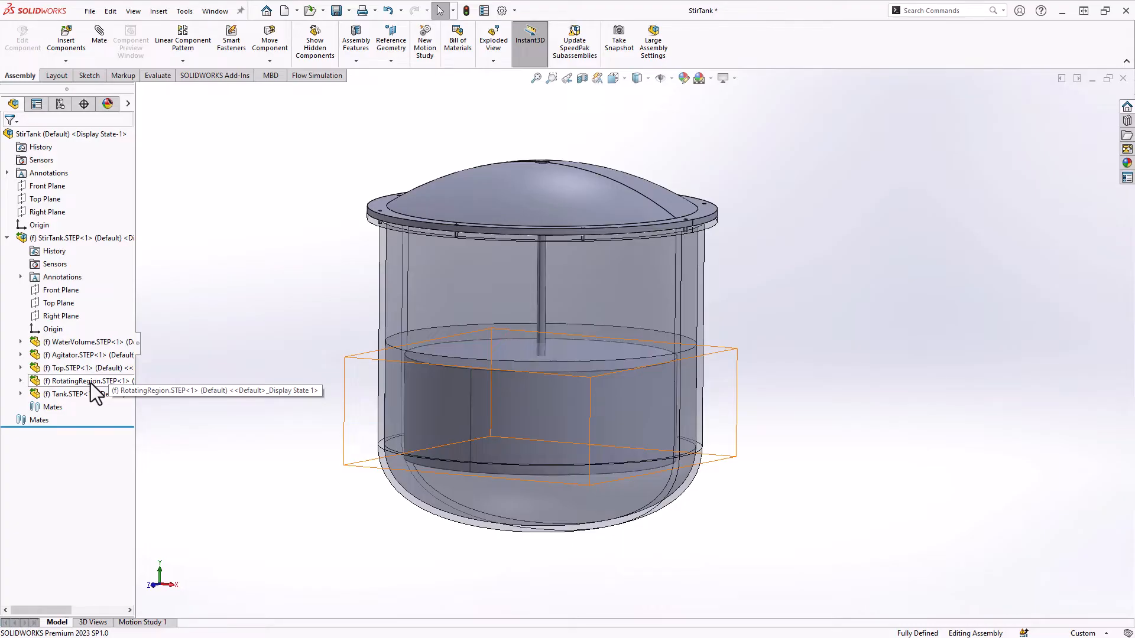
{"action": "left_click", "coordinate": [80, 382]}
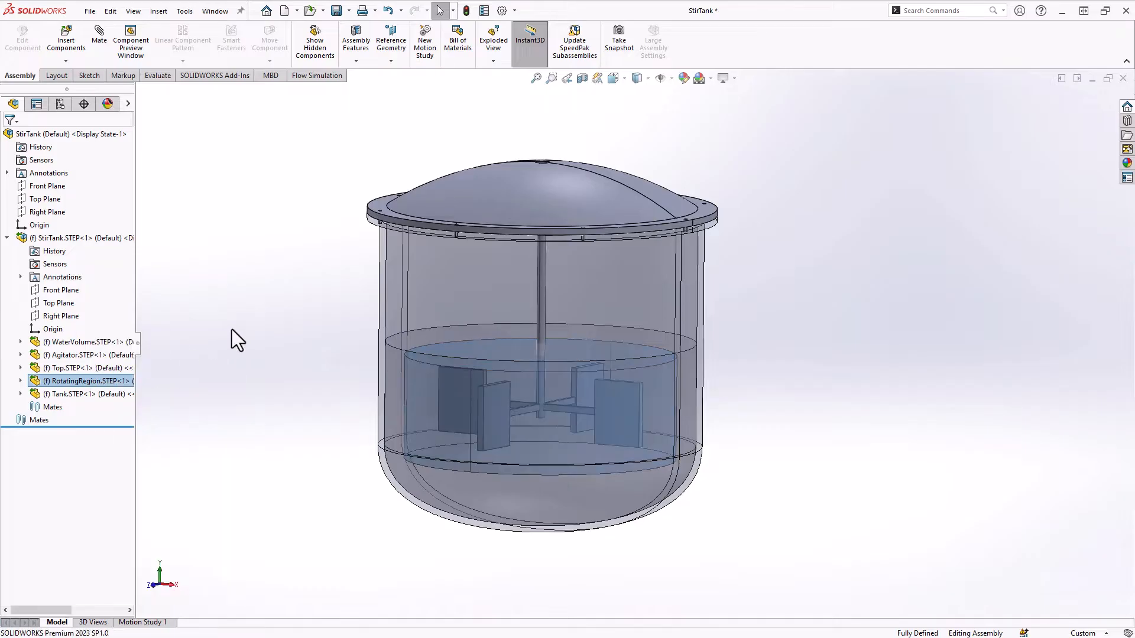
Apply the Plain White scene background
{"action": "left_click", "coordinate": [710, 78]}
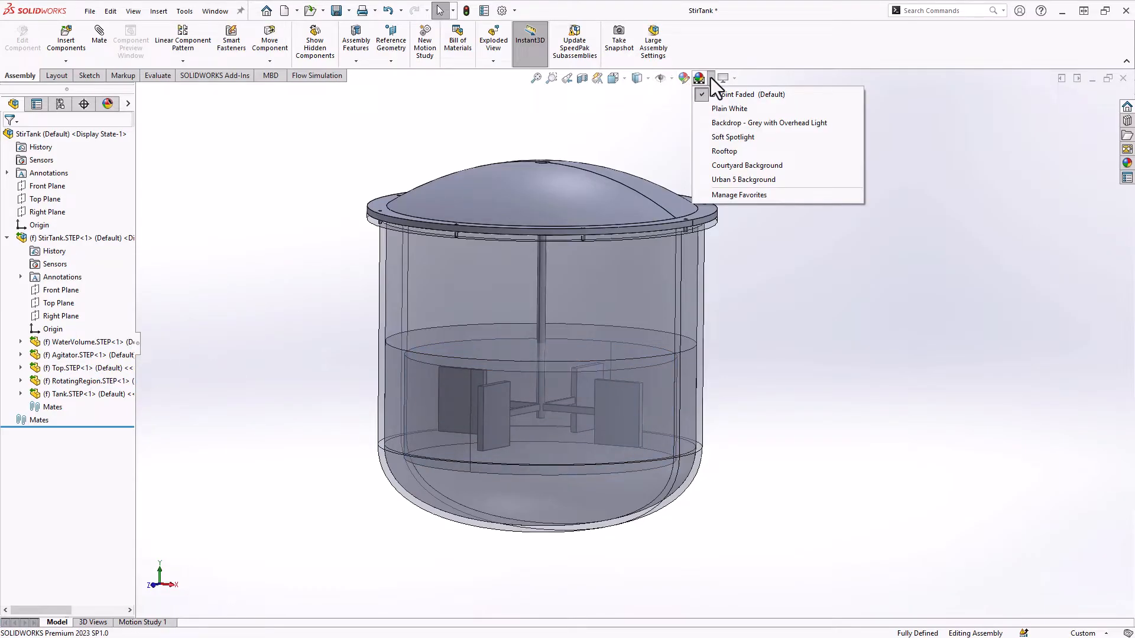
{"action": "mouse_move", "coordinate": [729, 109]}
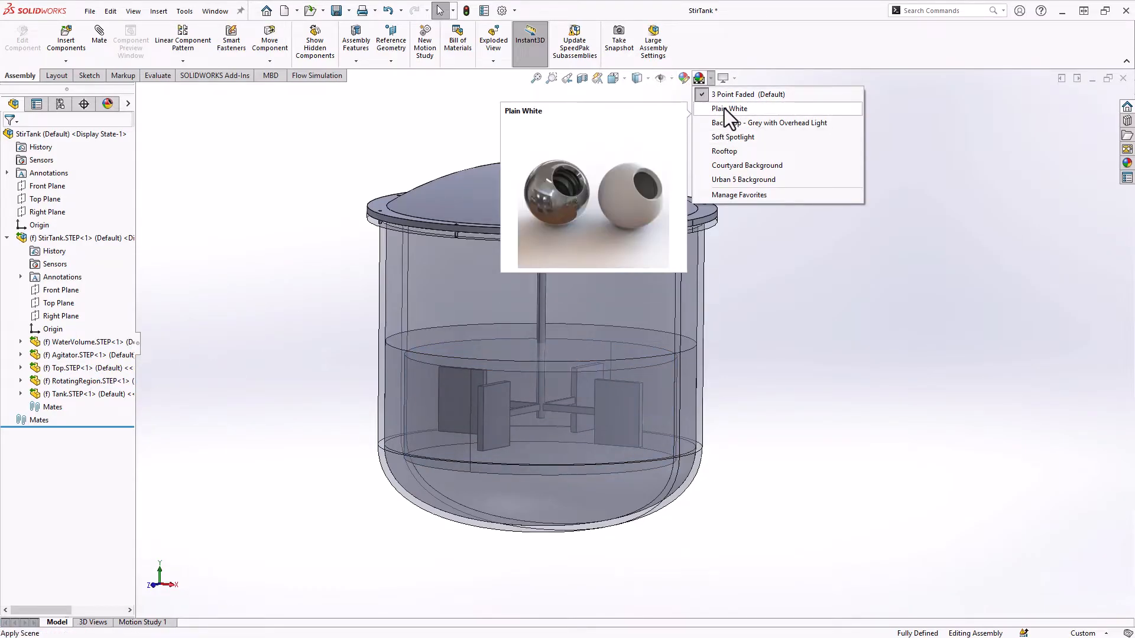
{"action": "left_click", "coordinate": [729, 109]}
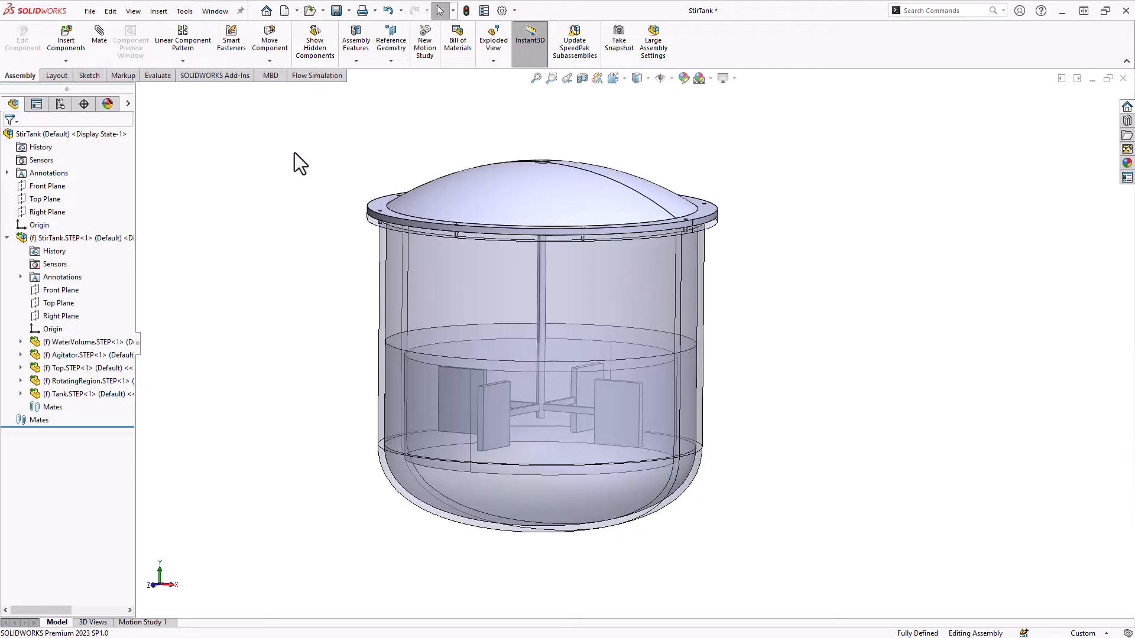
{"action": "mouse_move", "coordinate": [317, 75]}
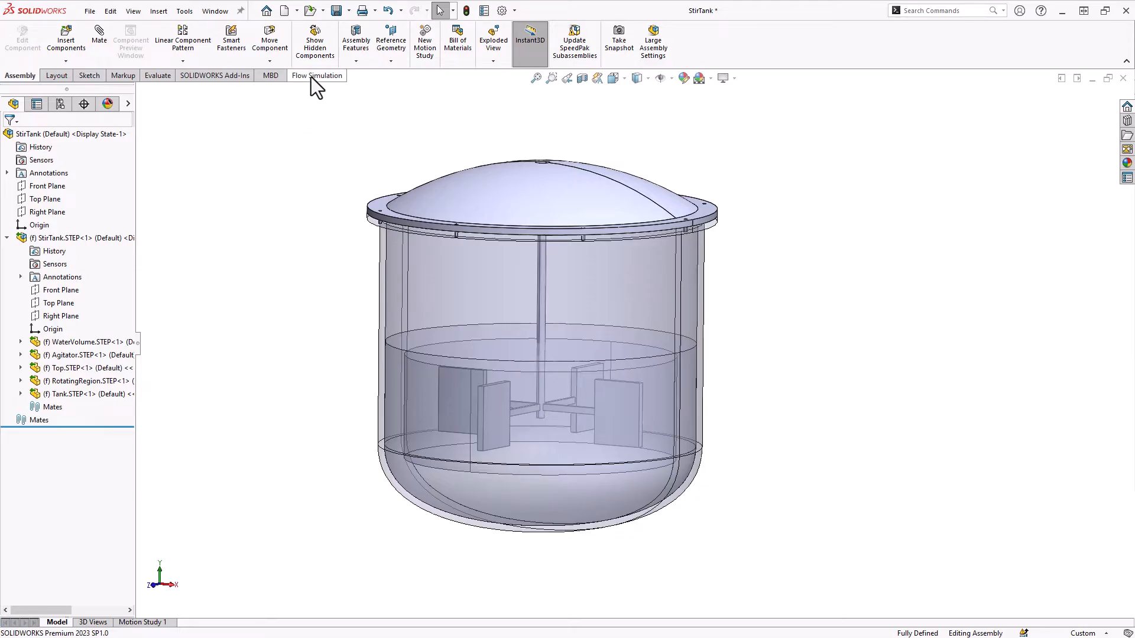
Save the StirTank assembly and launch the Flow Simulation project Wizard
{"action": "left_click", "coordinate": [317, 76]}
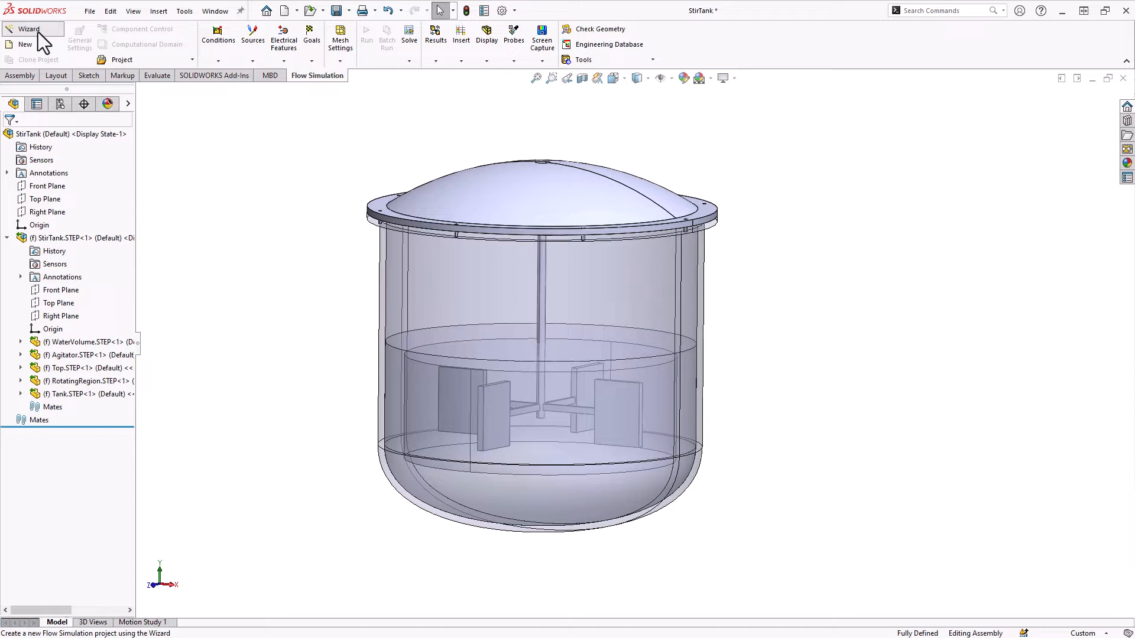
{"action": "mouse_move", "coordinate": [636, 353]}
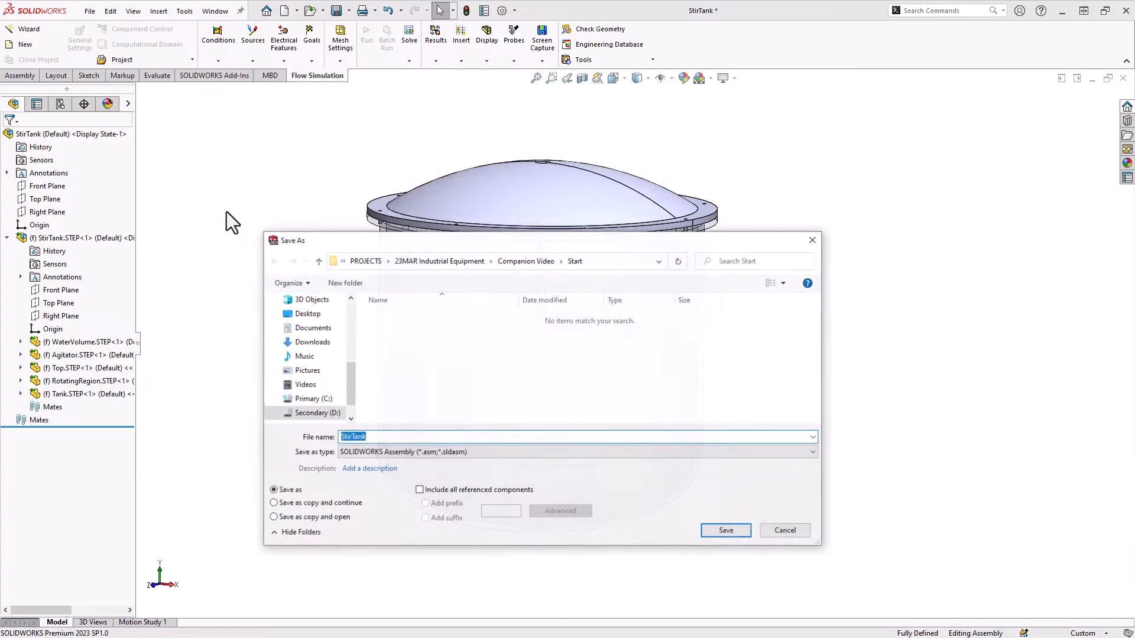
{"action": "left_click", "coordinate": [725, 531]}
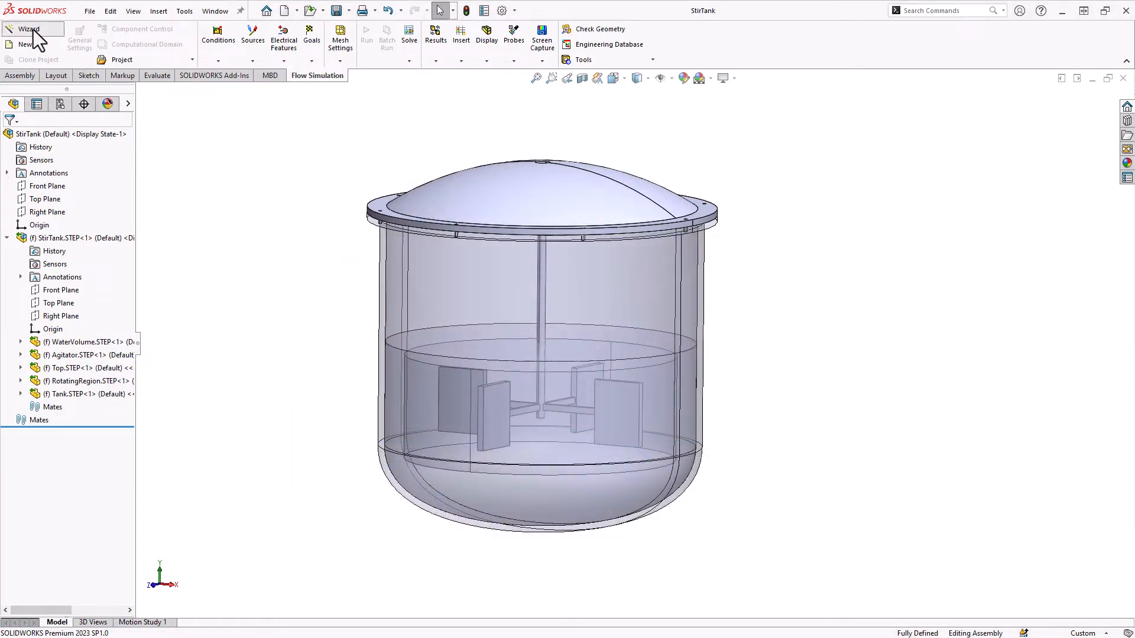
{"action": "left_click", "coordinate": [28, 34]}
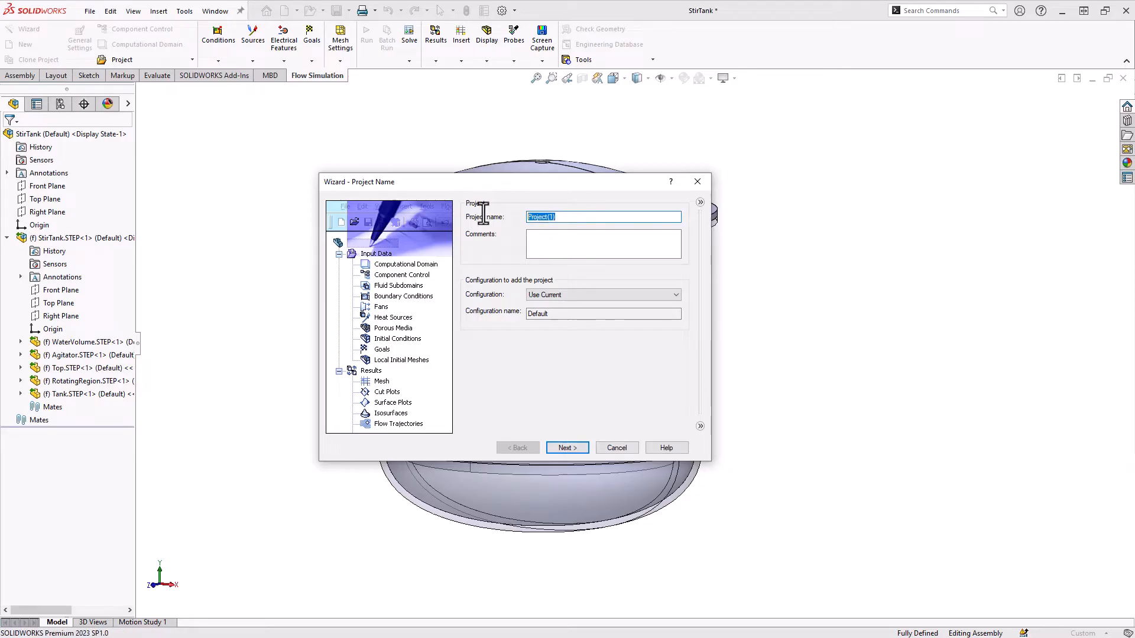
Keep the default project name and choose the USA unit system
{"action": "left_click", "coordinate": [567, 446]}
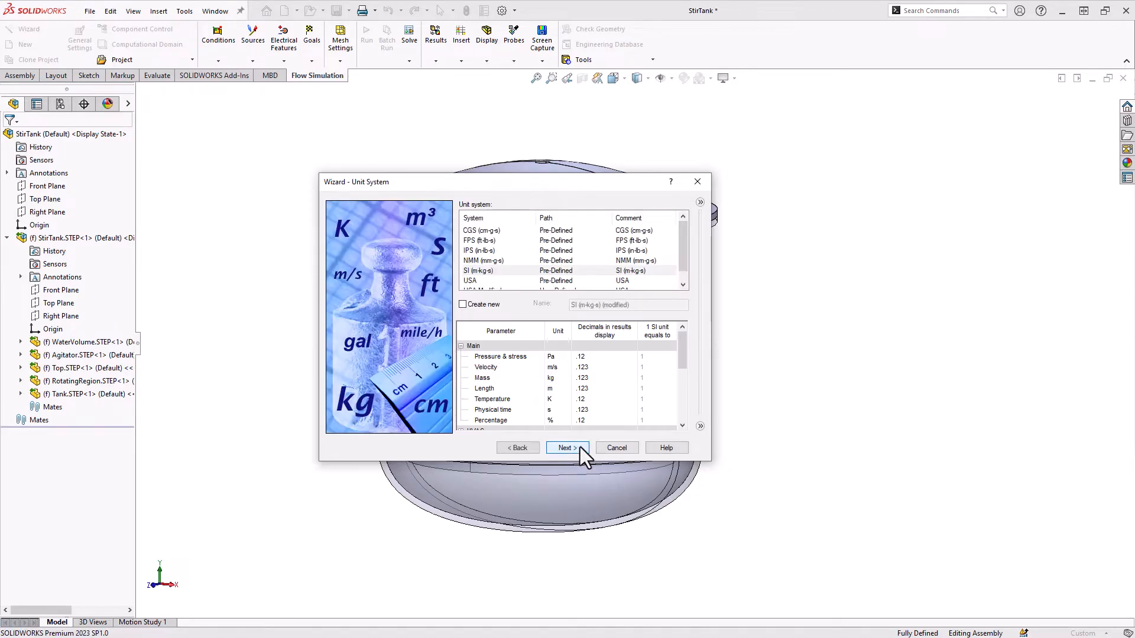
{"action": "left_click", "coordinate": [469, 269]}
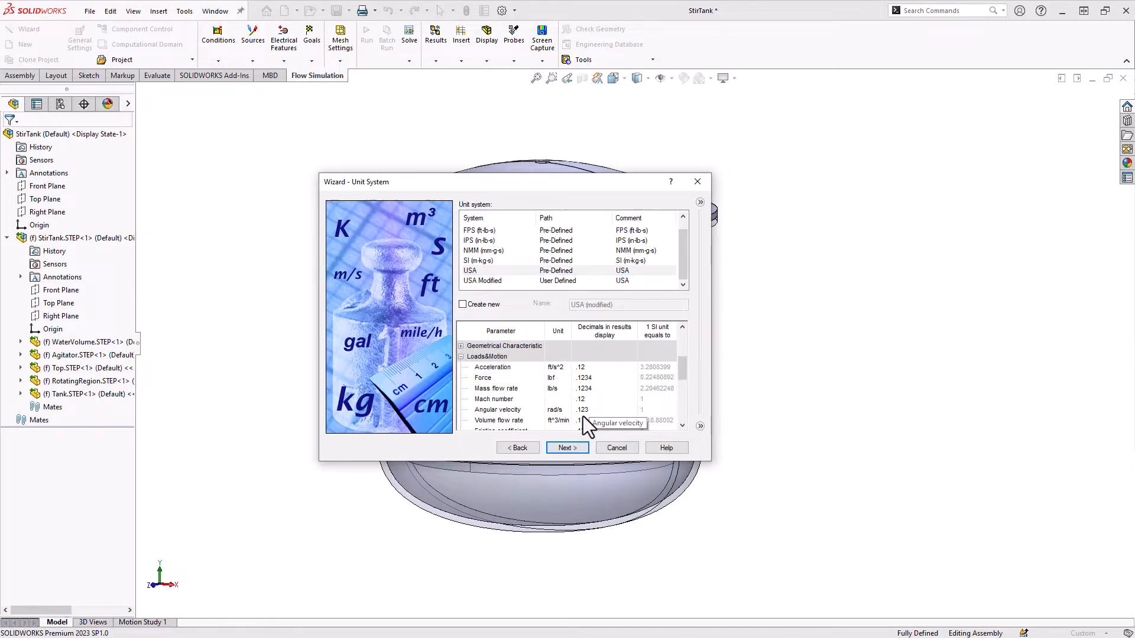
{"action": "left_click", "coordinate": [557, 410]}
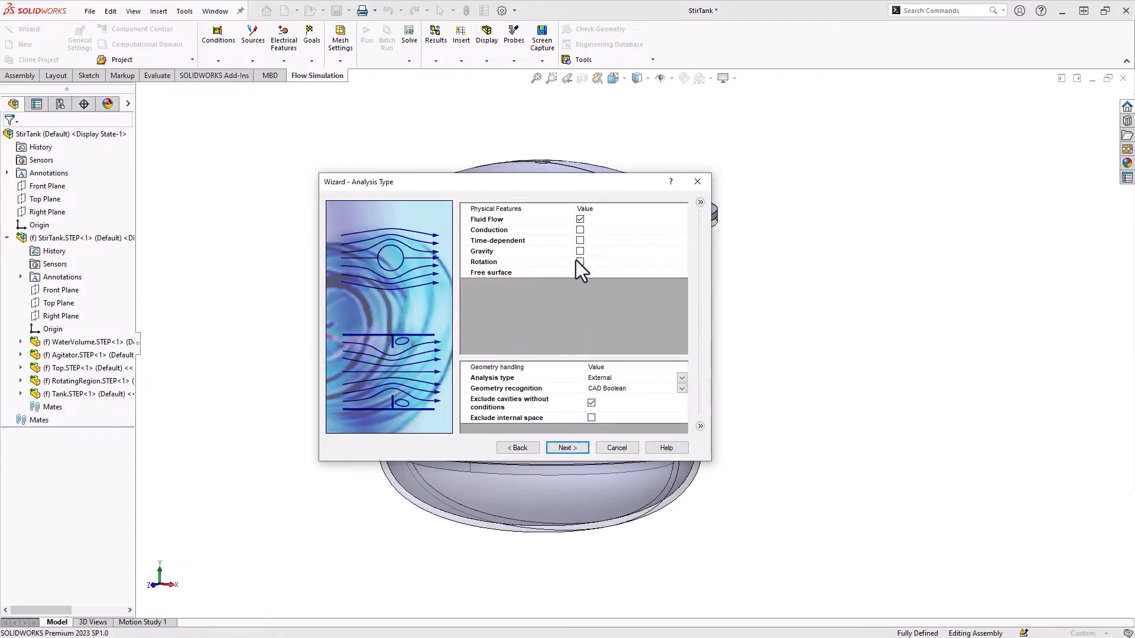
Enable Gravity and Rotation with rotation type Local region(s) (Sliding)
{"action": "left_click", "coordinate": [579, 251]}
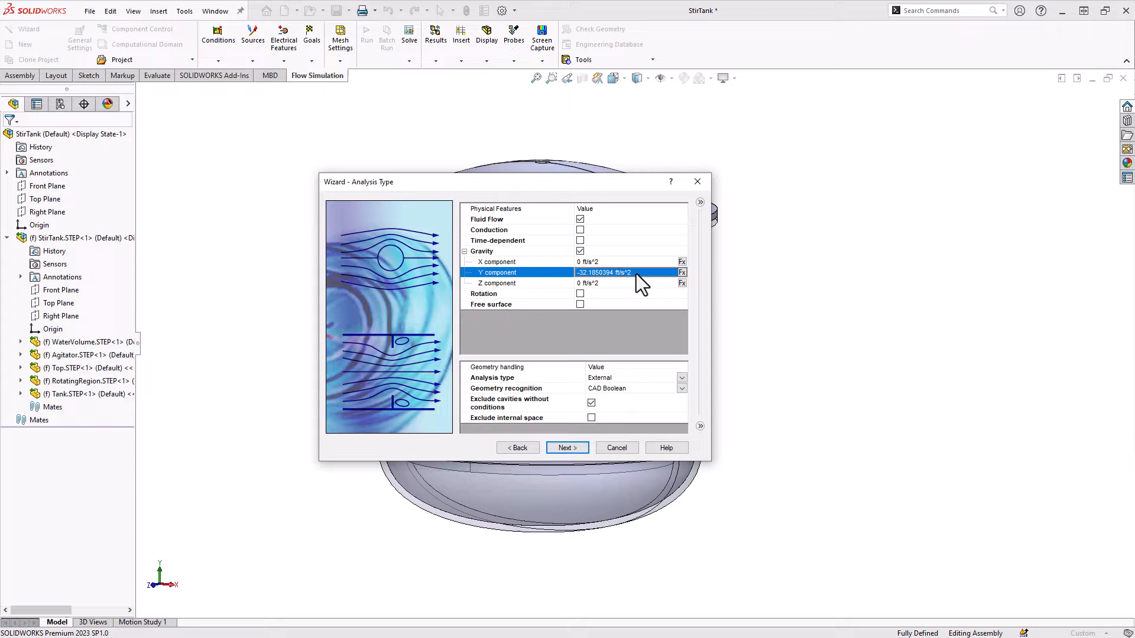
{"action": "mouse_move", "coordinate": [587, 304]}
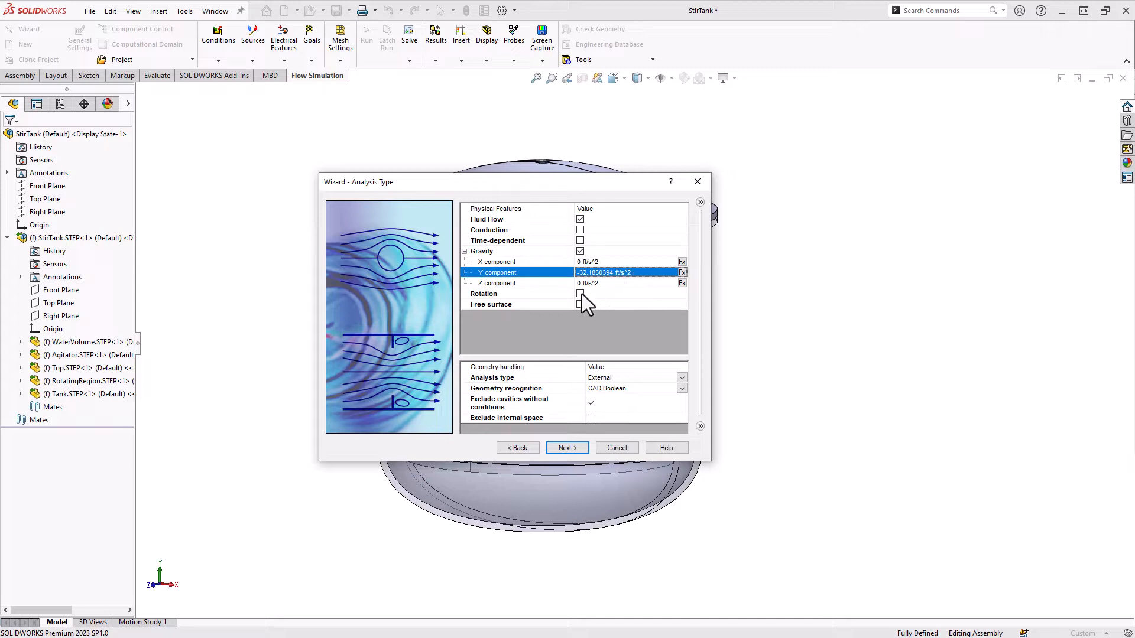
{"action": "left_click", "coordinate": [580, 294]}
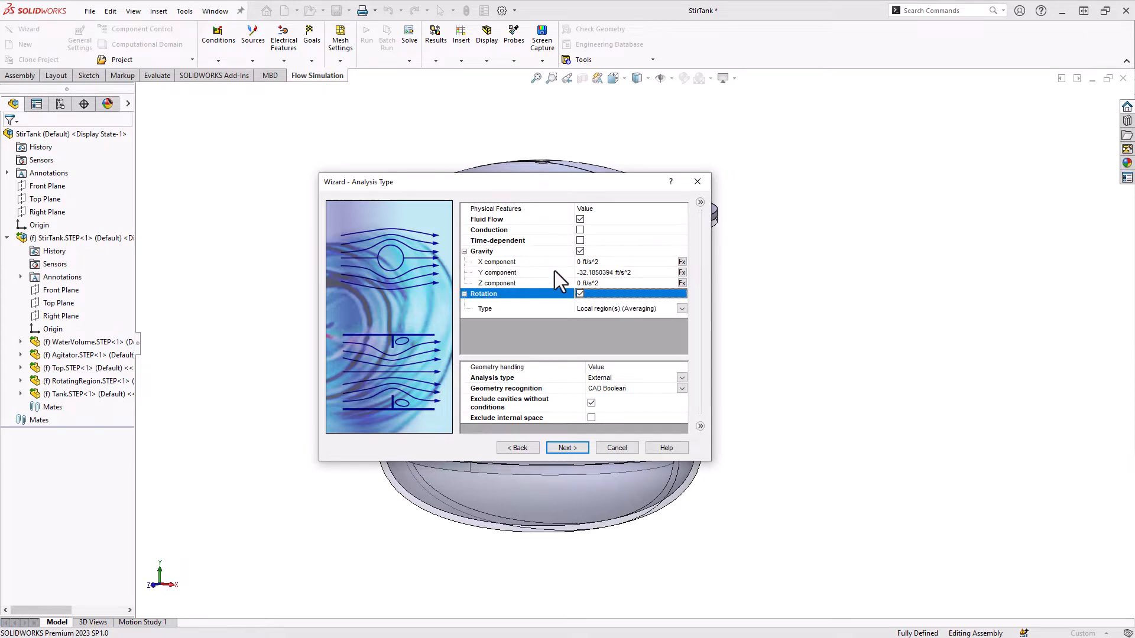
{"action": "mouse_move", "coordinate": [557, 321]}
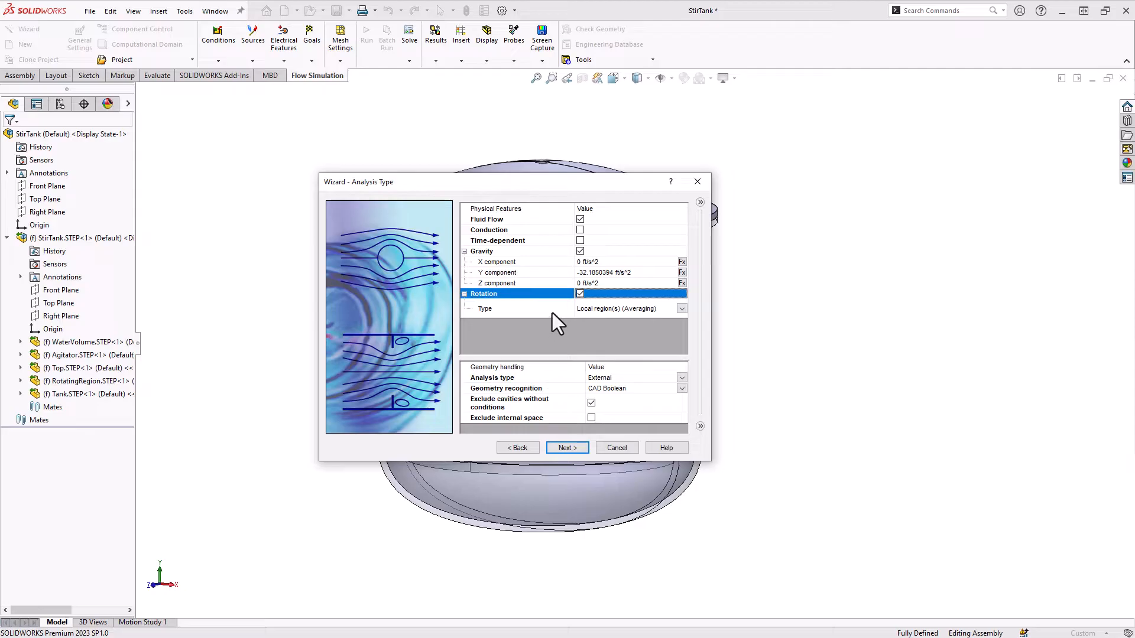
{"action": "left_click", "coordinate": [681, 309]}
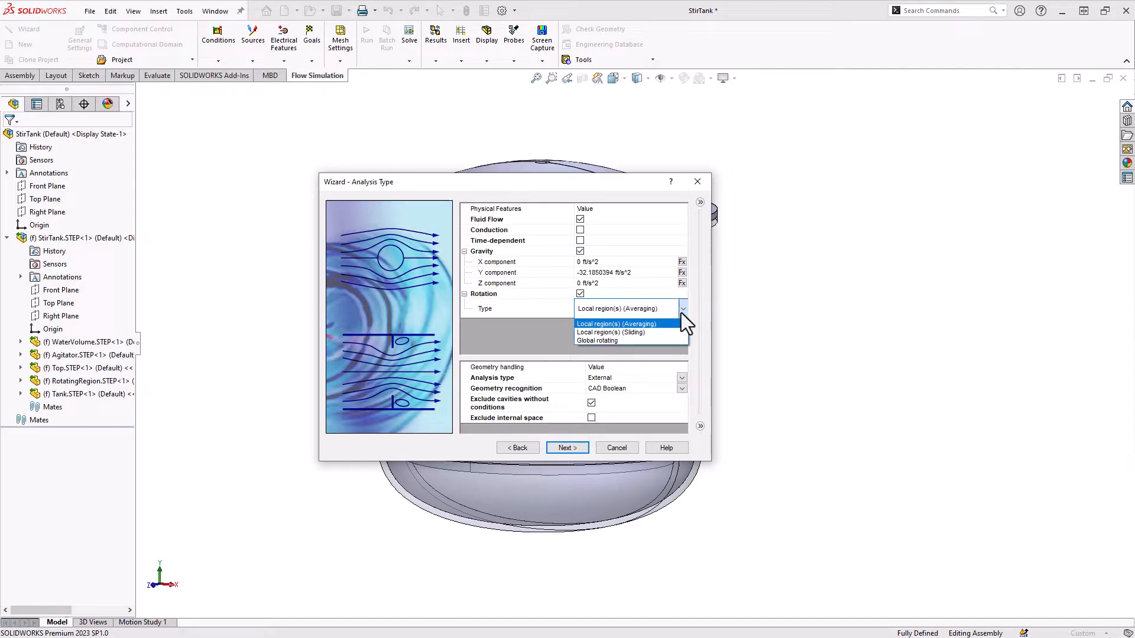
{"action": "left_click", "coordinate": [610, 331]}
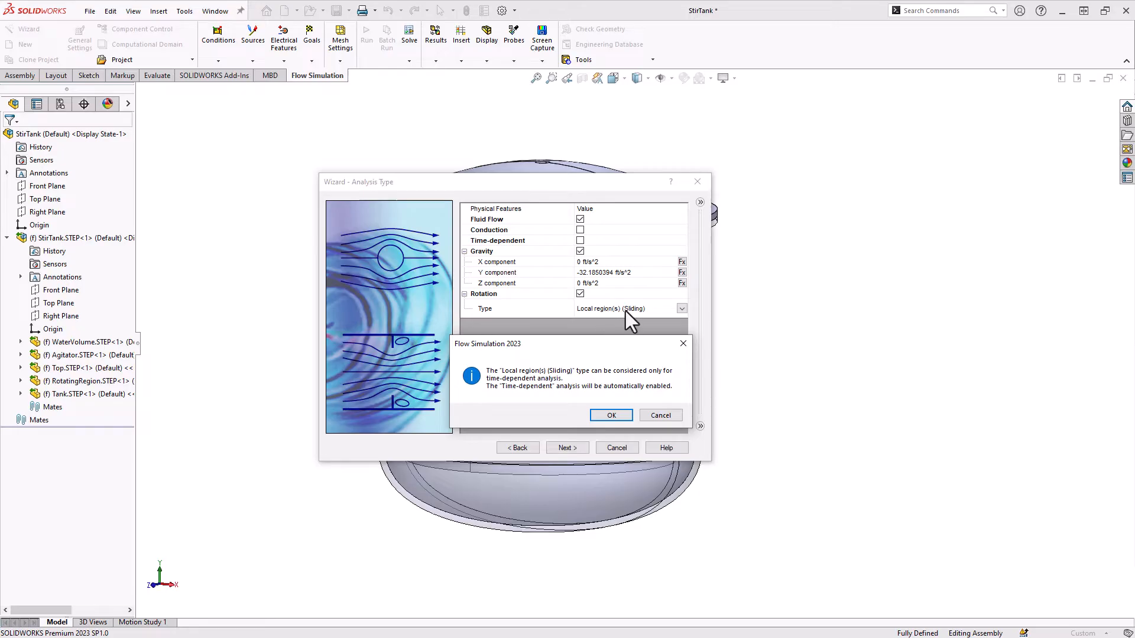
{"action": "mouse_move", "coordinate": [637, 324]}
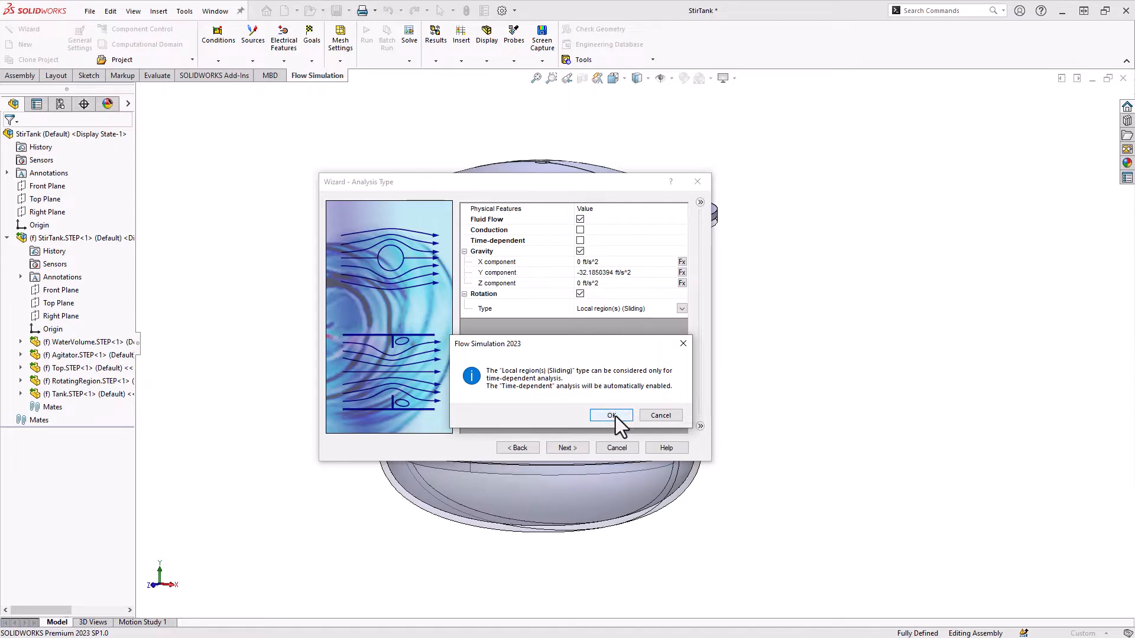
Accept time-dependent analysis, set the analysis type to Internal and continue to fluids
{"action": "left_click", "coordinate": [610, 415]}
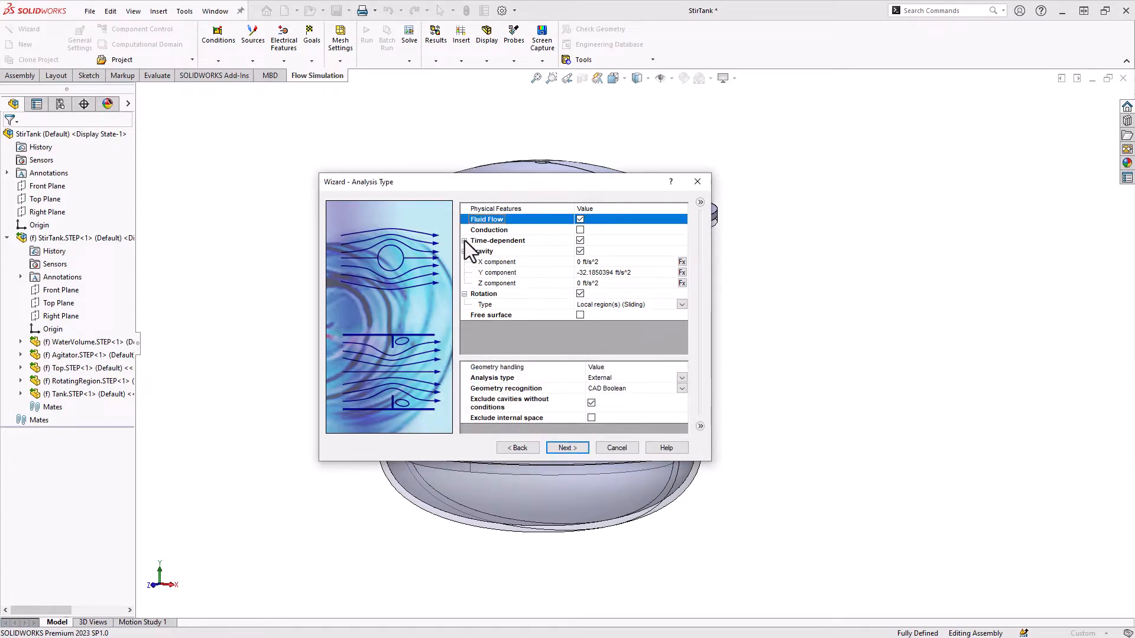
{"action": "left_click", "coordinate": [579, 240]}
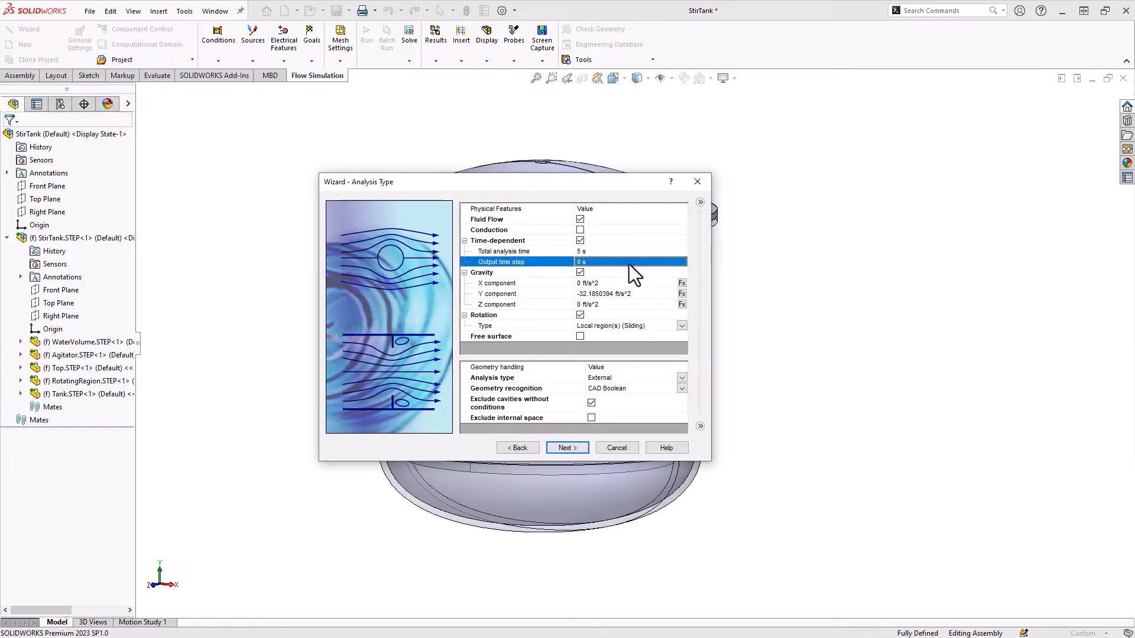
{"action": "left_click", "coordinate": [681, 377]}
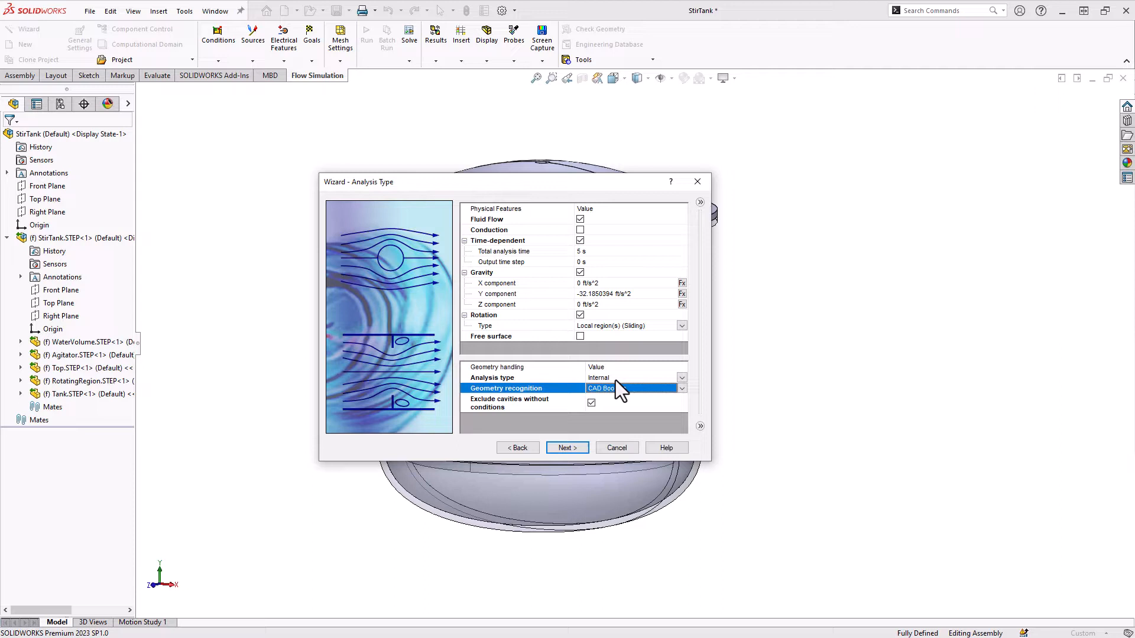
{"action": "mouse_move", "coordinate": [594, 416]}
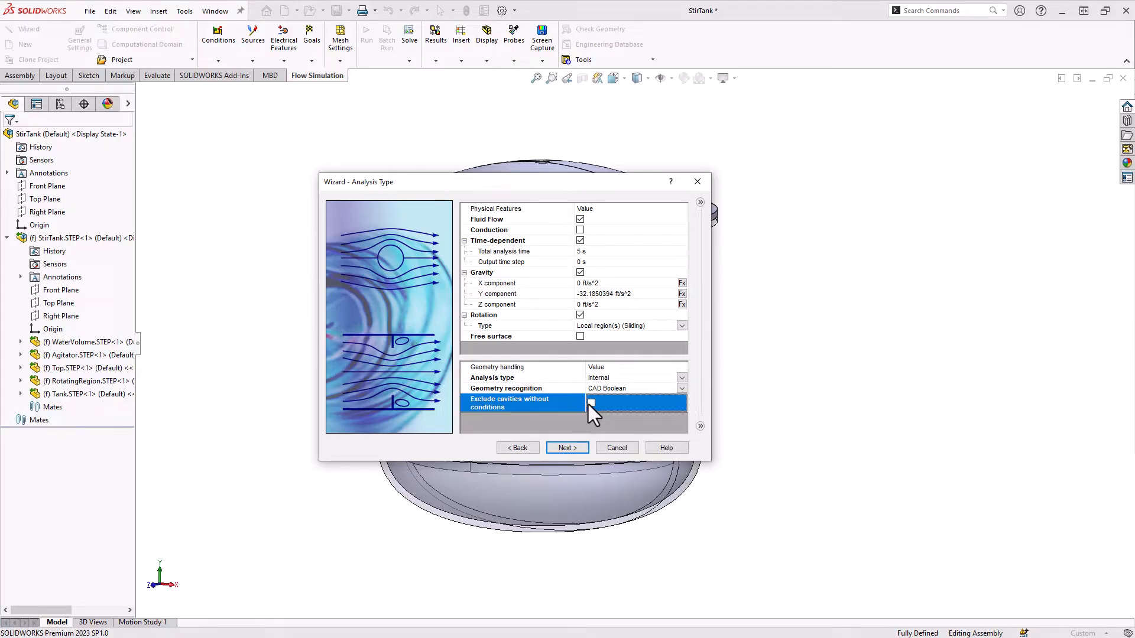
{"action": "left_click", "coordinate": [568, 447]}
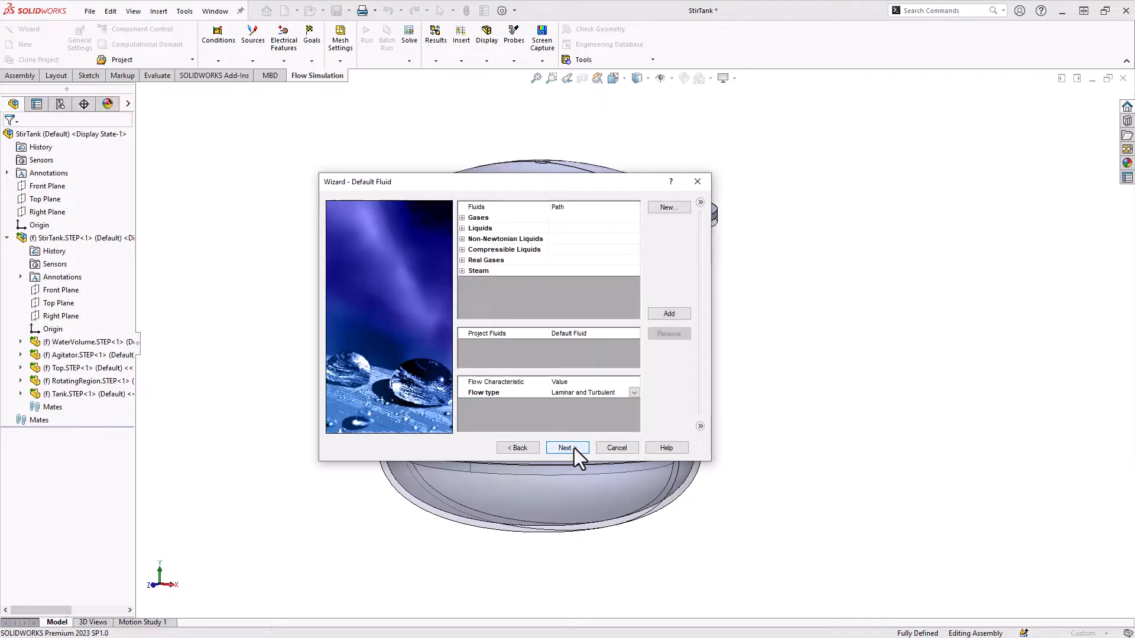
Add predefined liquid Water as the project fluid
{"action": "left_click", "coordinate": [461, 228]}
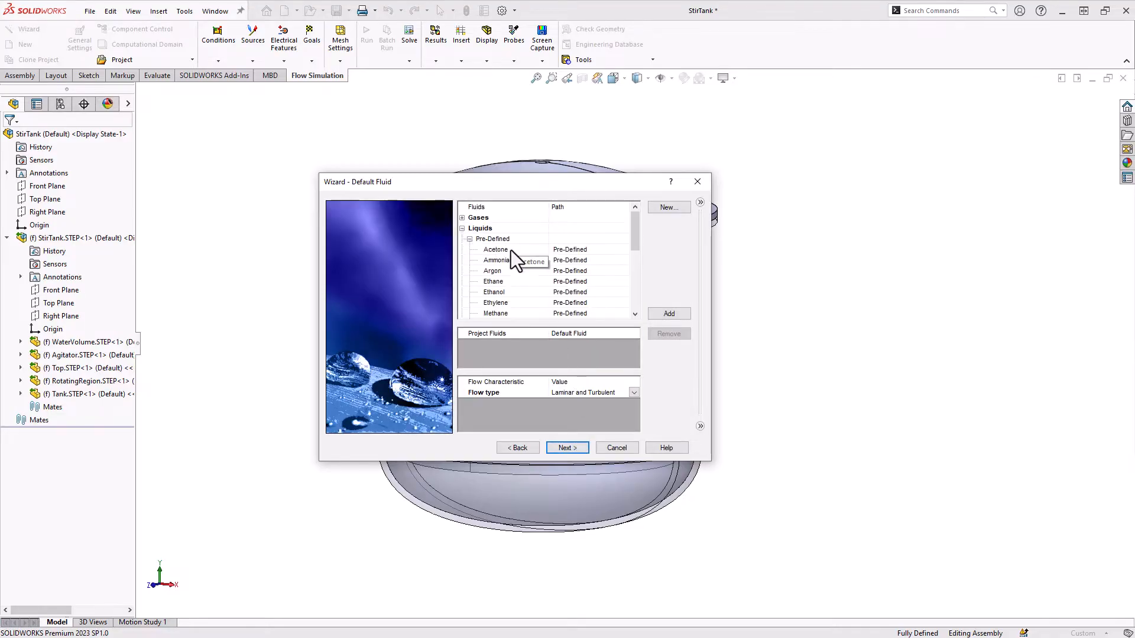
{"action": "left_click", "coordinate": [492, 249]}
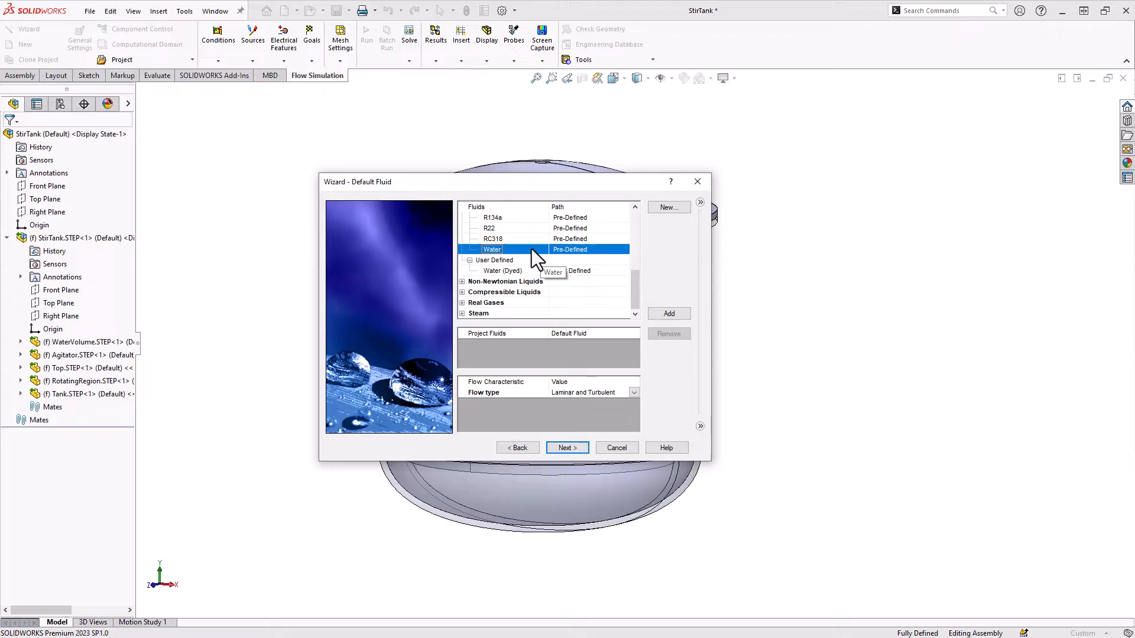
{"action": "left_click", "coordinate": [667, 314]}
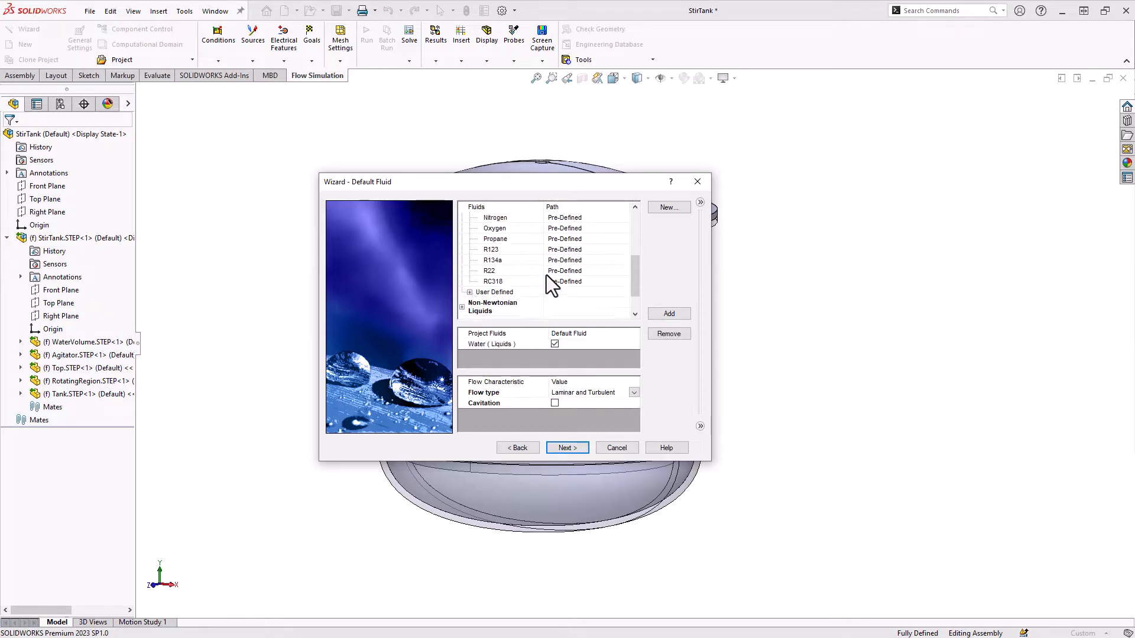
{"action": "scroll", "scroll_direction": "up", "scroll_amount": 3}
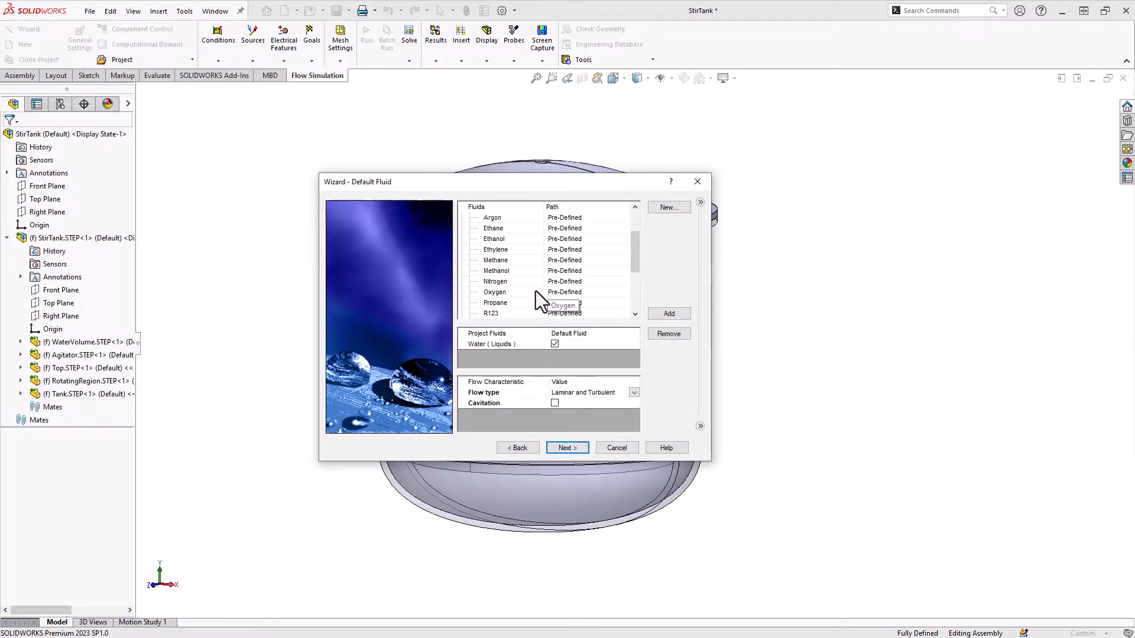
{"action": "mouse_move", "coordinate": [512, 296]}
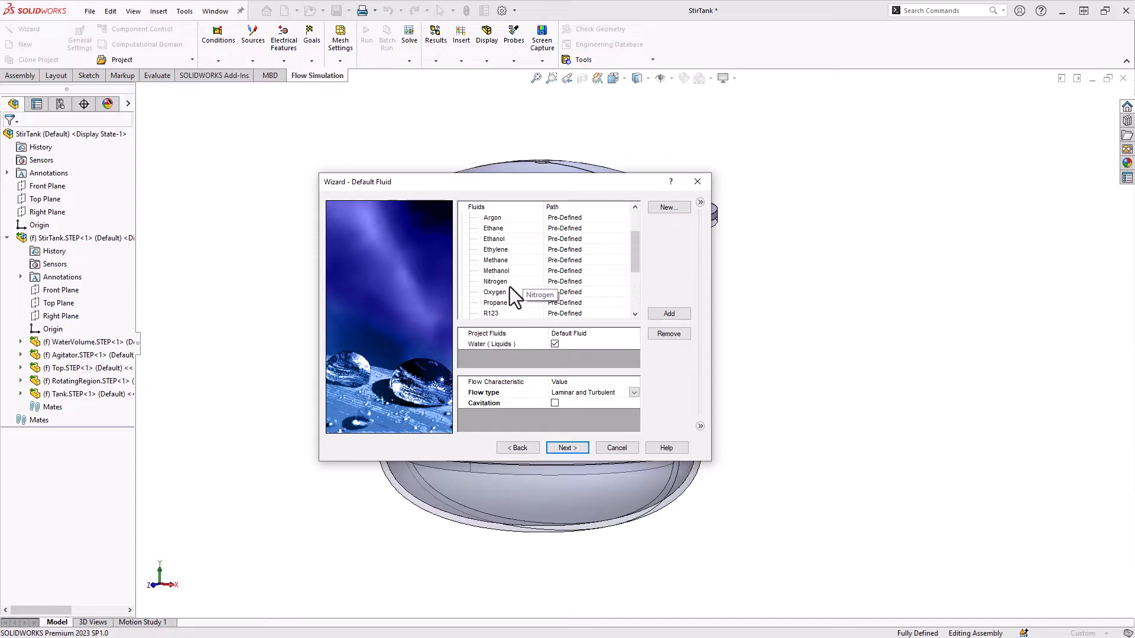
{"action": "mouse_move", "coordinate": [526, 360]}
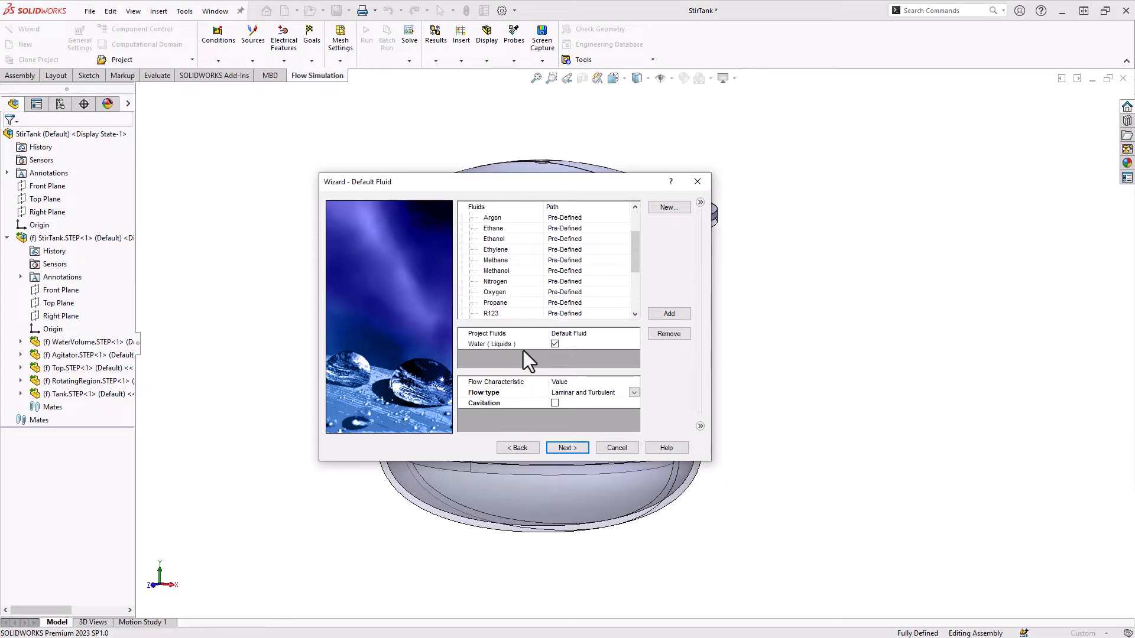
{"action": "mouse_move", "coordinate": [565, 363]}
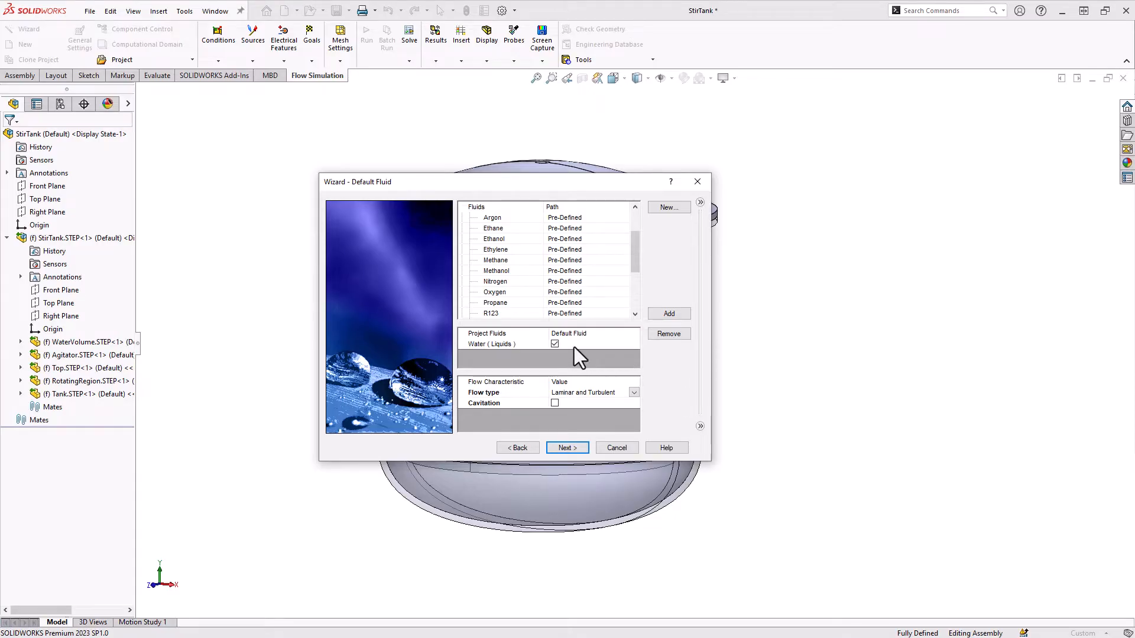
{"action": "mouse_move", "coordinate": [667, 208]}
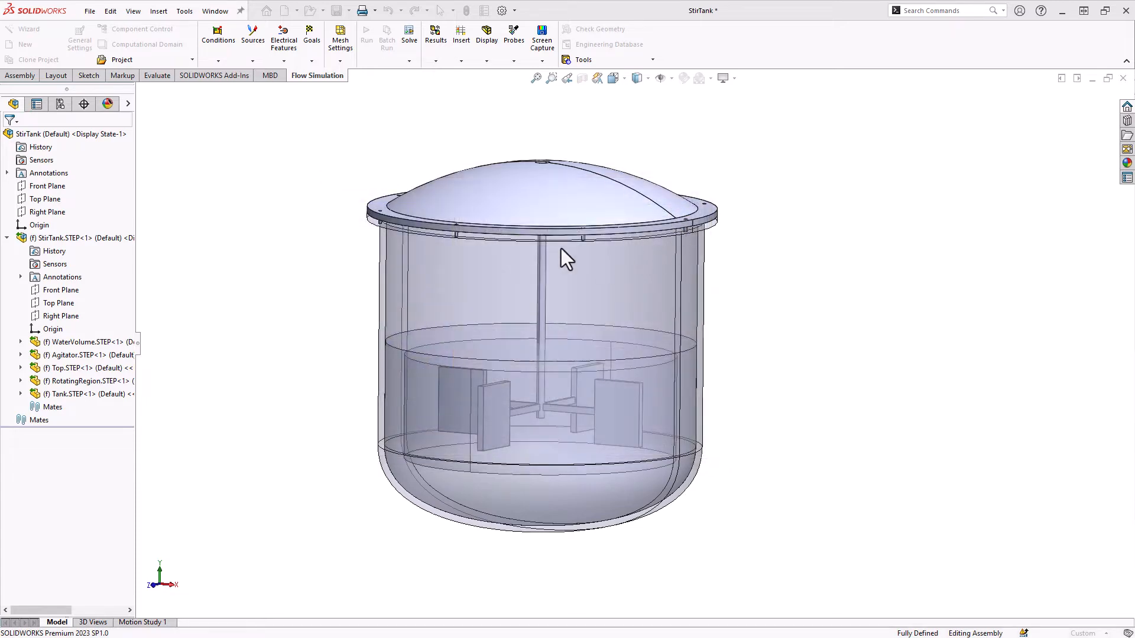
Copy Water into User Defined as a new liquid named Water (Dyed) in the Engineering Database
{"action": "left_click", "coordinate": [607, 28]}
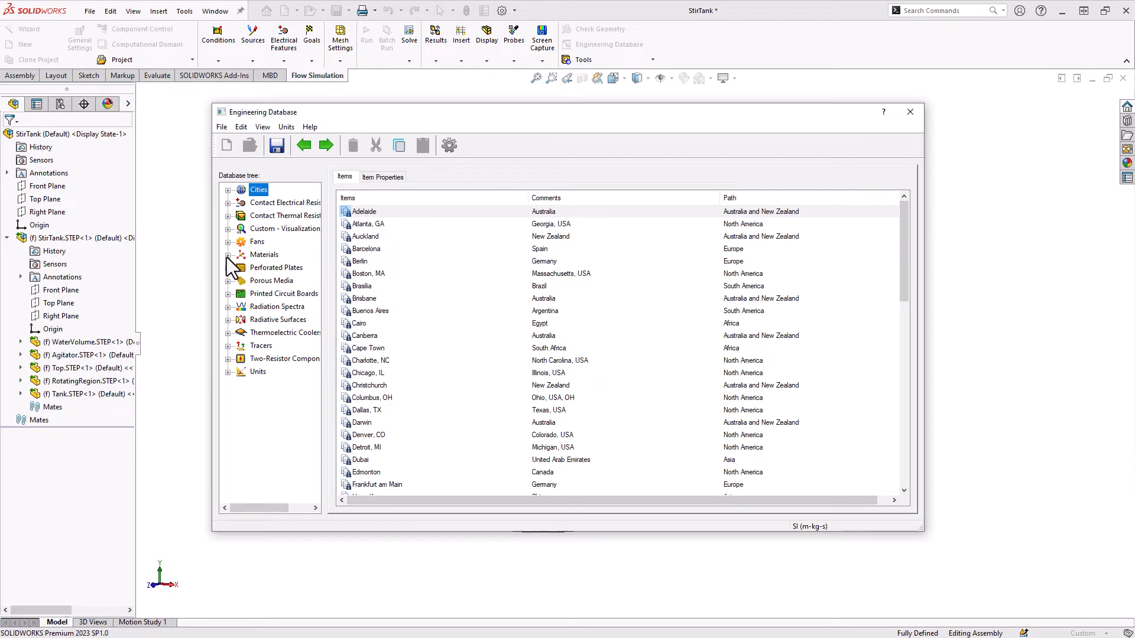
{"action": "left_click", "coordinate": [229, 255]}
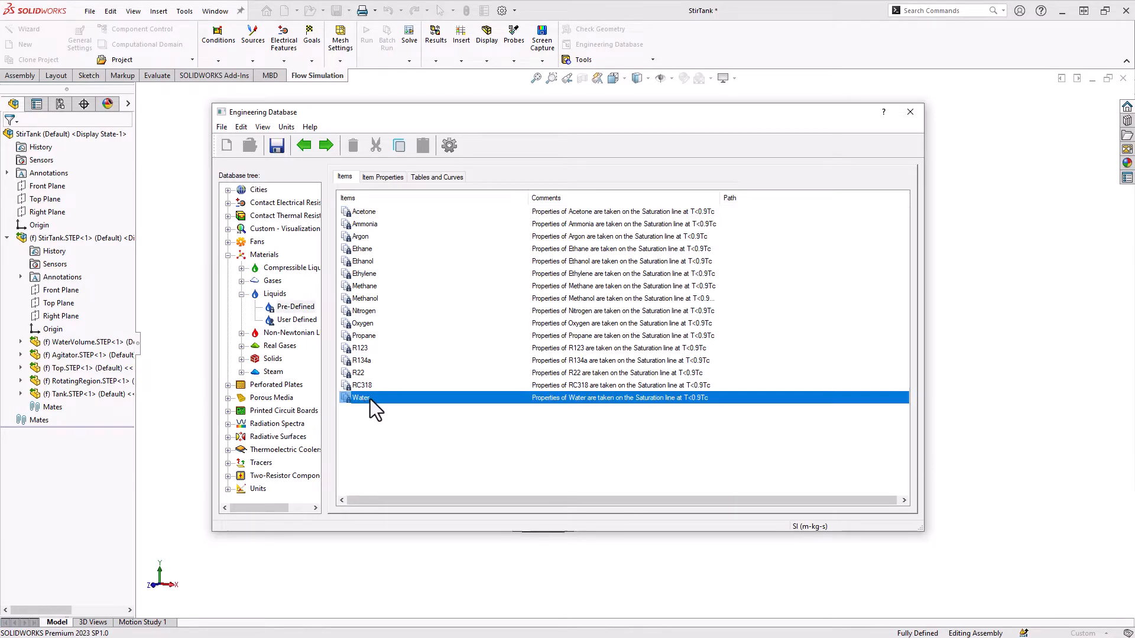
{"action": "right_click", "coordinate": [360, 397]}
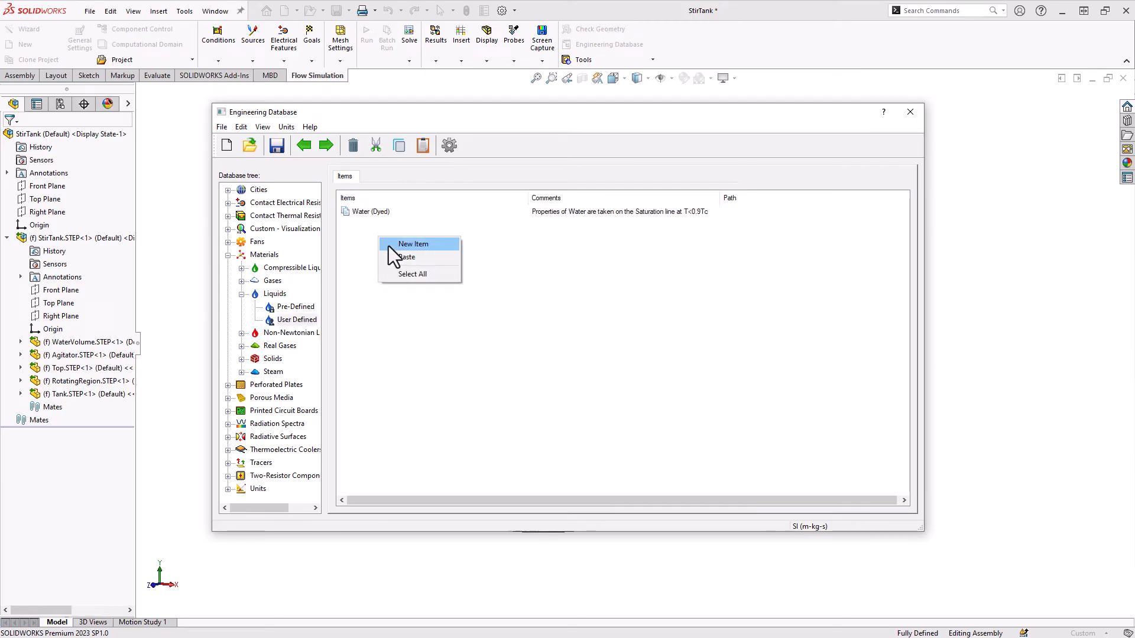
{"action": "mouse_move", "coordinate": [413, 256]}
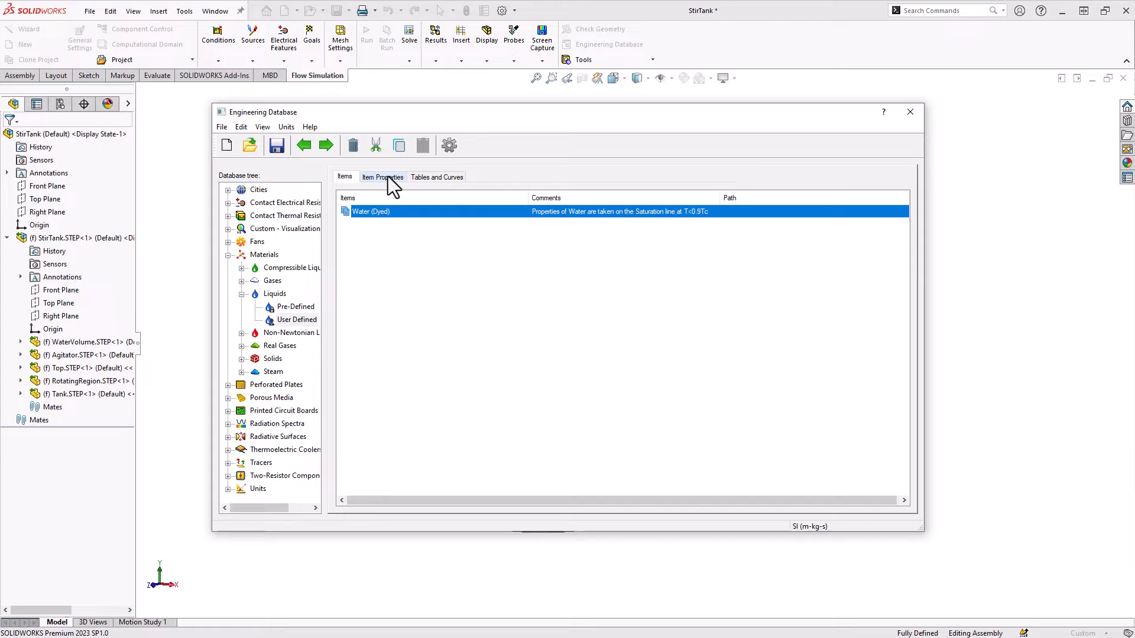
{"action": "left_click", "coordinate": [382, 176]}
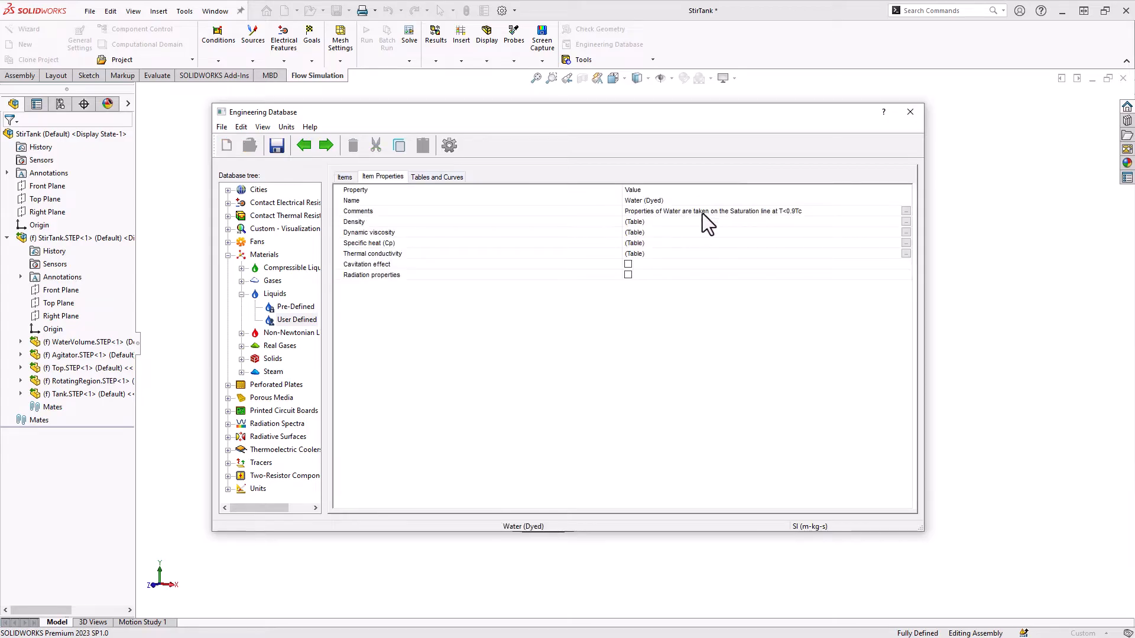
{"action": "mouse_move", "coordinate": [618, 206]}
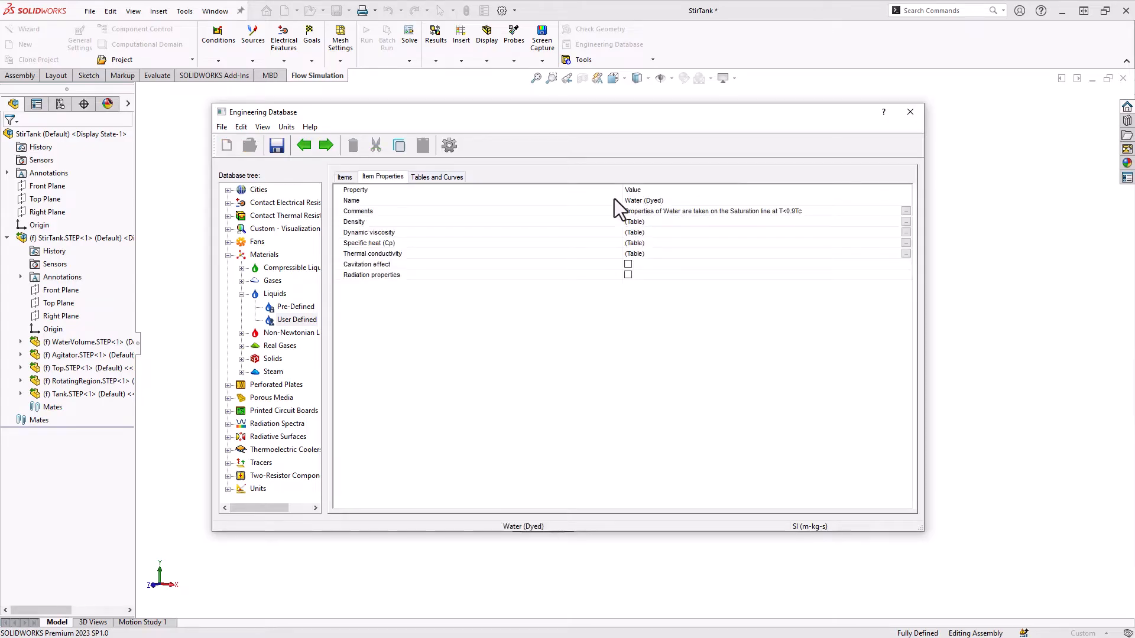
{"action": "mouse_move", "coordinate": [655, 206]}
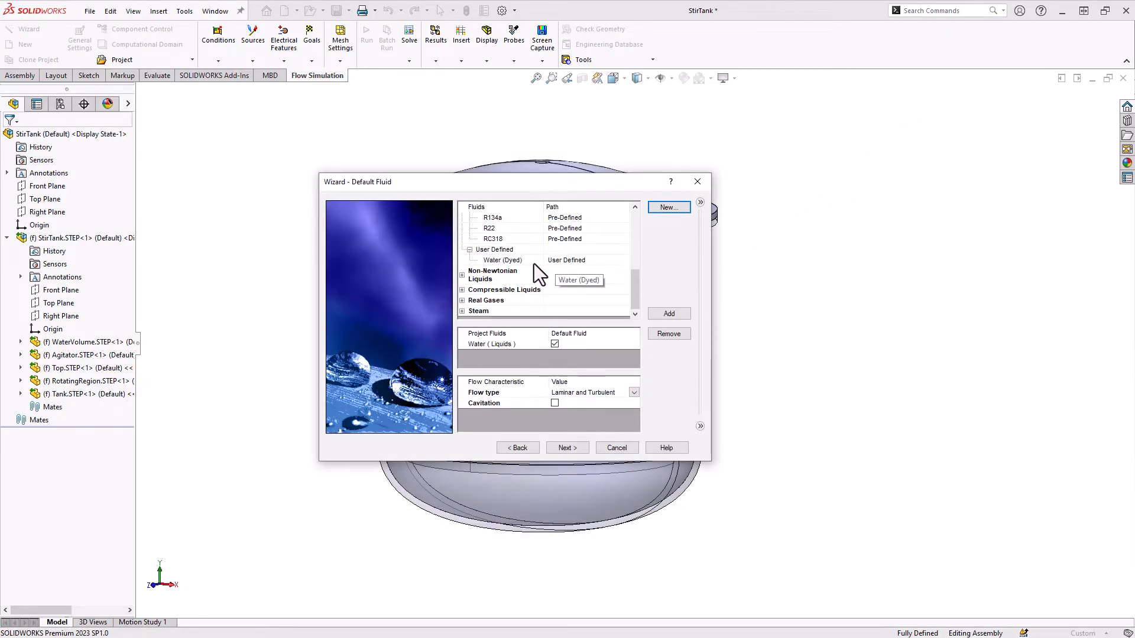
{"action": "mouse_move", "coordinate": [511, 276]}
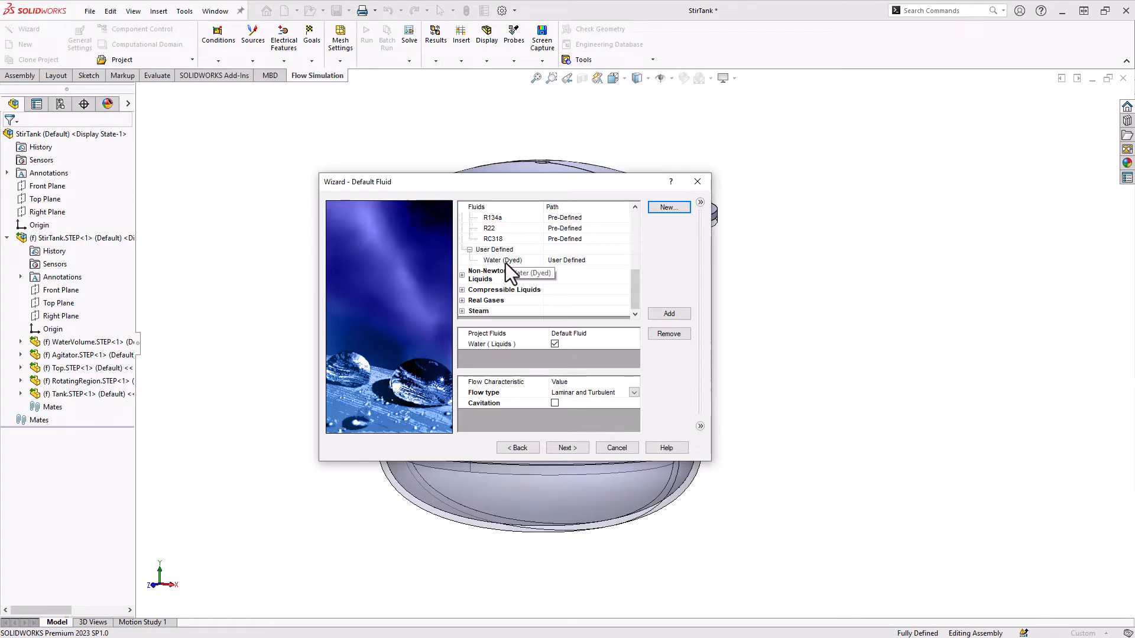
Add Water (Dyed) as a second project fluid and continue to wall conditions
{"action": "left_click", "coordinate": [668, 313]}
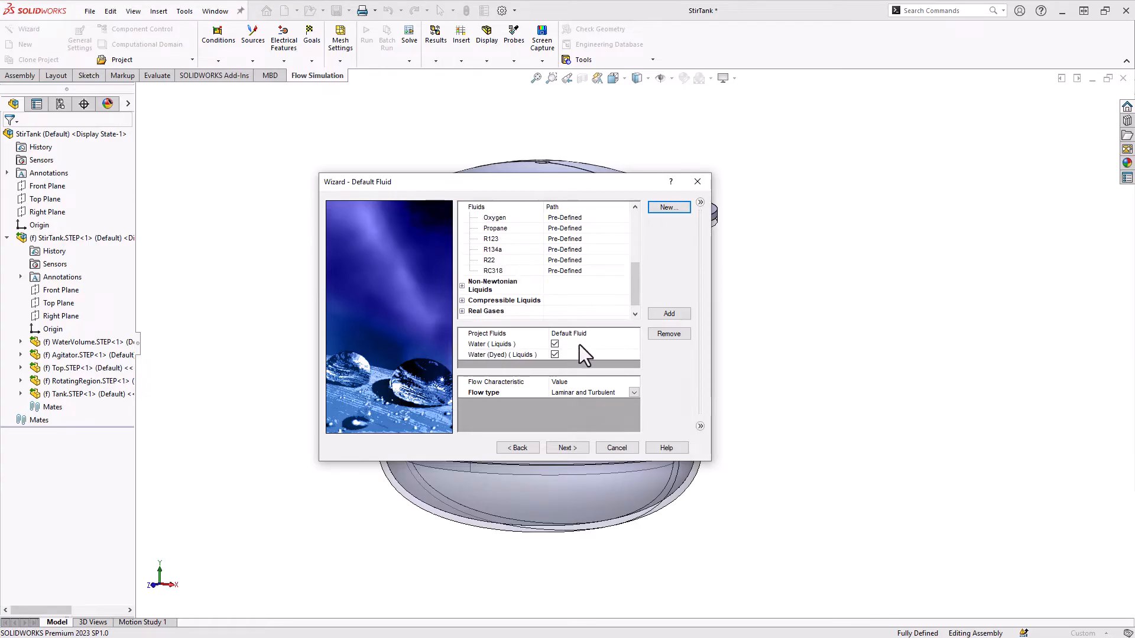
{"action": "mouse_move", "coordinate": [561, 365]}
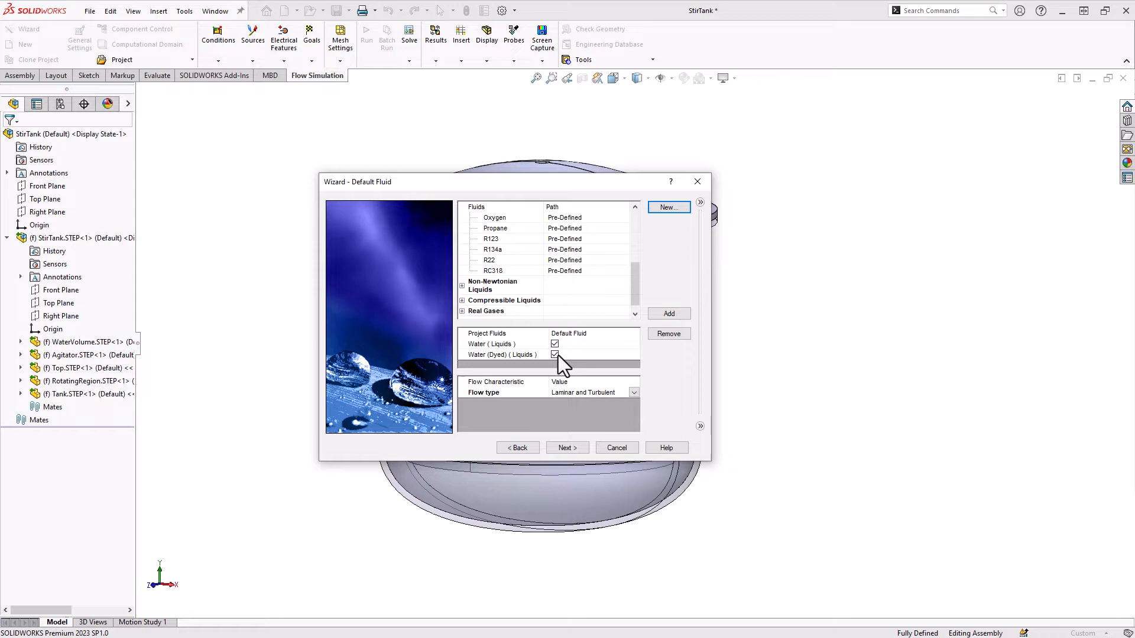
{"action": "left_click", "coordinate": [567, 447]}
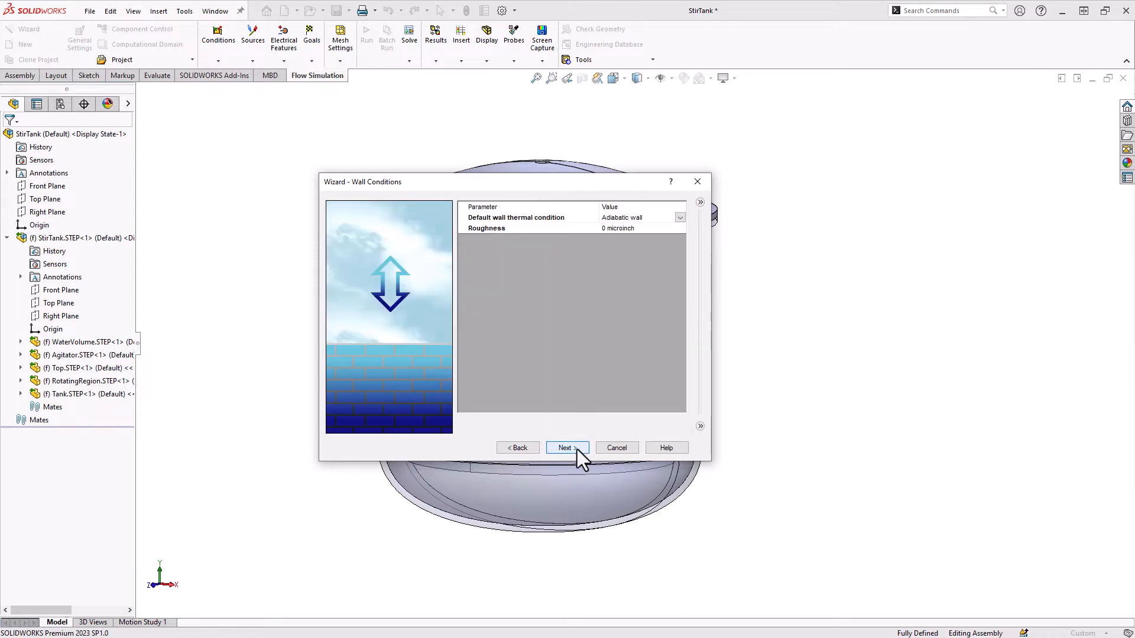
Set initial concentrations Water 1 and Water (Dyed) 0, then finish the wizard
{"action": "left_click", "coordinate": [566, 447]}
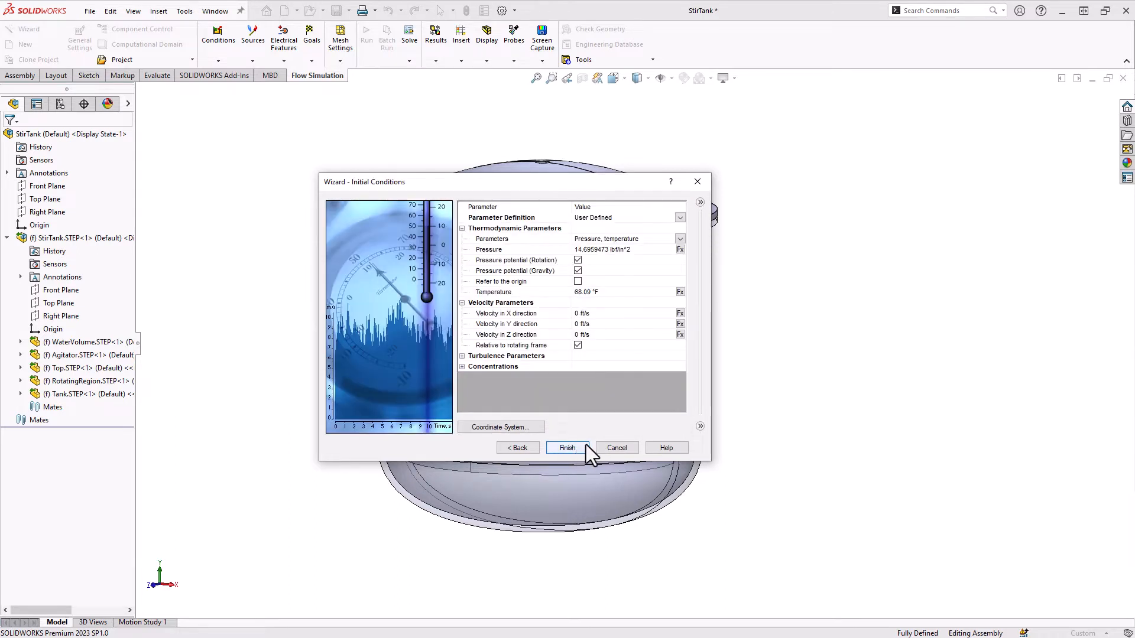
{"action": "left_click", "coordinate": [462, 367]}
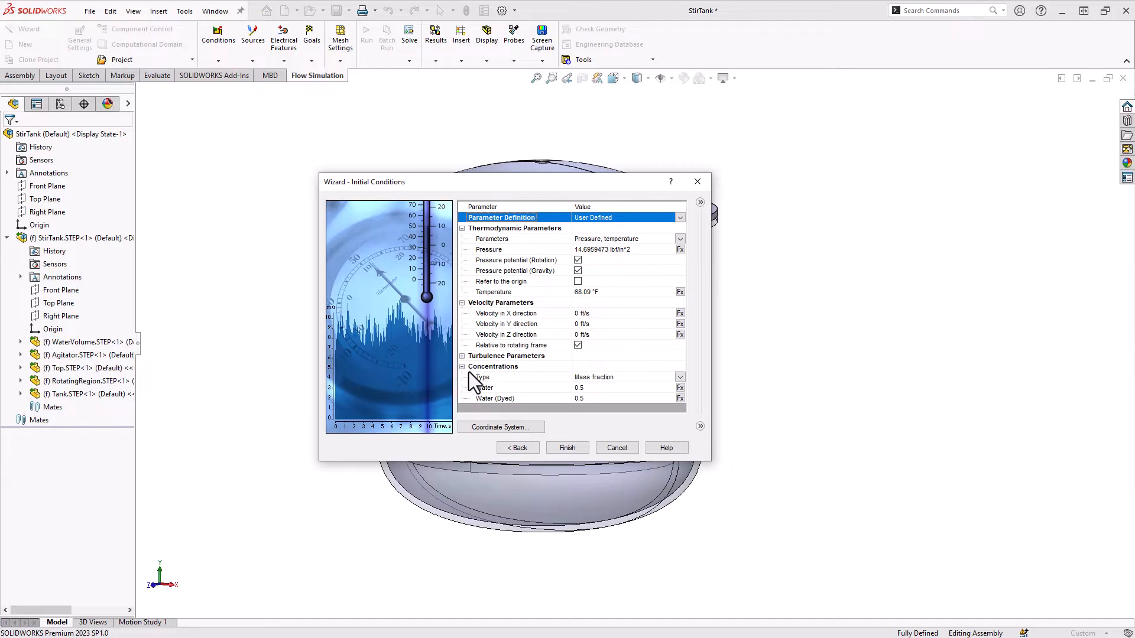
{"action": "mouse_move", "coordinate": [594, 399]}
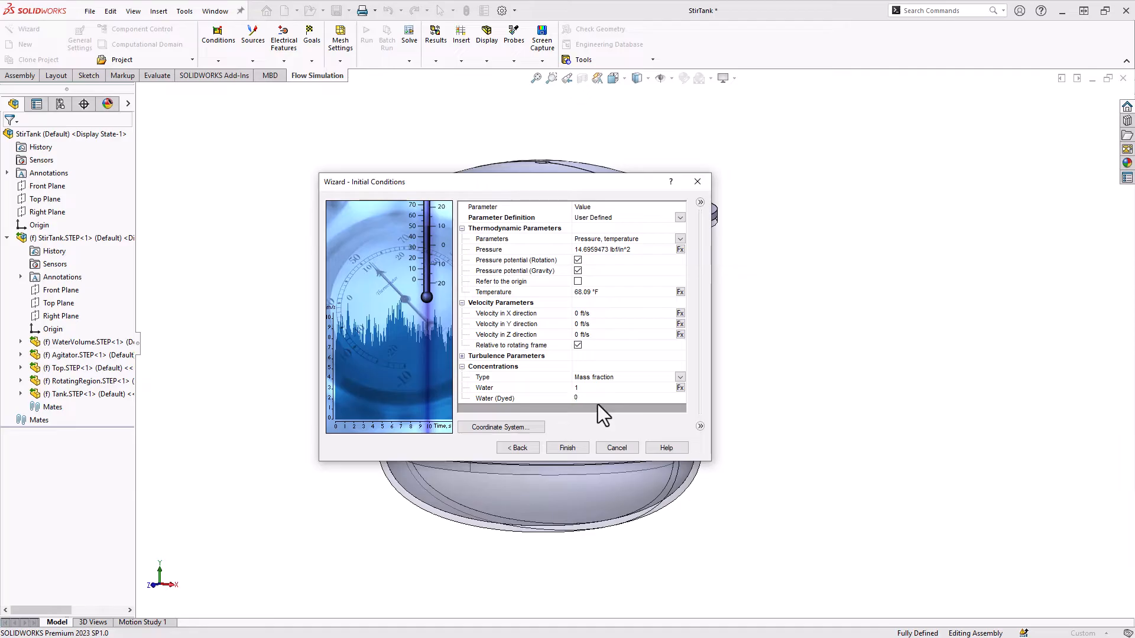
{"action": "left_click", "coordinate": [507, 388]}
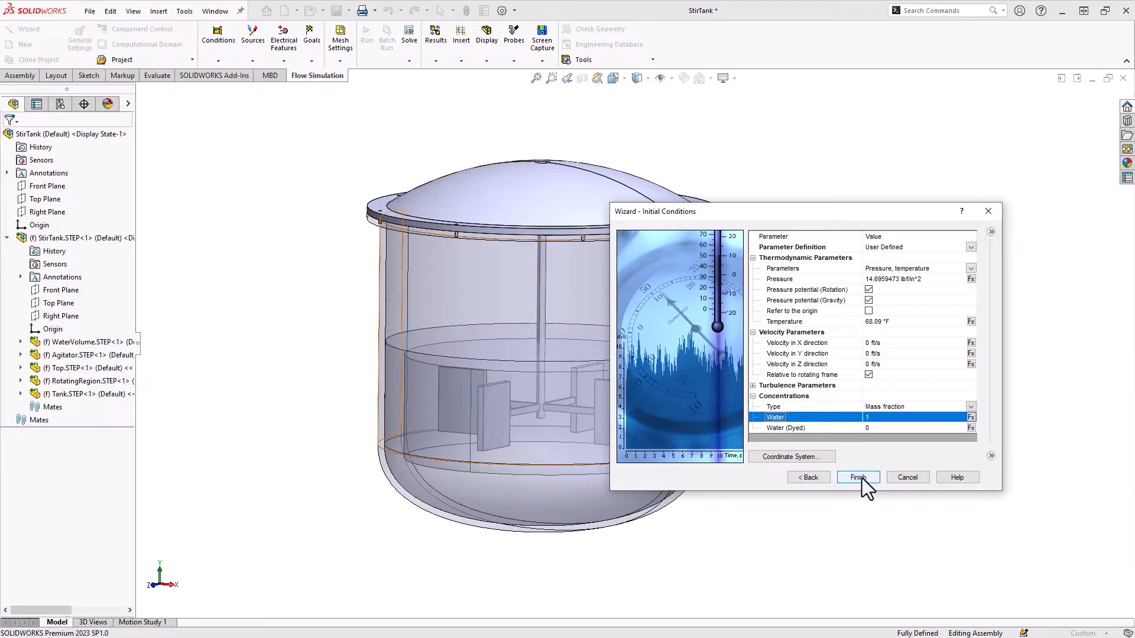
{"action": "left_click", "coordinate": [859, 476]}
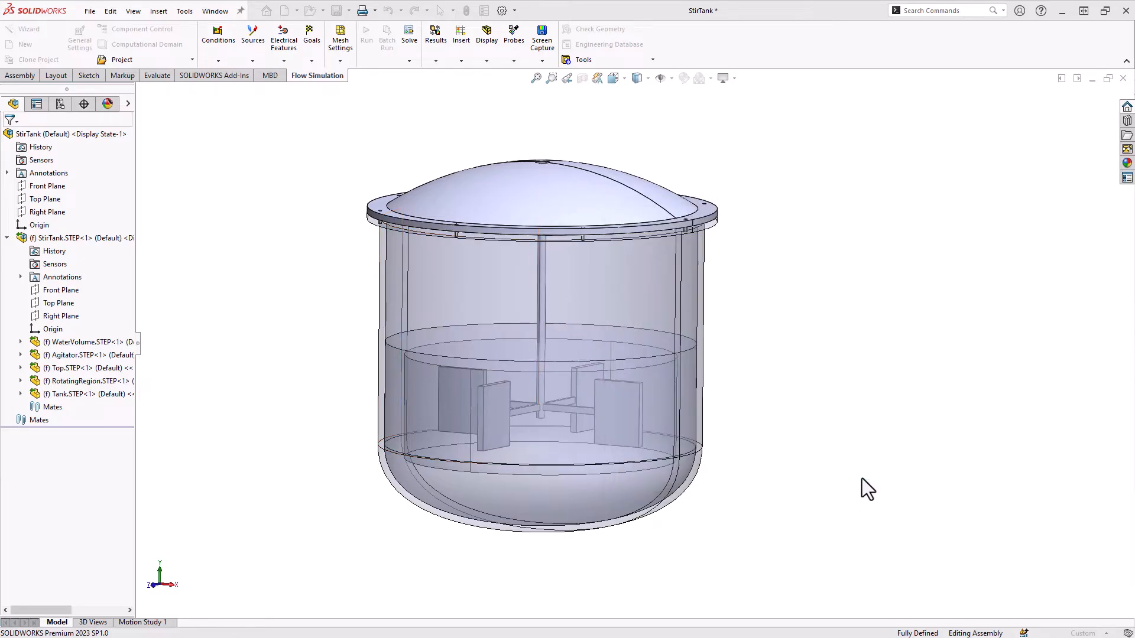
Disable WaterVolume and RotatingRegion under StirTank in Component Control, keeping agitator, top and tank enabled
{"action": "left_click", "coordinate": [28, 28]}
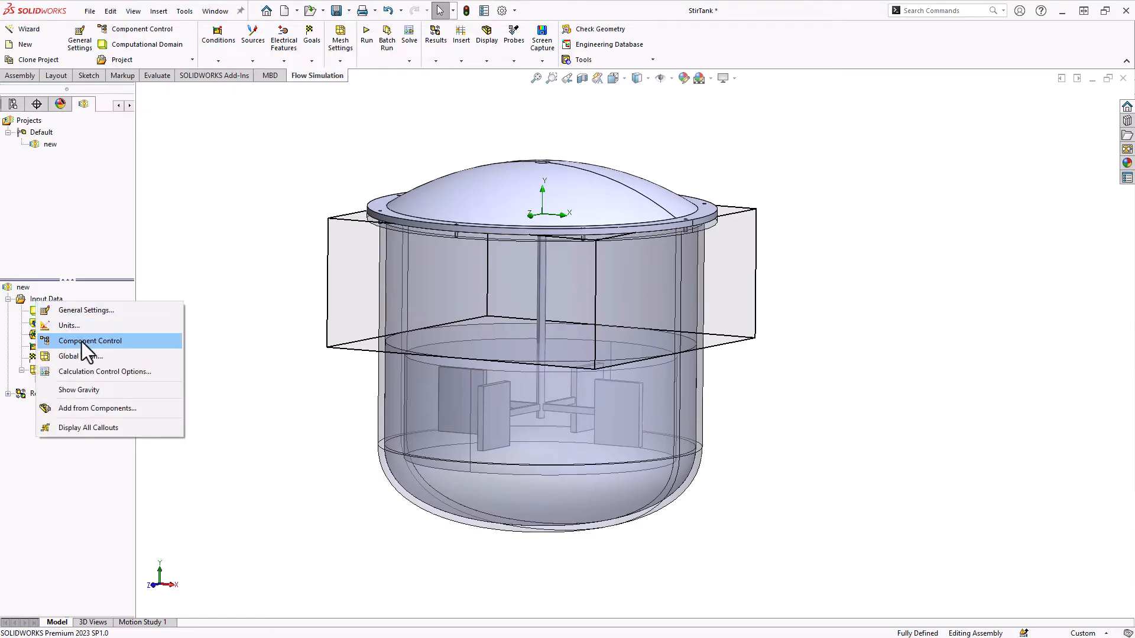
{"action": "left_click", "coordinate": [90, 341]}
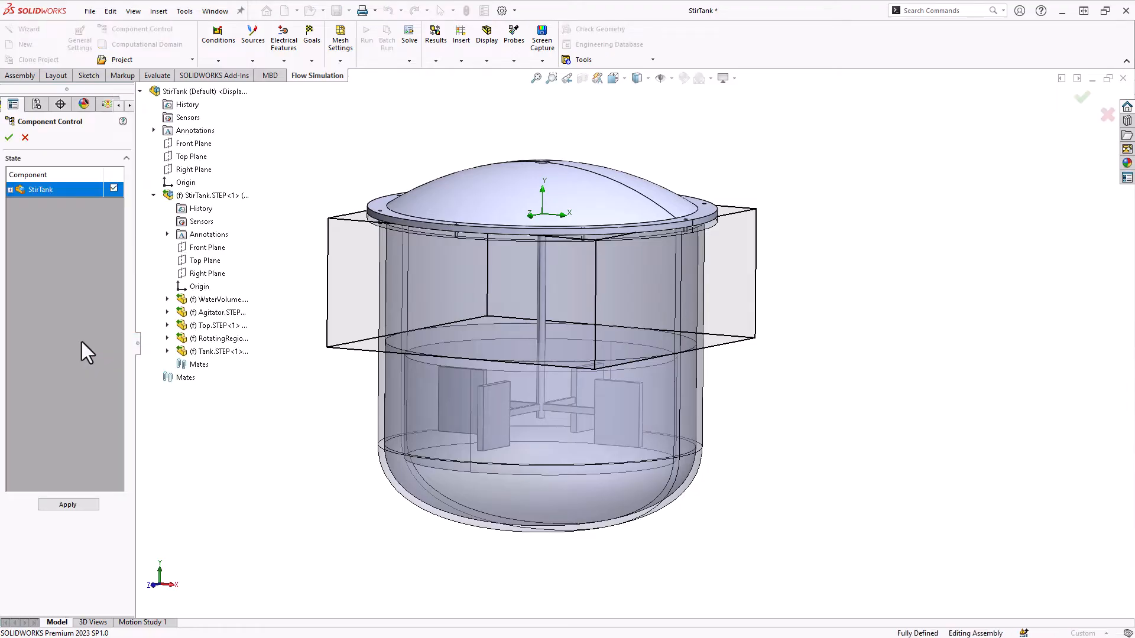
{"action": "left_click", "coordinate": [41, 189]}
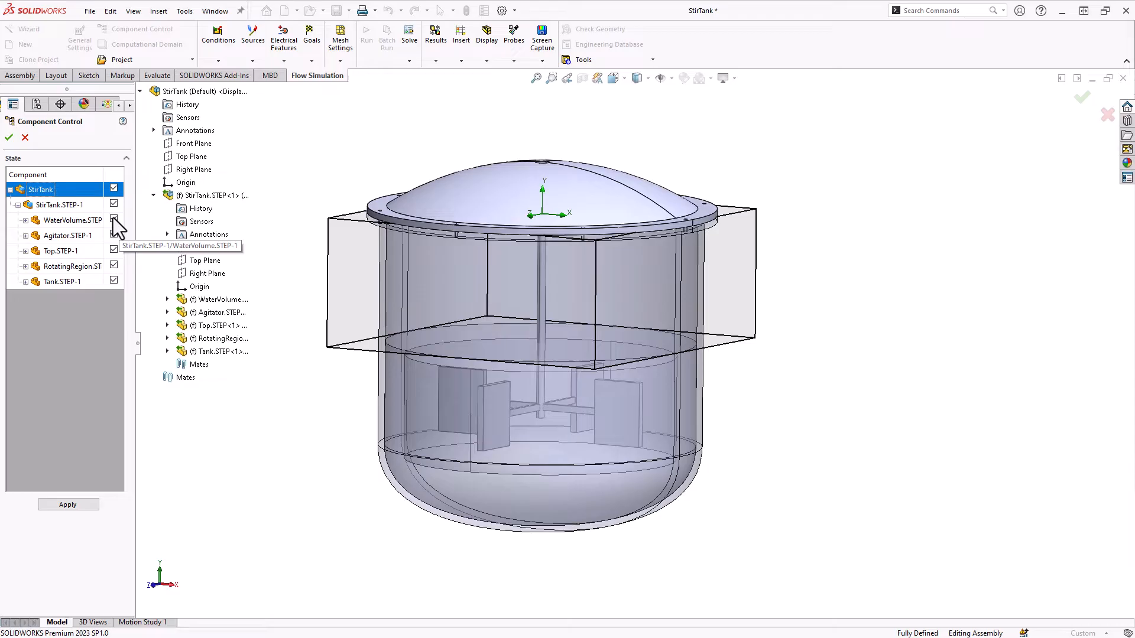
{"action": "left_click", "coordinate": [114, 267]}
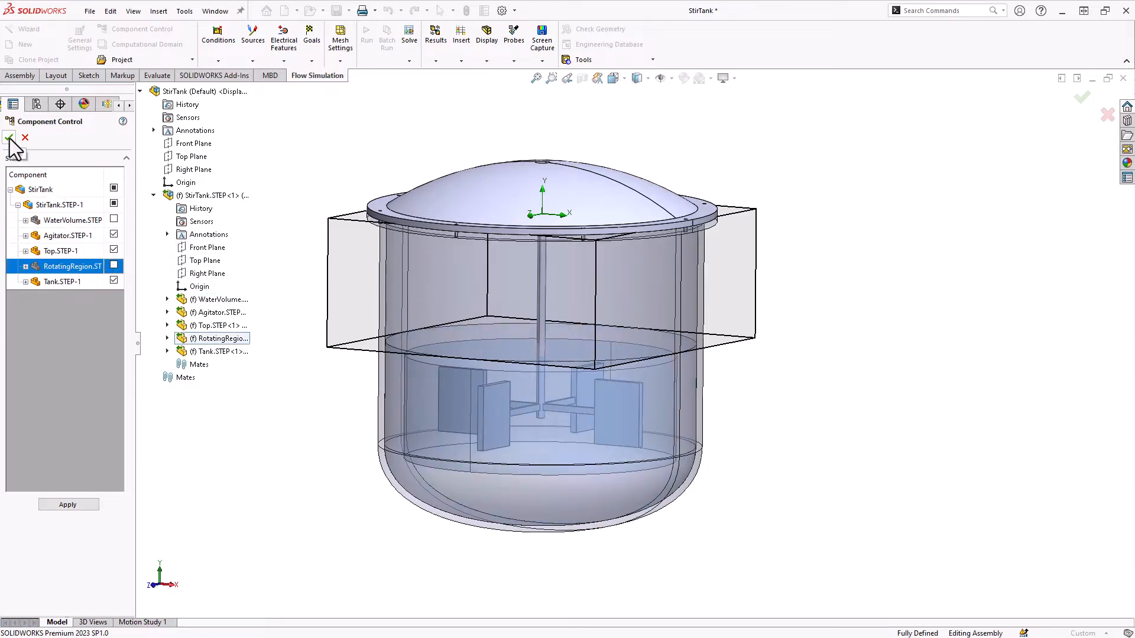
Confirm the computational domain bounds (±2.004 ft, 0.004/−4.004 ft) so it encloses the whole tank
{"action": "right_click", "coordinate": [68, 311]}
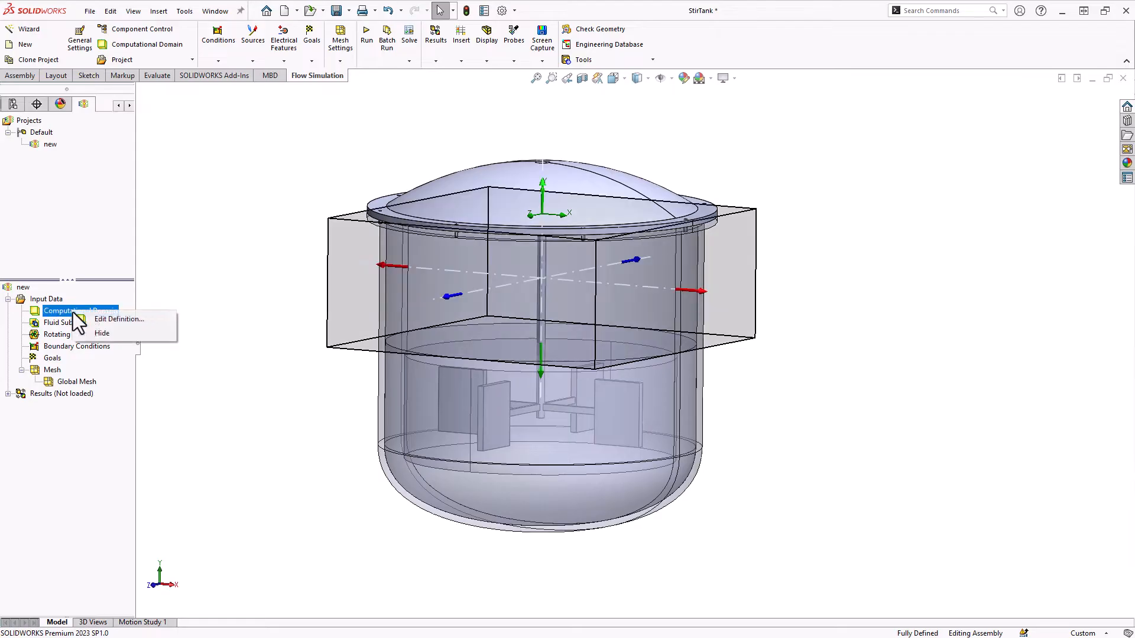
{"action": "left_click", "coordinate": [118, 319]}
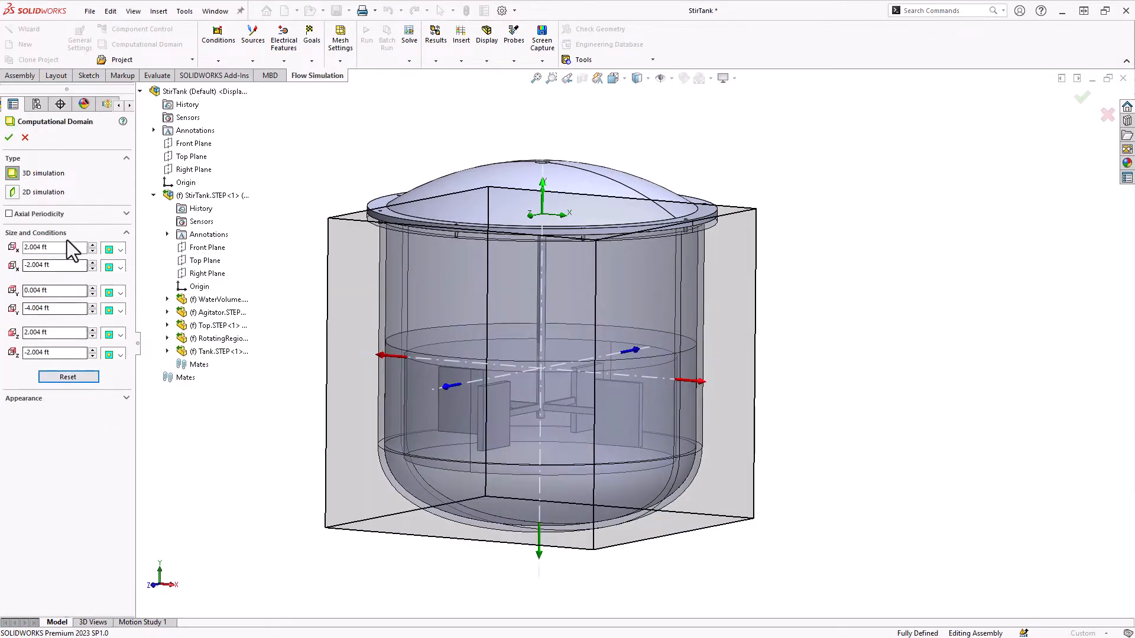
{"action": "left_click", "coordinate": [8, 138]}
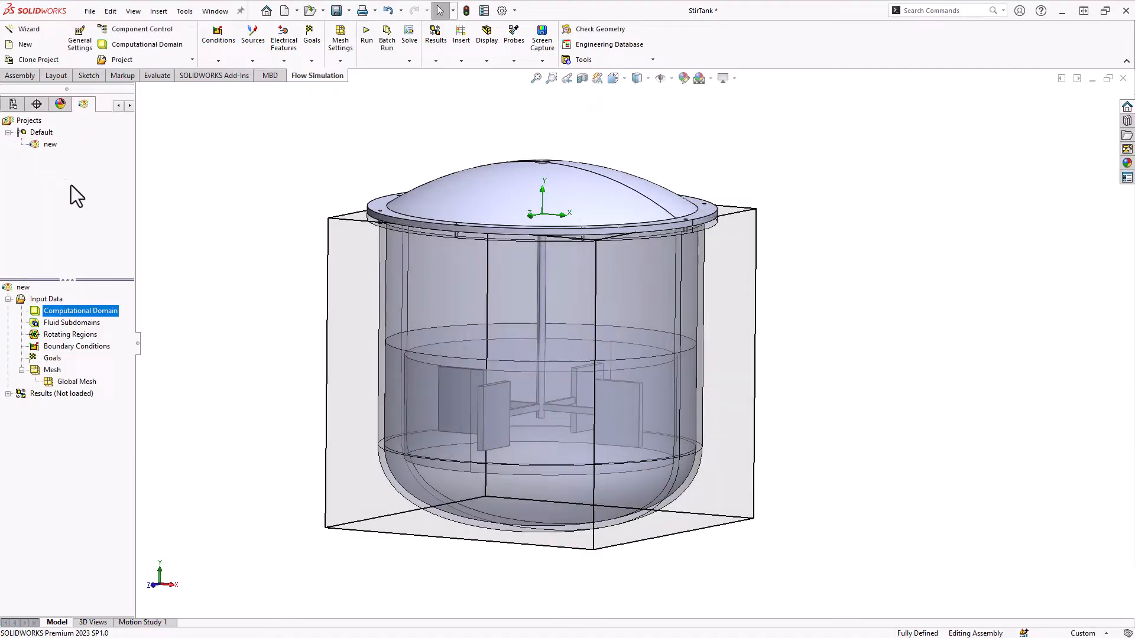
{"action": "mouse_move", "coordinate": [258, 311]}
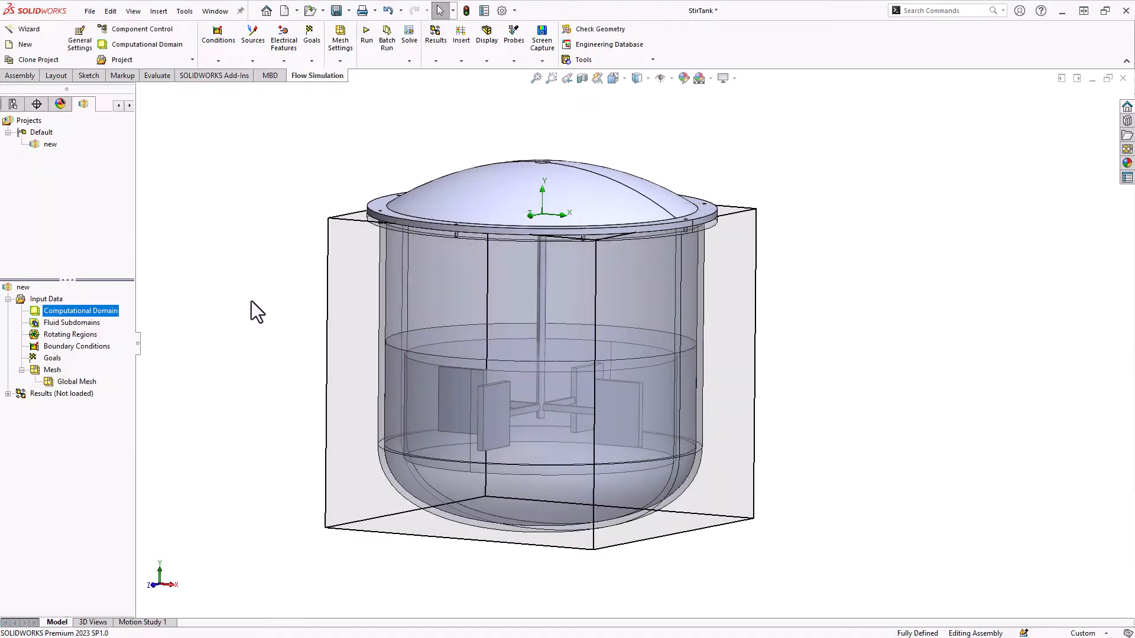
{"action": "mouse_move", "coordinate": [69, 344]}
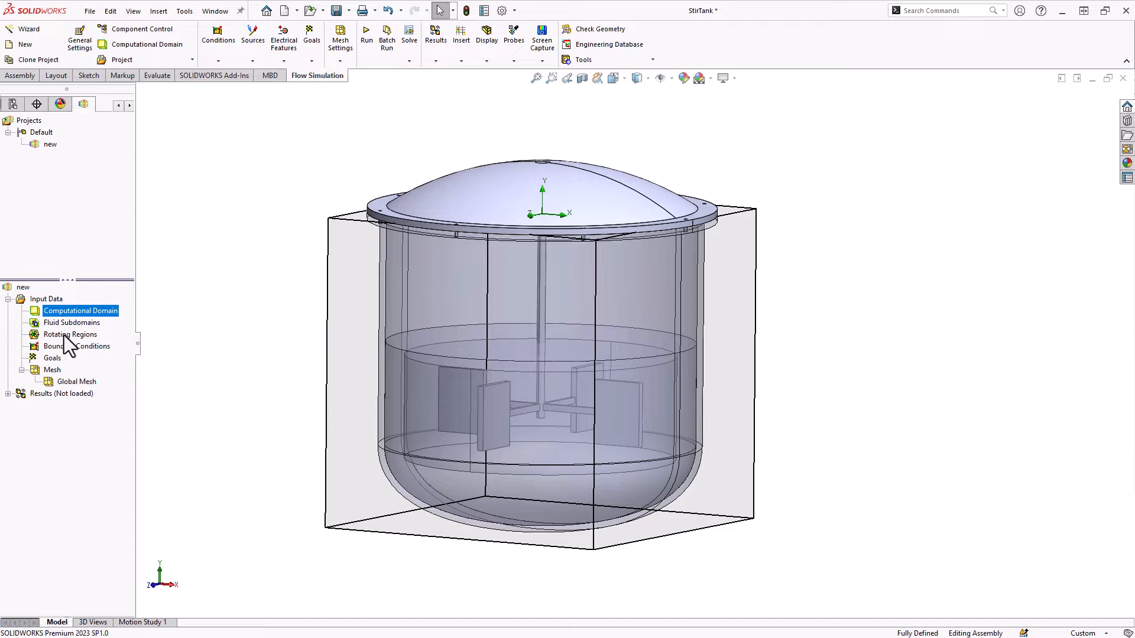
Create Rotating Region 1 from the RotatingRegion component at 120 RPM
{"action": "right_click", "coordinate": [69, 334]}
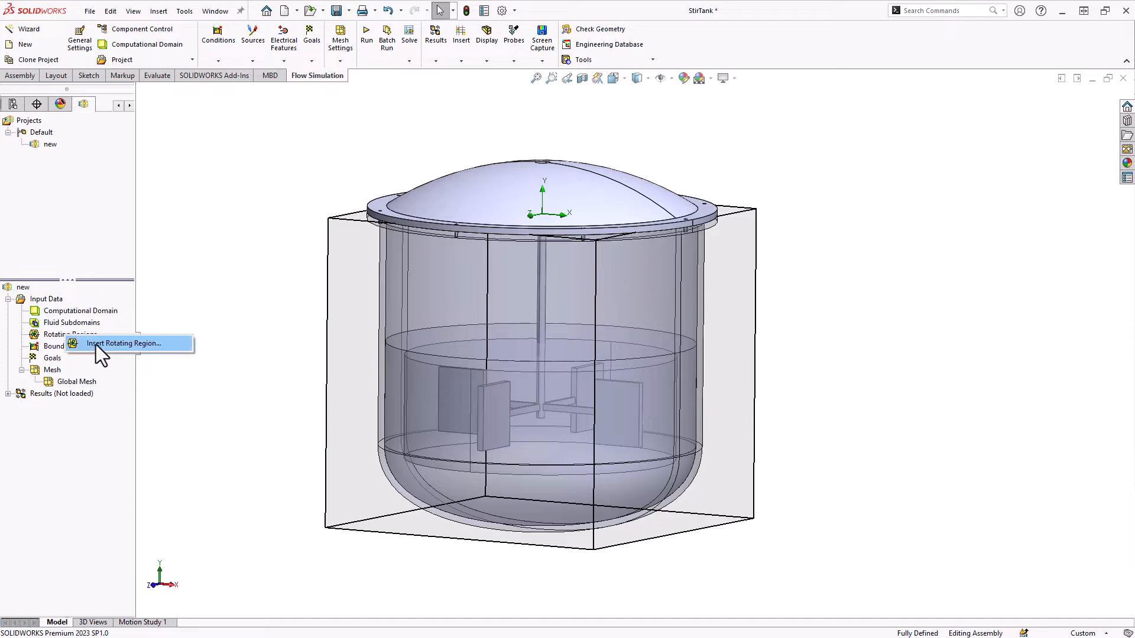
{"action": "left_click", "coordinate": [126, 343]}
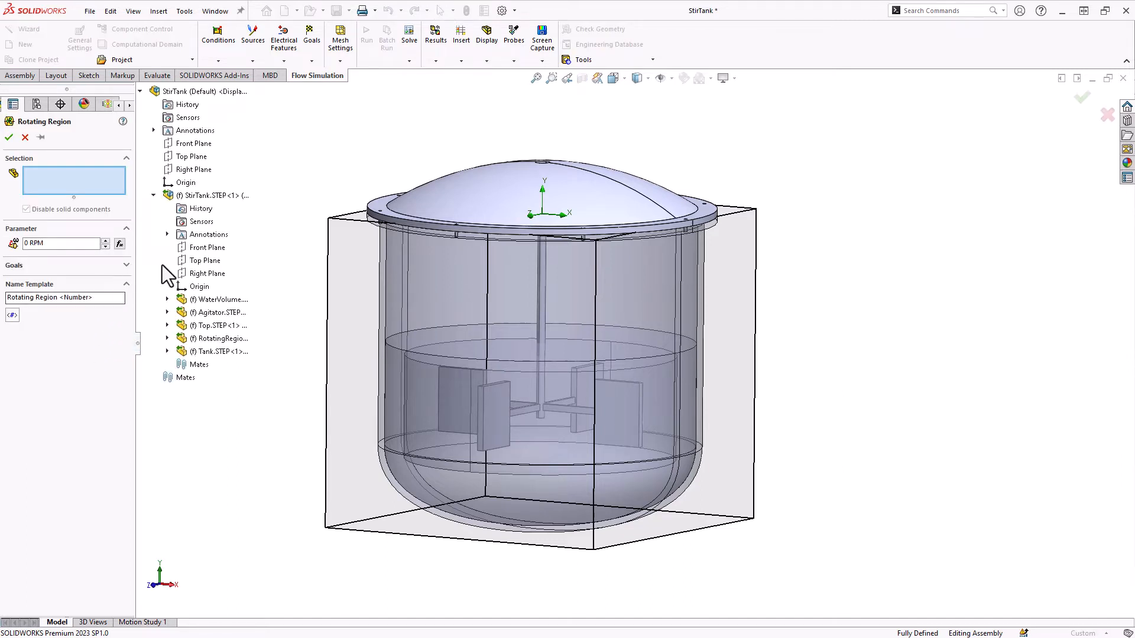
{"action": "left_click", "coordinate": [217, 338]}
{"action": "type", "text": "12"}
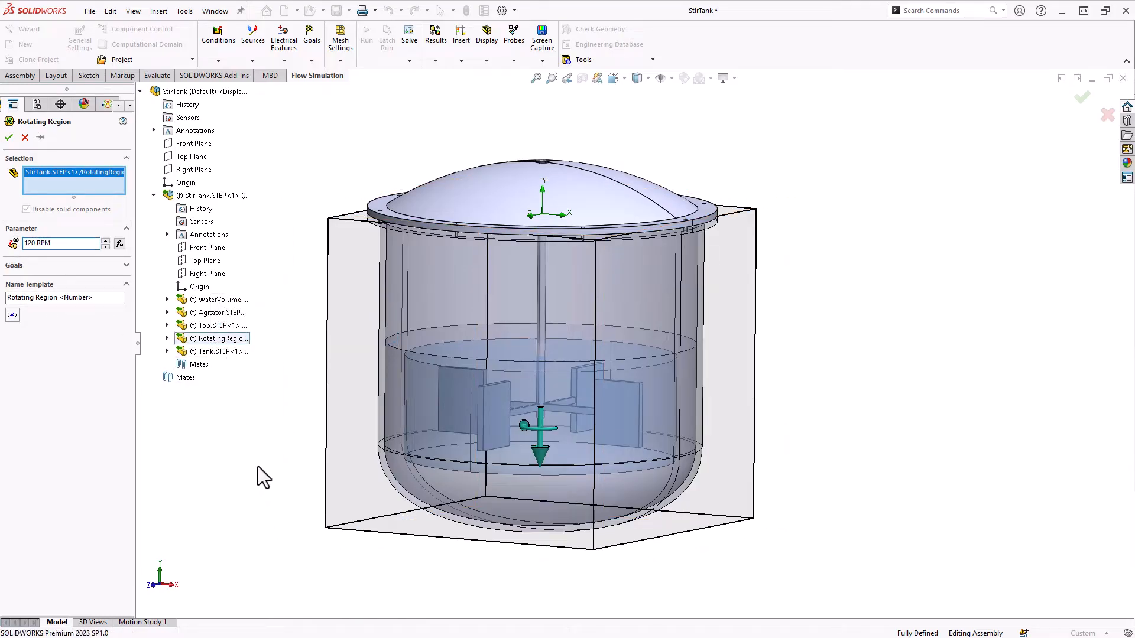
{"action": "left_click", "coordinate": [8, 138]}
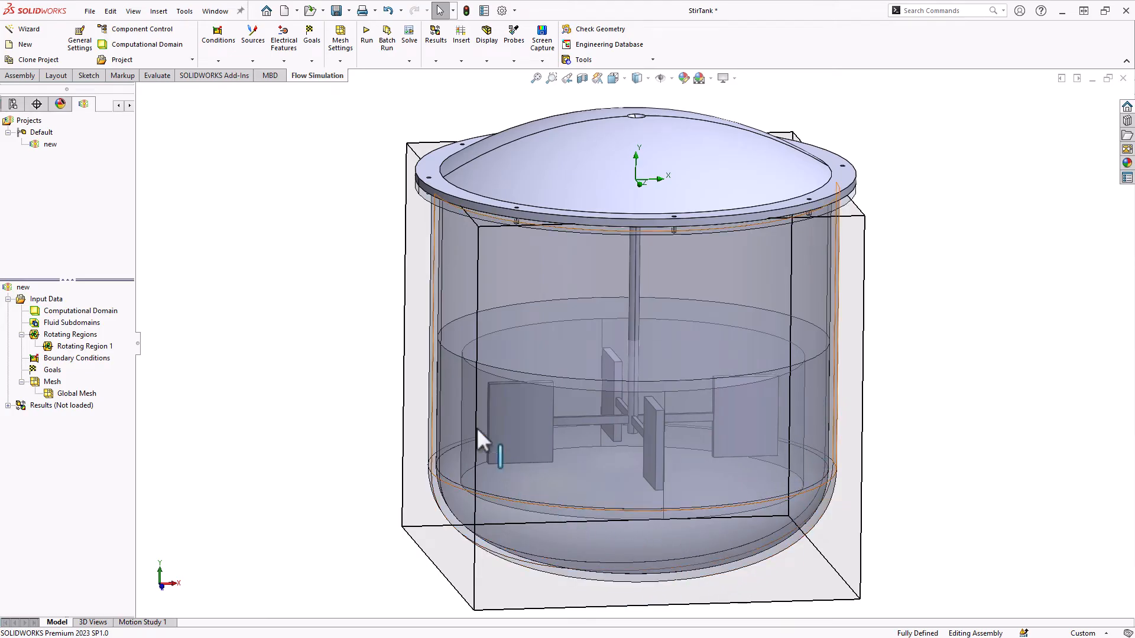
{"action": "mouse_move", "coordinate": [467, 398]}
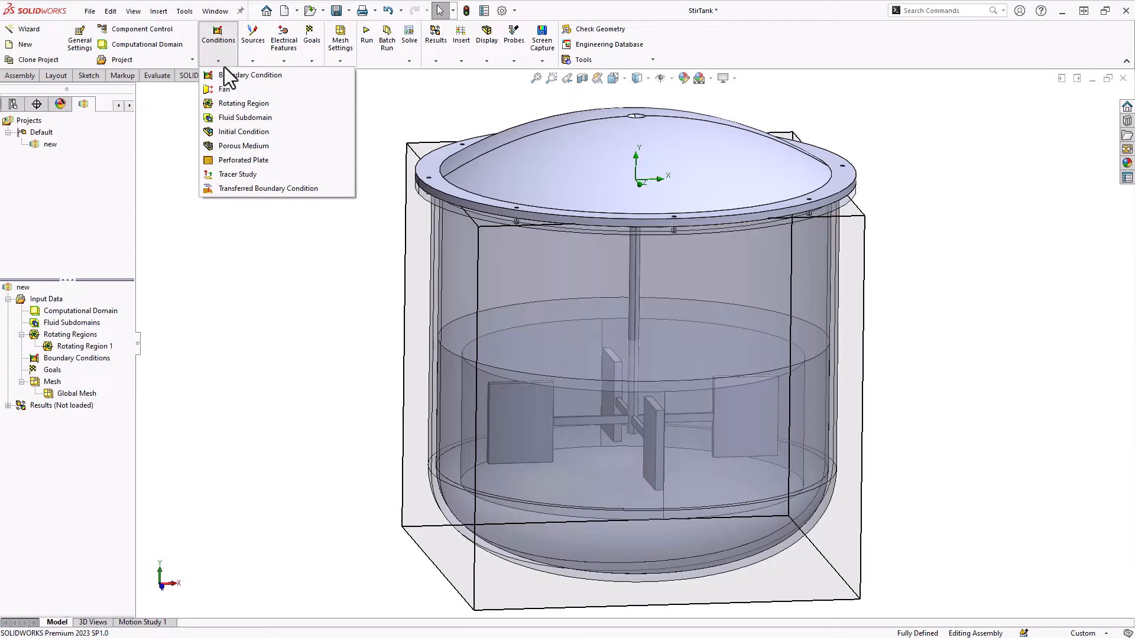
{"action": "mouse_move", "coordinate": [243, 131]}
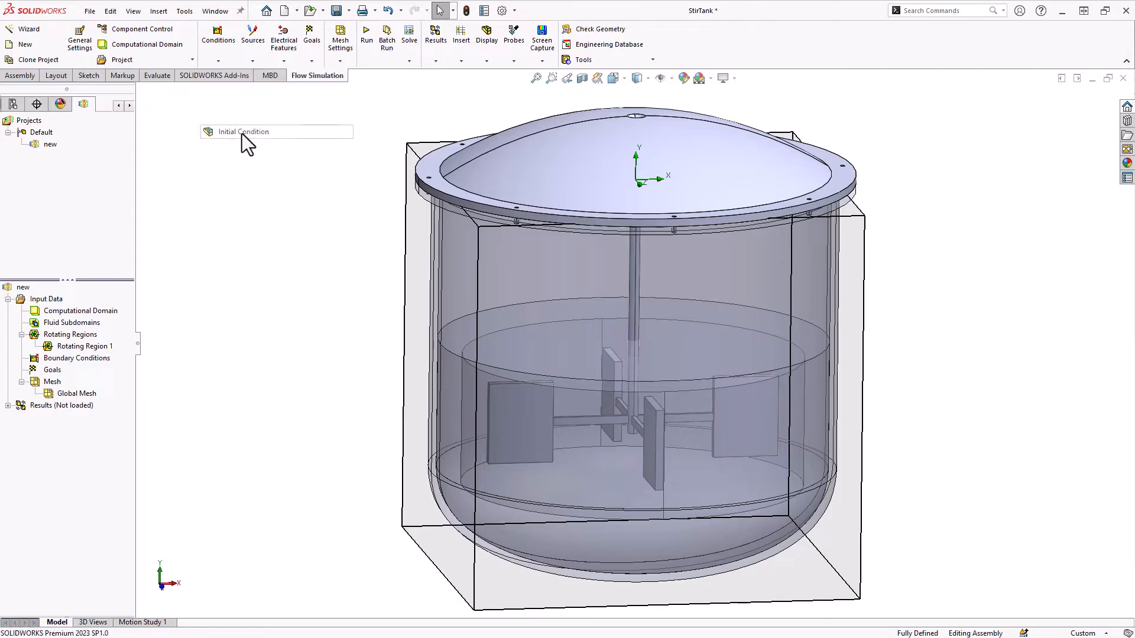
Create Initial Condition 1 on WaterVolume: solid components disabled, Water 0 and Water (Dyed) 1
{"action": "left_click", "coordinate": [242, 131]}
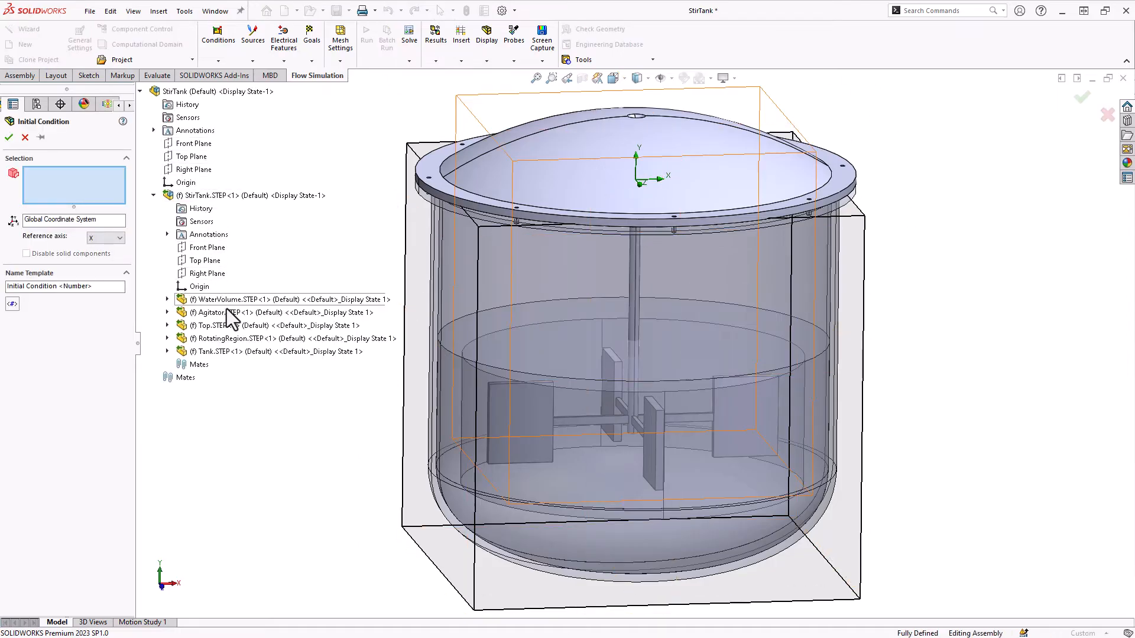
{"action": "left_click", "coordinate": [255, 299]}
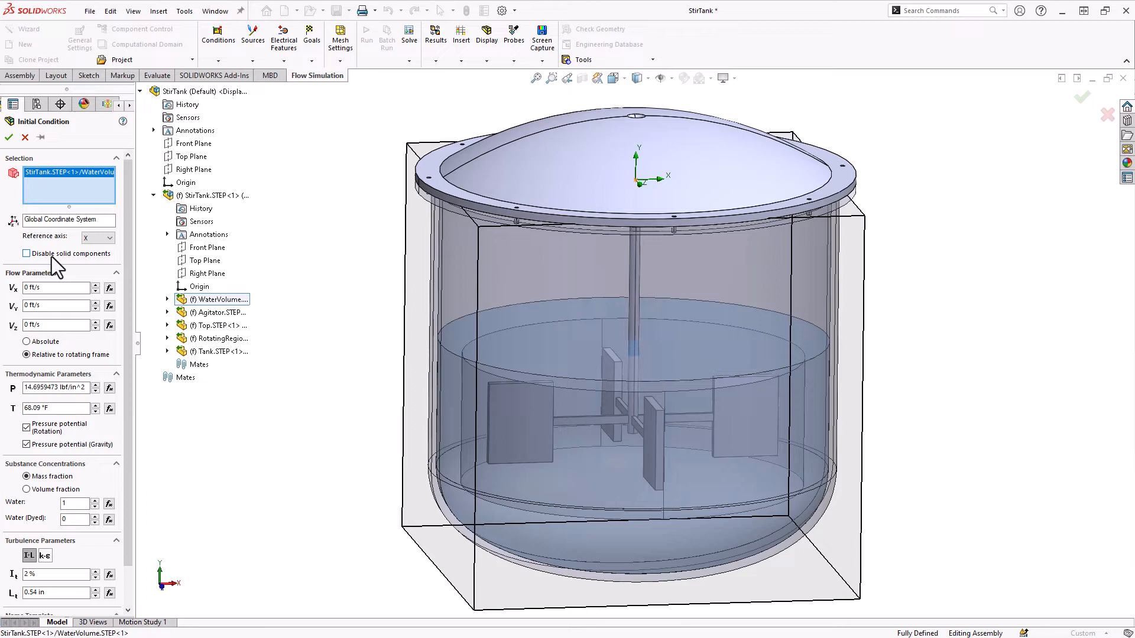
{"action": "left_click", "coordinate": [27, 253]}
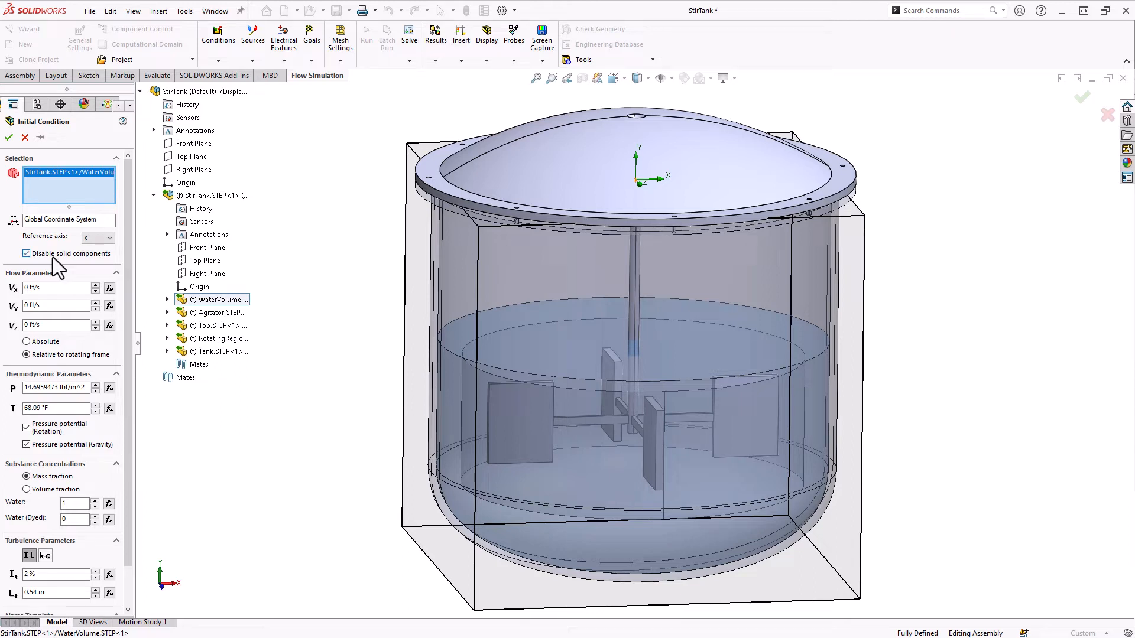
{"action": "scroll", "scroll_direction": "down", "scroll_amount": 3}
{"action": "type", "text": "1"}
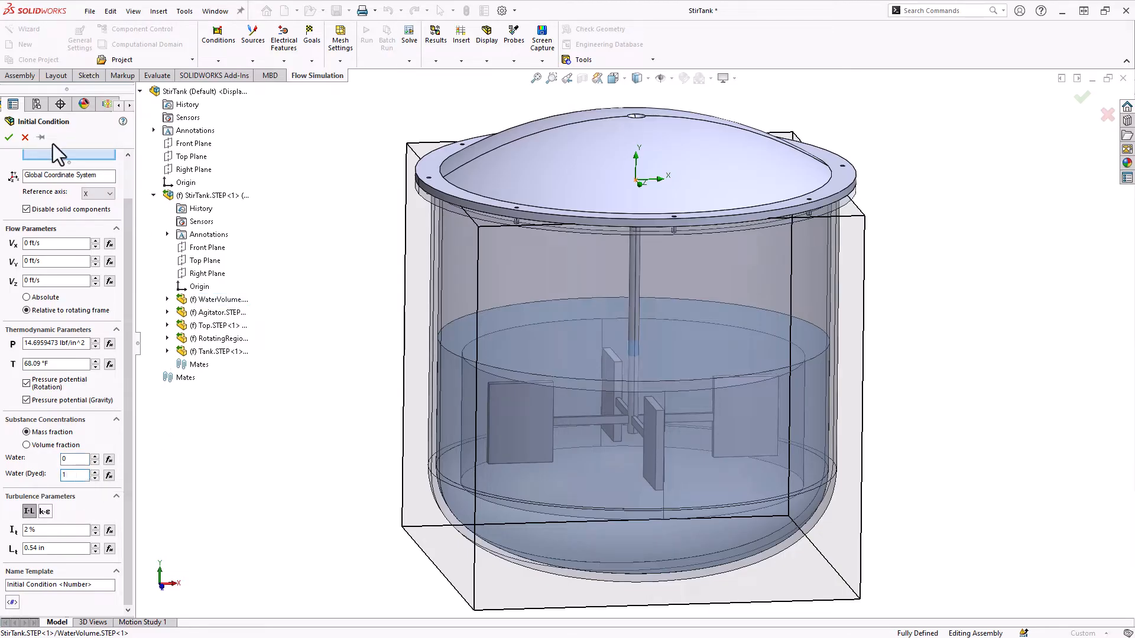
{"action": "mouse_move", "coordinate": [43, 485]}
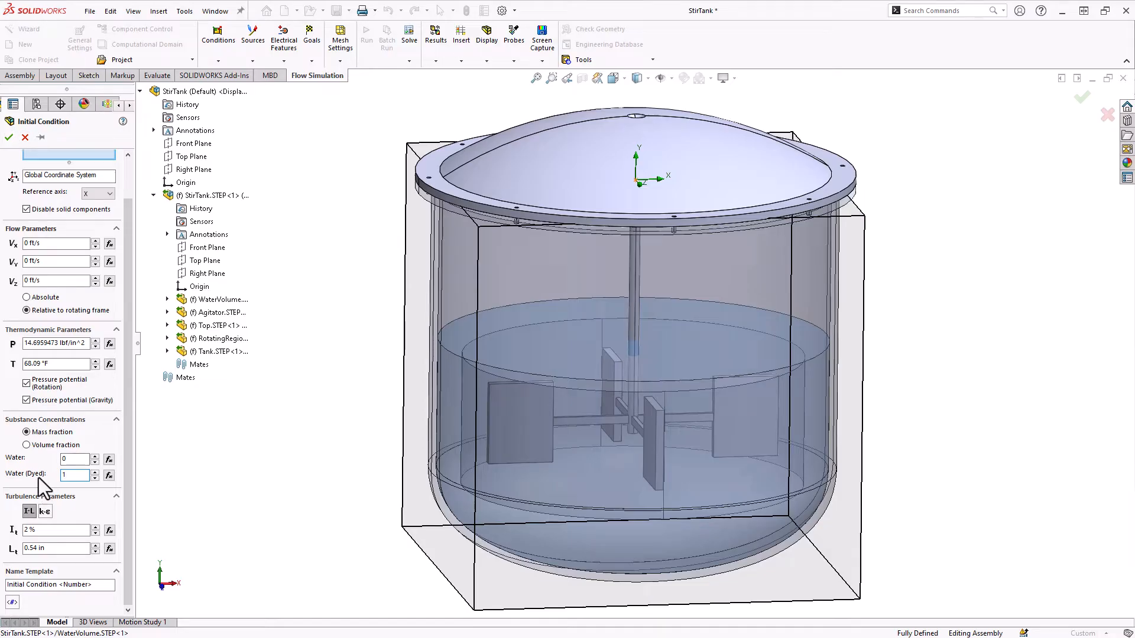
{"action": "mouse_move", "coordinate": [49, 494]}
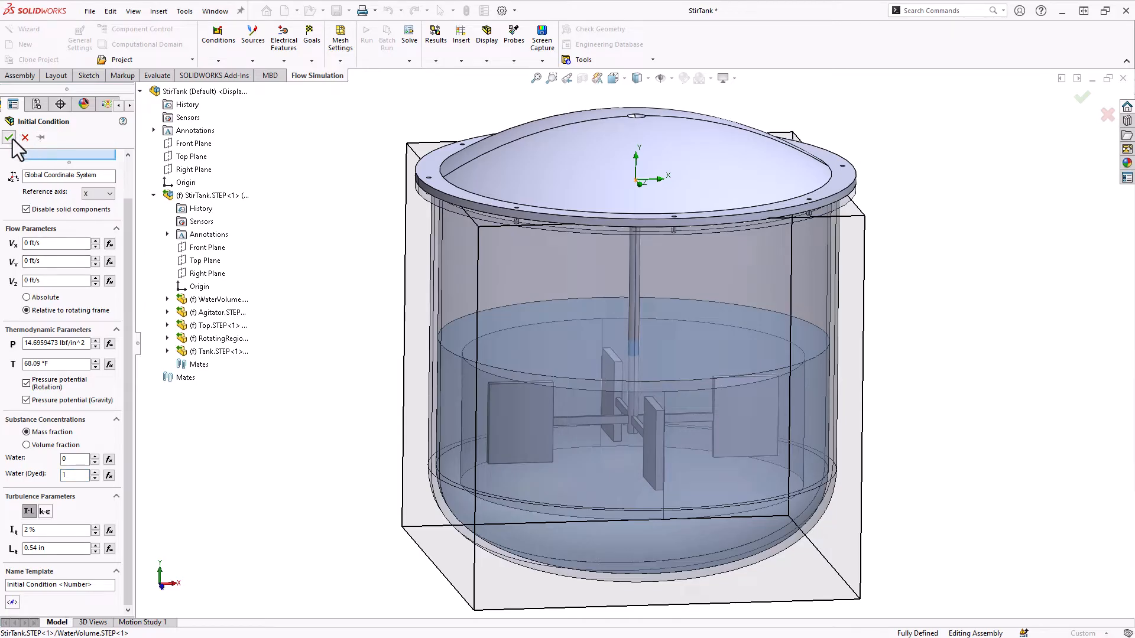
{"action": "left_click", "coordinate": [9, 137]}
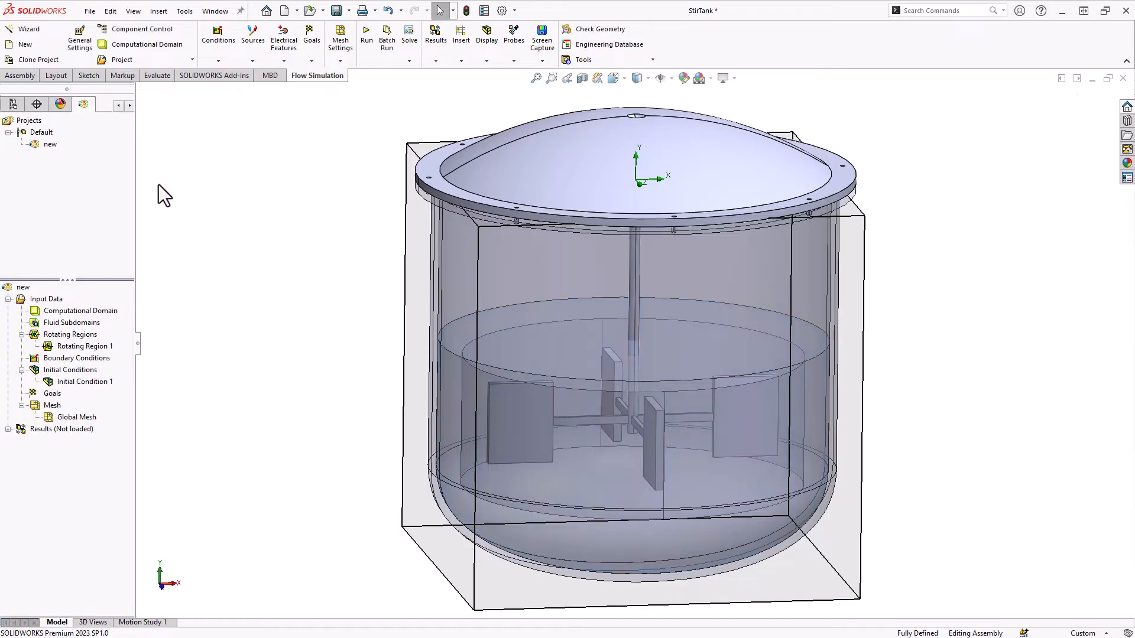
{"action": "mouse_move", "coordinate": [274, 309]}
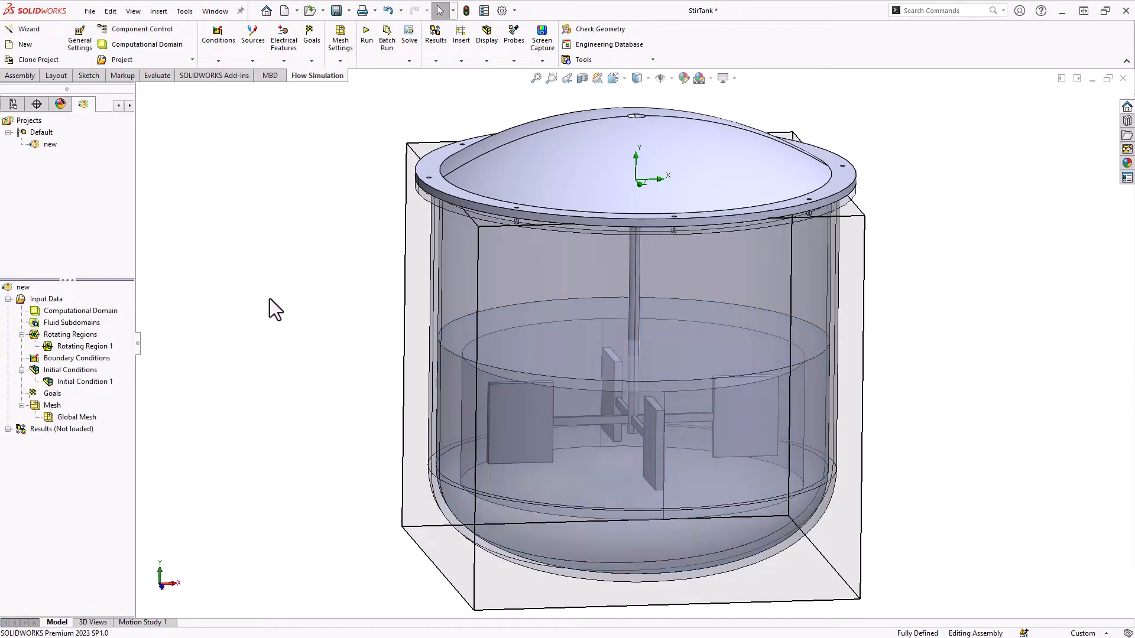
{"action": "mouse_move", "coordinate": [47, 406]}
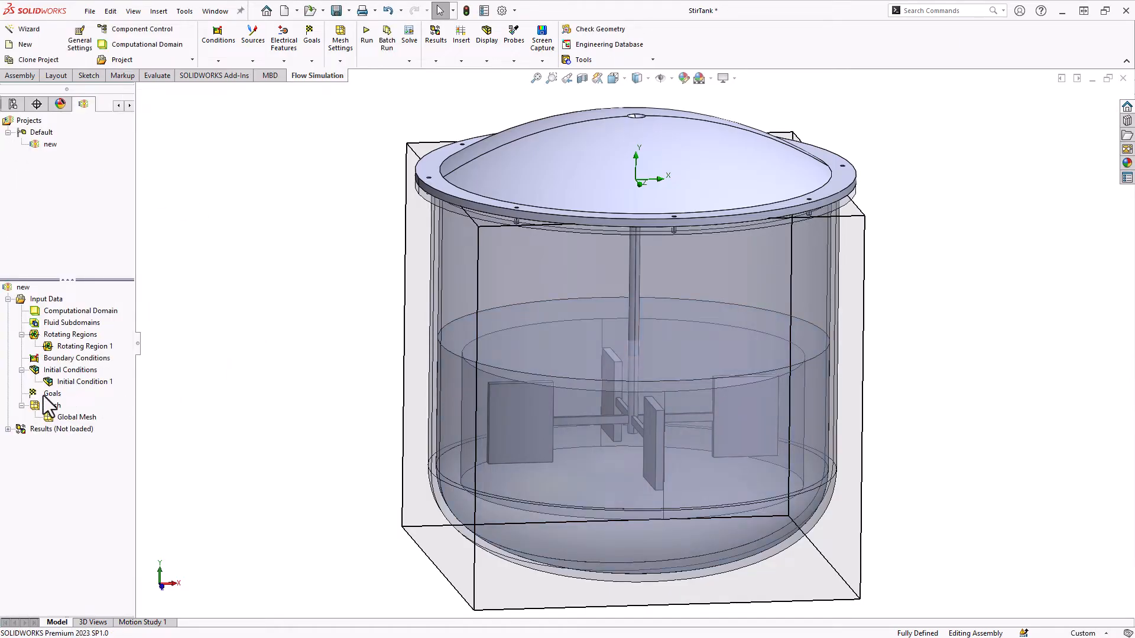
Create surface goal SG Torque (Y) 1 on Agitator.STEP
{"action": "right_click", "coordinate": [52, 393]}
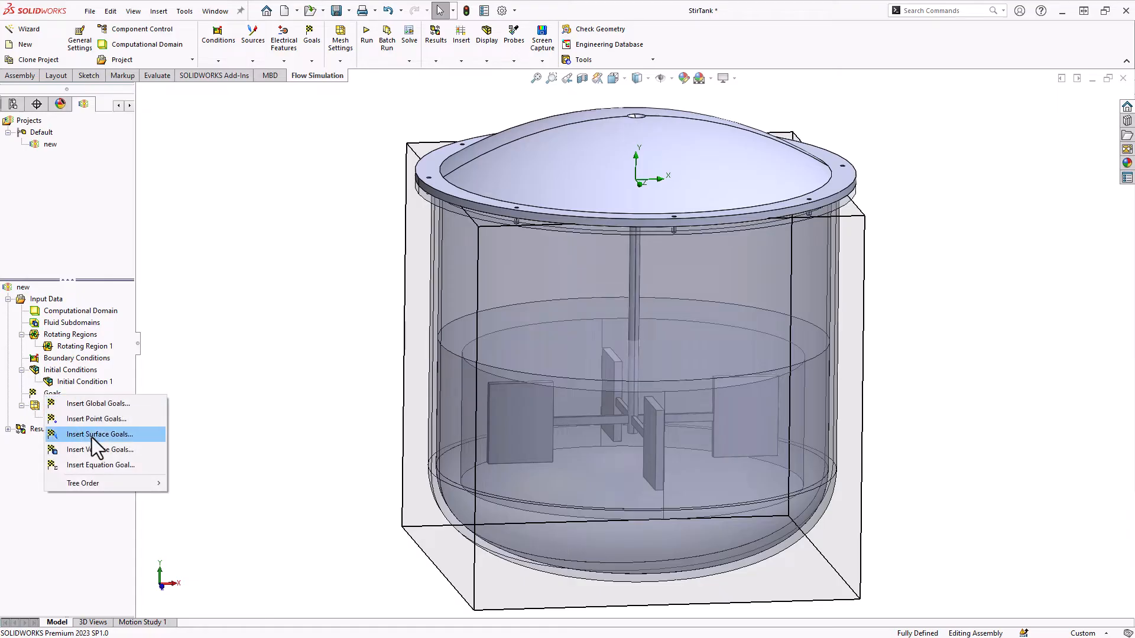
{"action": "left_click", "coordinate": [99, 434]}
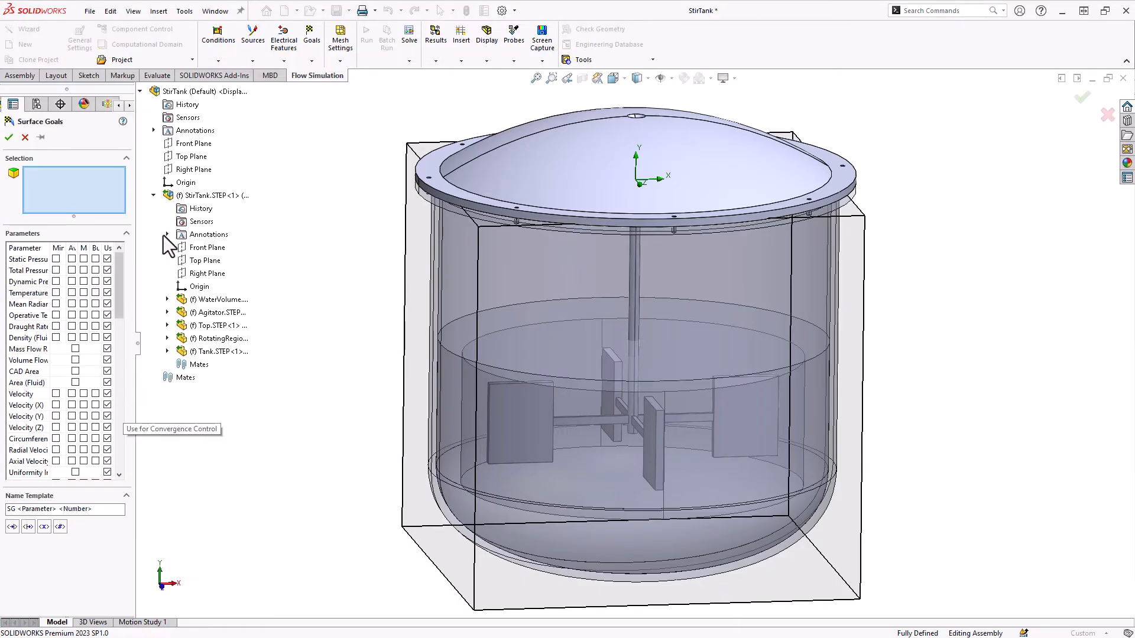
{"action": "left_click", "coordinate": [218, 312]}
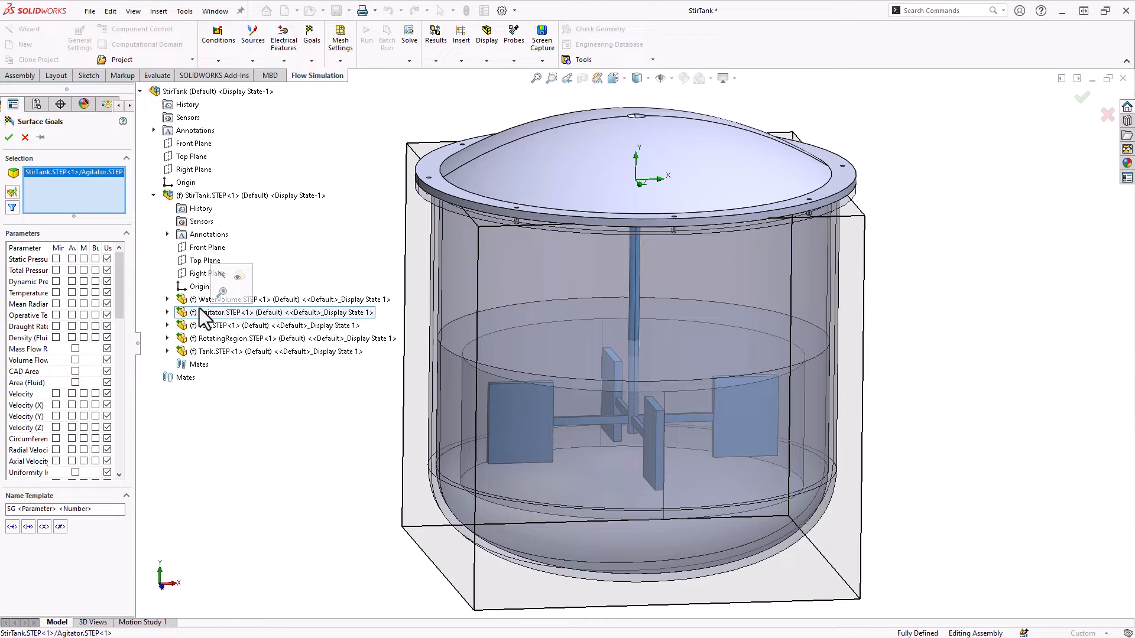
{"action": "scroll", "scroll_direction": "down", "scroll_amount": 3}
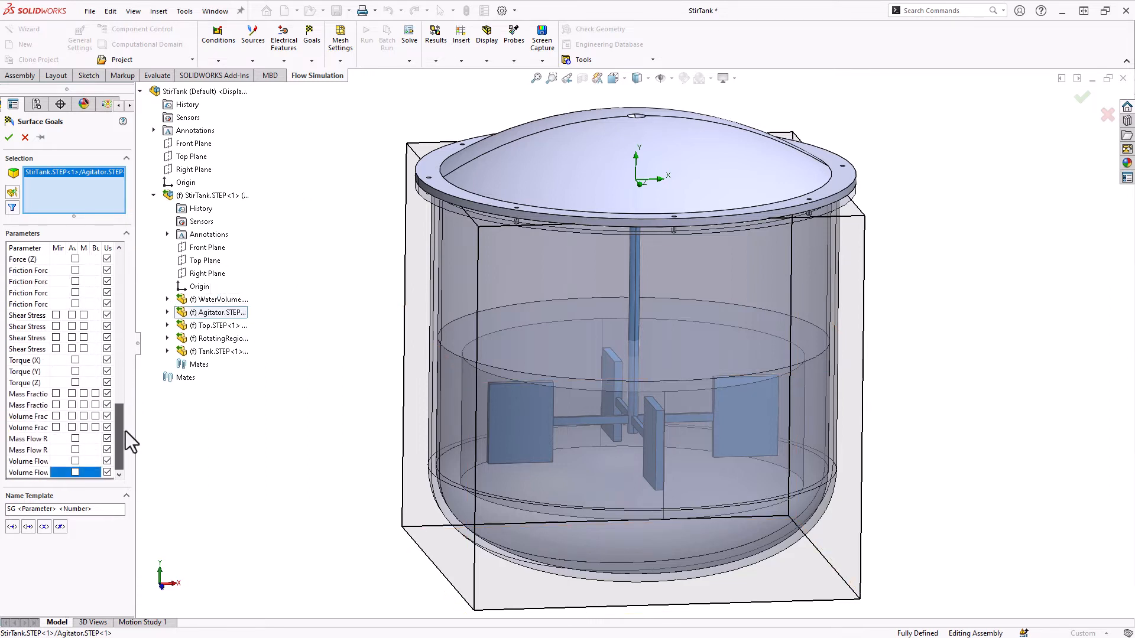
{"action": "mouse_move", "coordinate": [79, 386]}
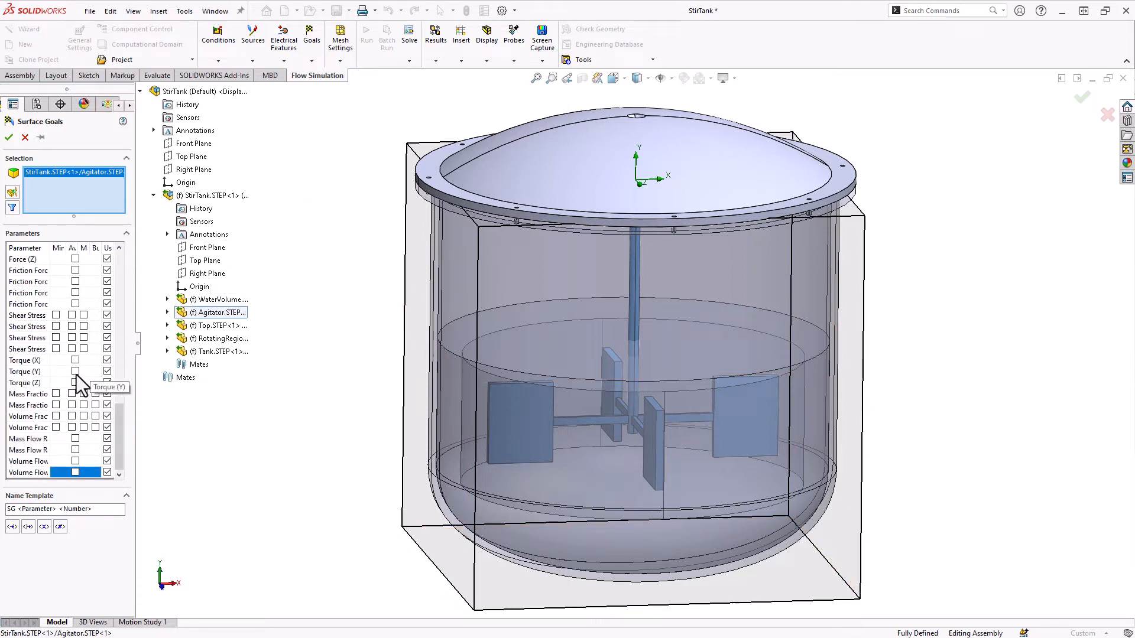
{"action": "left_click", "coordinate": [76, 371]}
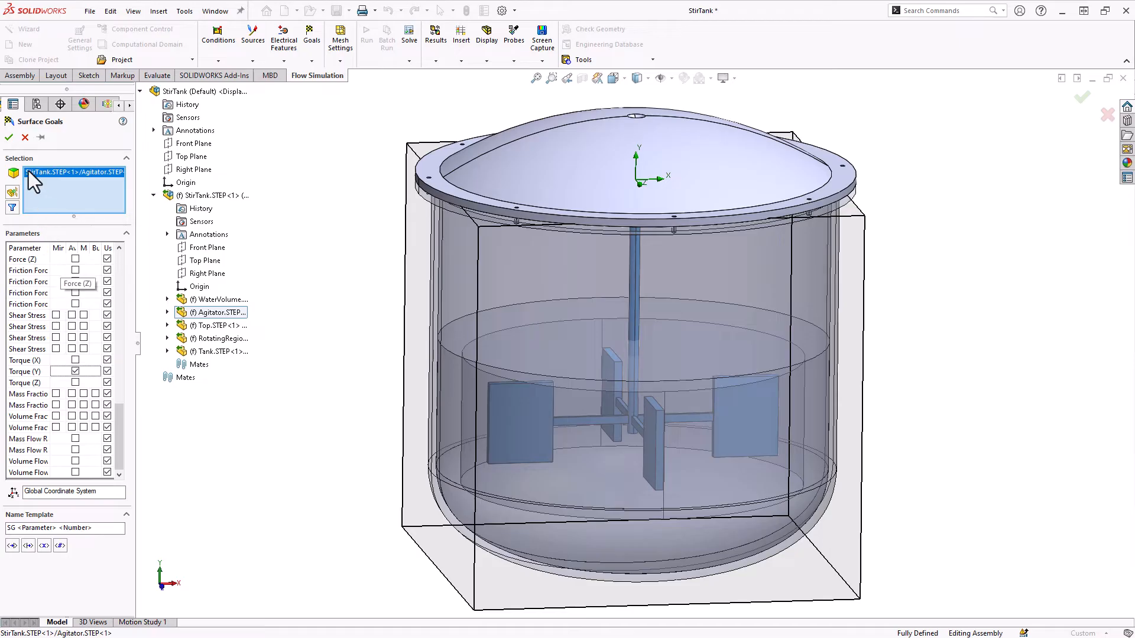
{"action": "left_click", "coordinate": [8, 137]}
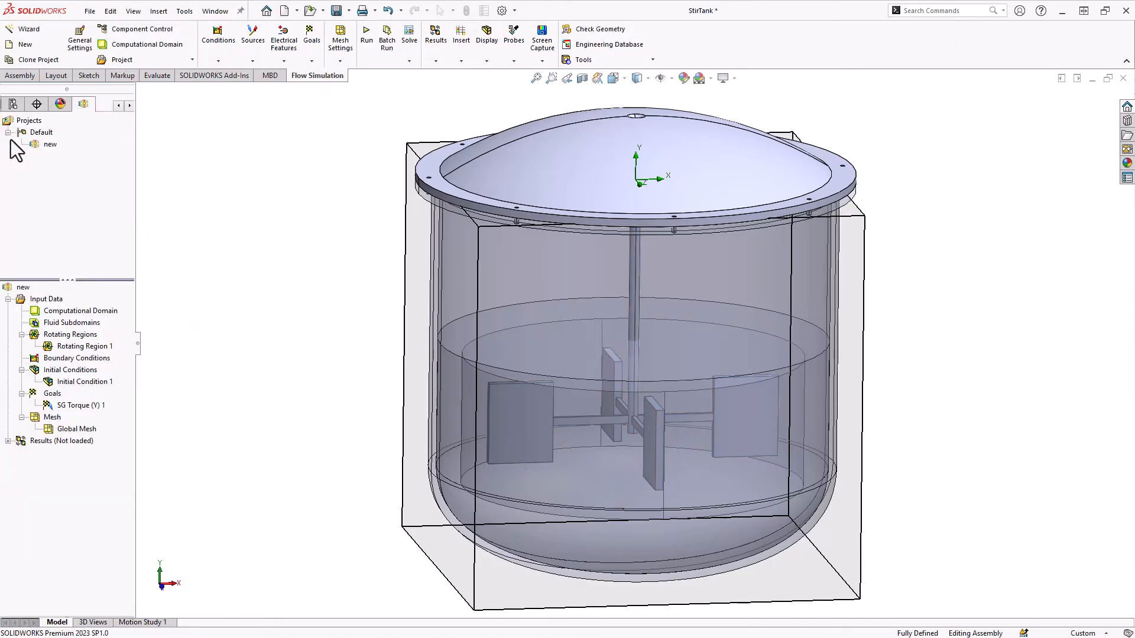
{"action": "right_click", "coordinate": [80, 311]}
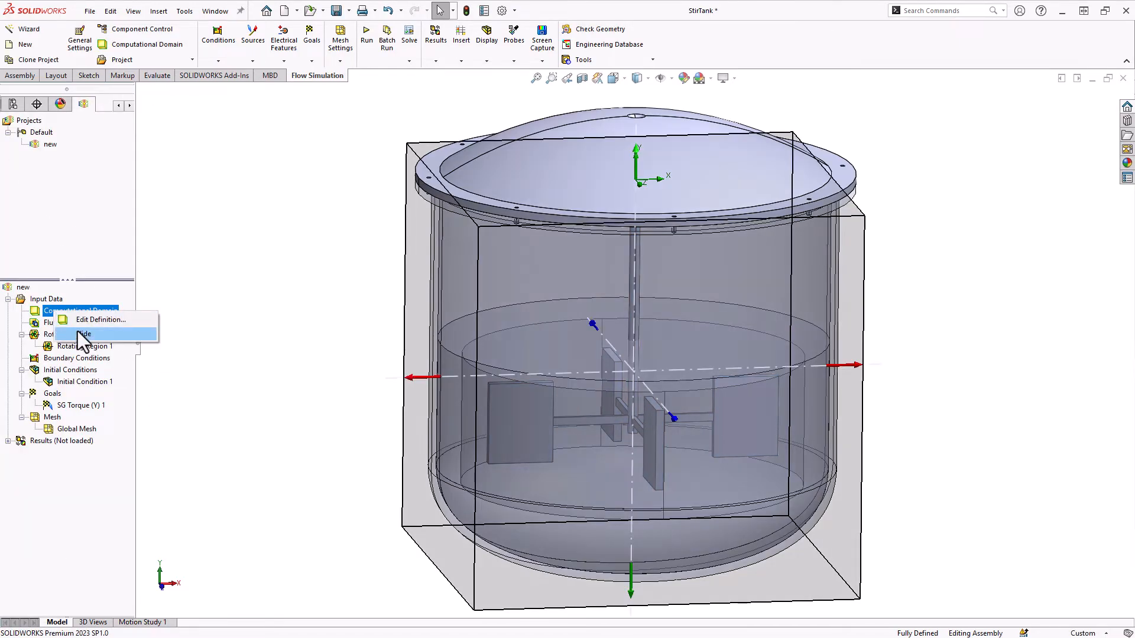
Hide the computational domain box and raise the automatic global mesh level to 4
{"action": "left_click", "coordinate": [76, 334]}
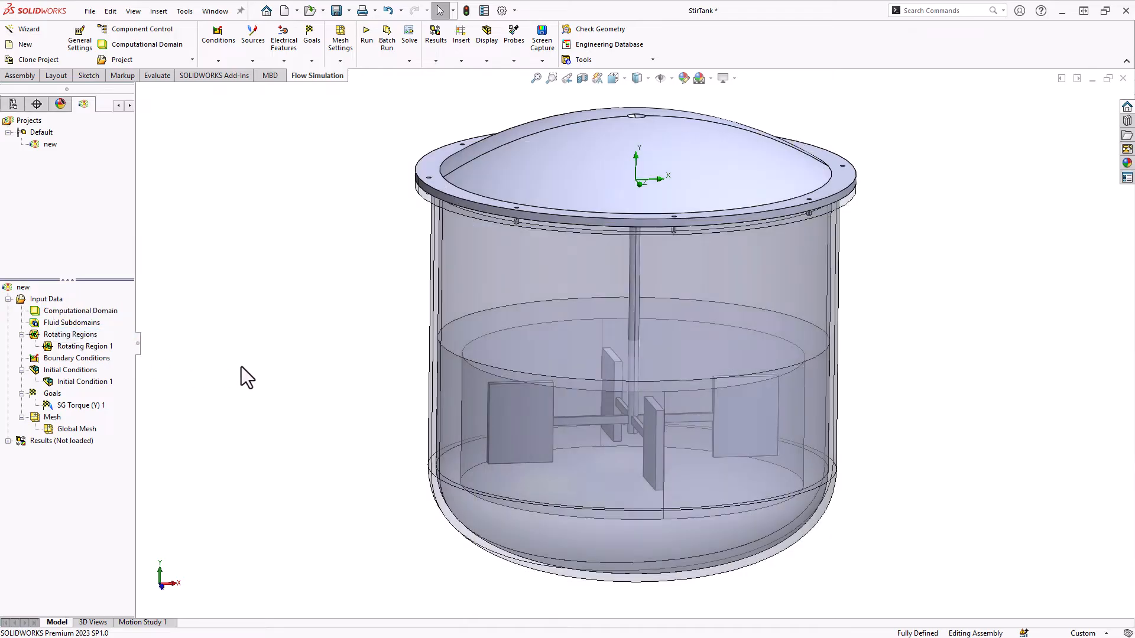
{"action": "right_click", "coordinate": [75, 428]}
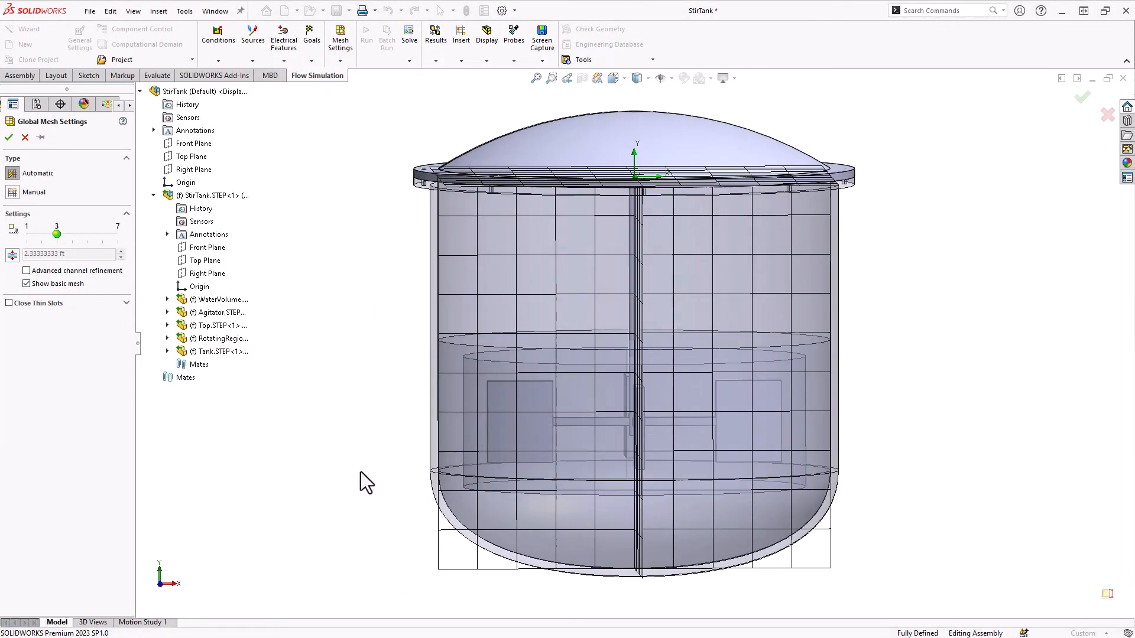
{"action": "left_click_drag", "start_coordinate": [57, 234], "coordinate": [72, 234]}
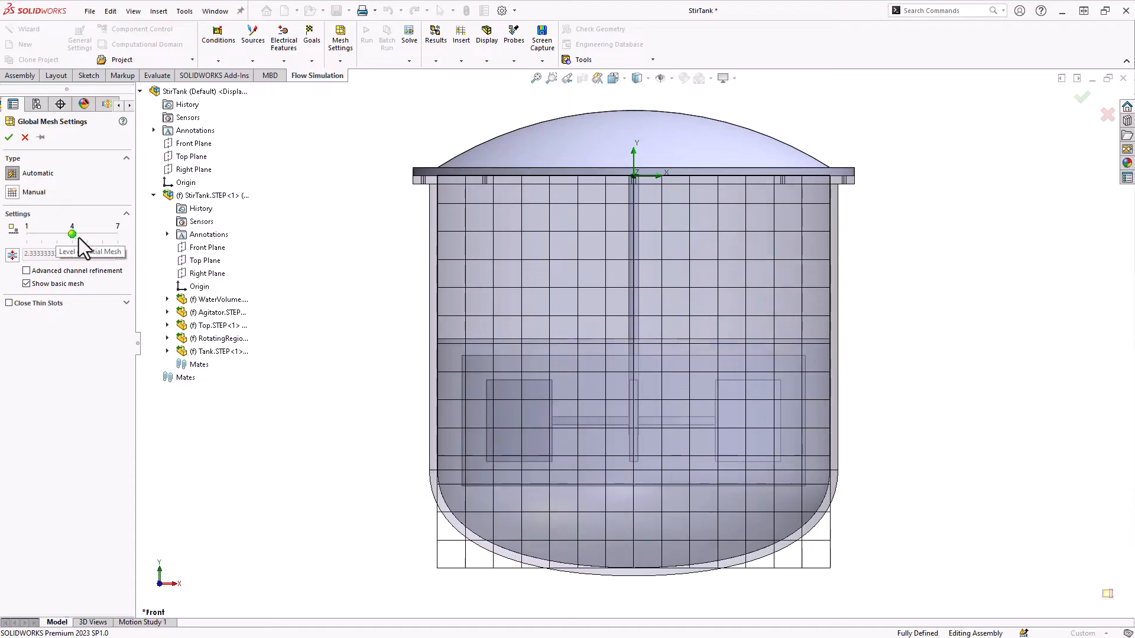
{"action": "left_click_drag", "start_coordinate": [72, 233], "coordinate": [86, 233]}
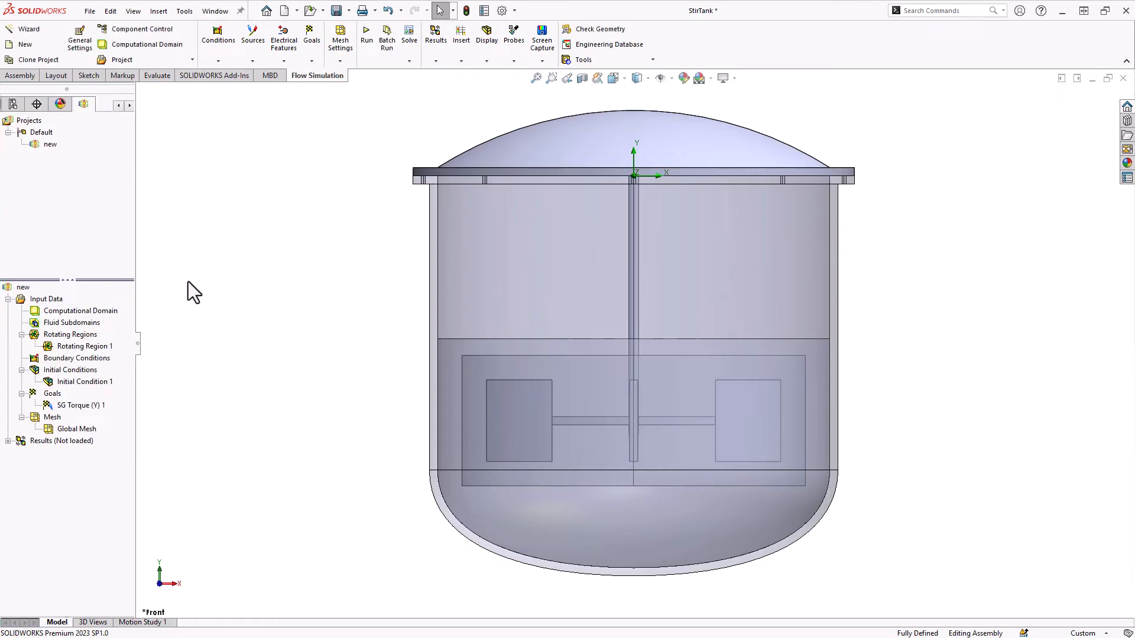
Enable periodic saving of selected parameters in Calculation Control Options' Saving settings
{"action": "right_click", "coordinate": [46, 298]}
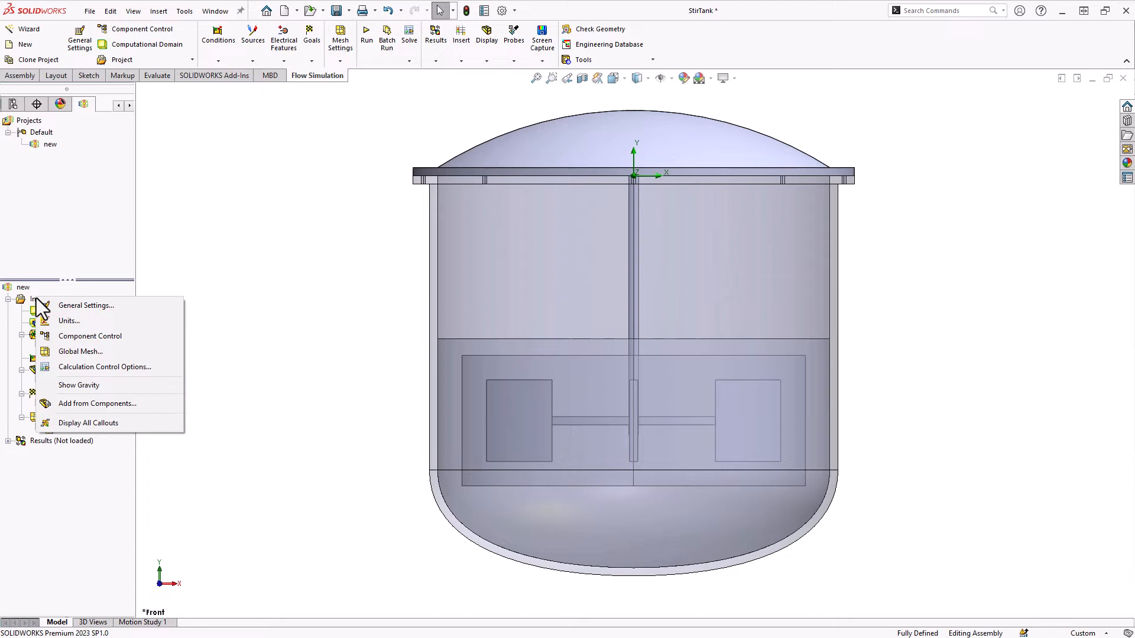
{"action": "mouse_move", "coordinate": [95, 367]}
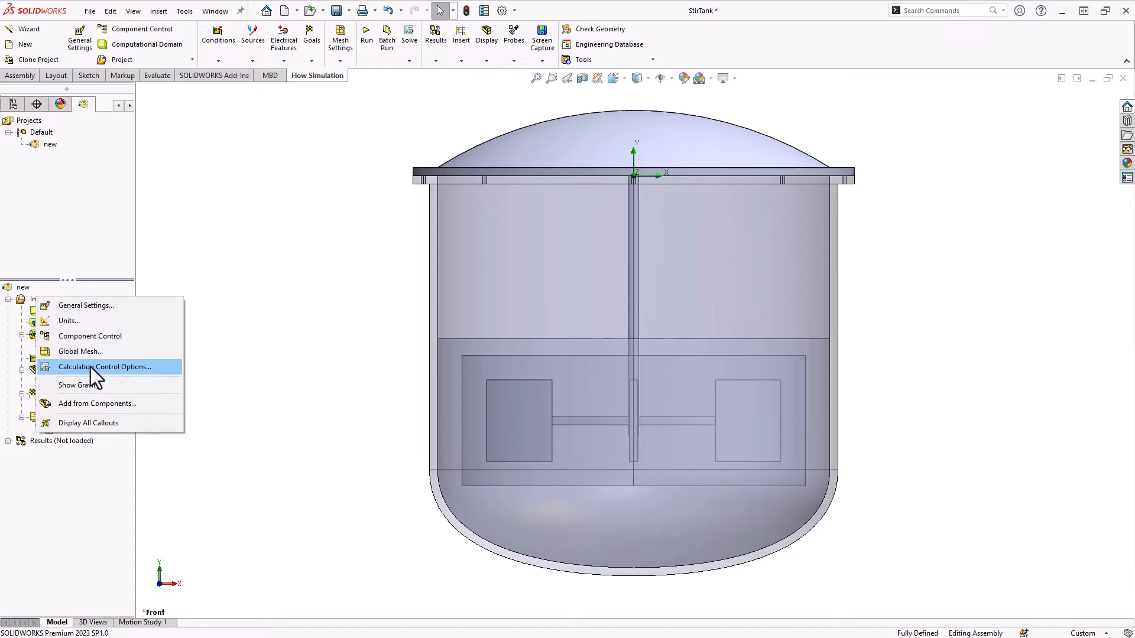
{"action": "left_click", "coordinate": [111, 366]}
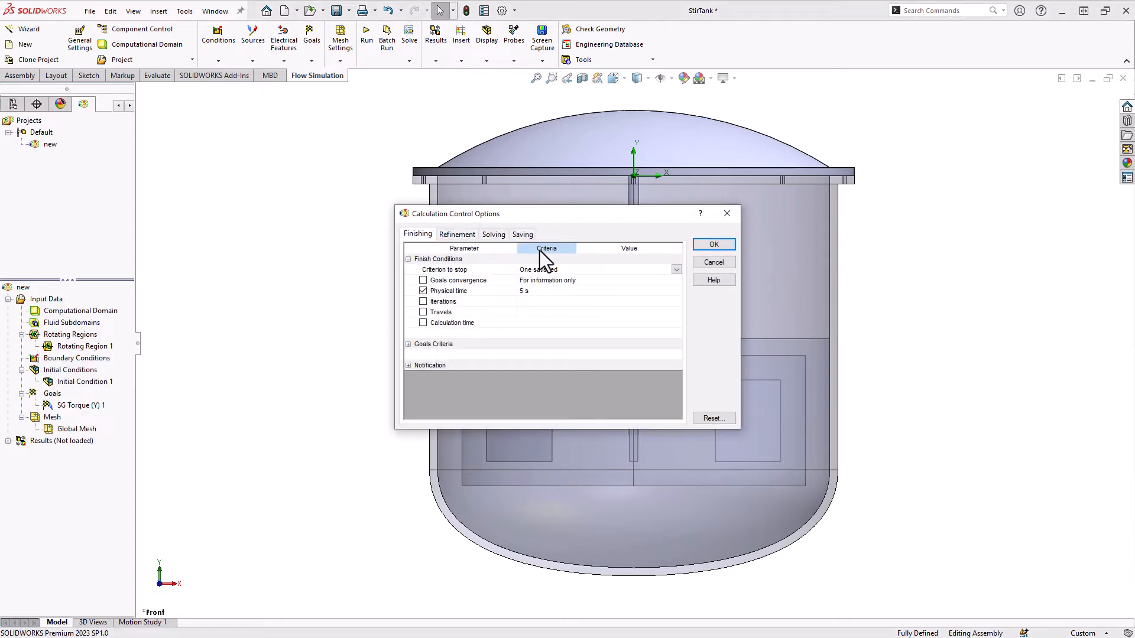
{"action": "left_click", "coordinate": [521, 235]}
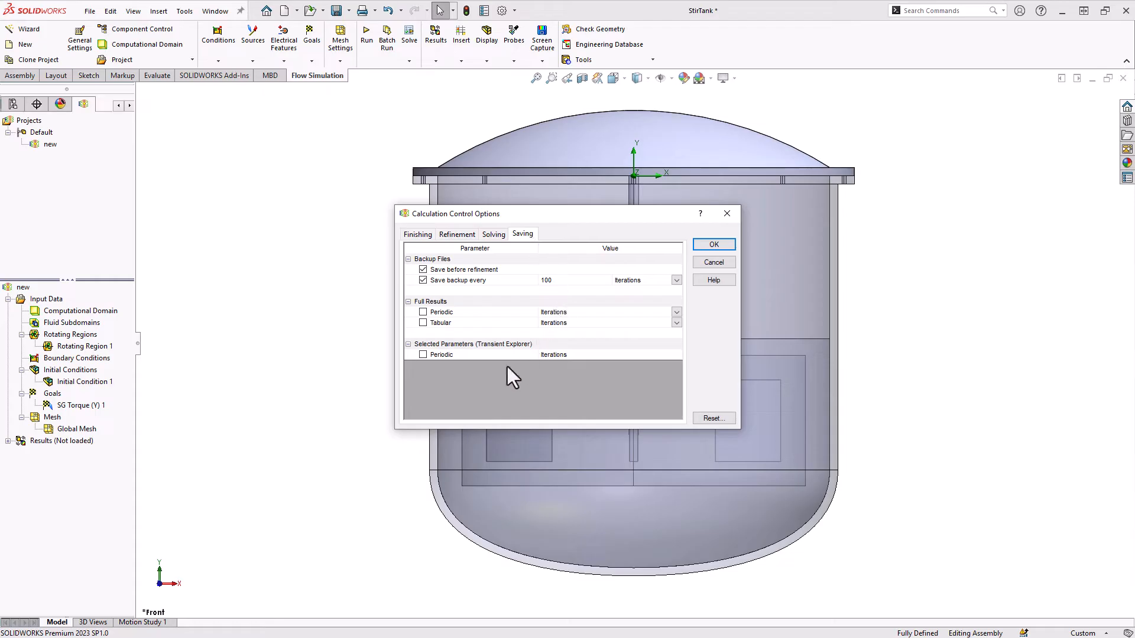
{"action": "left_click", "coordinate": [423, 354]}
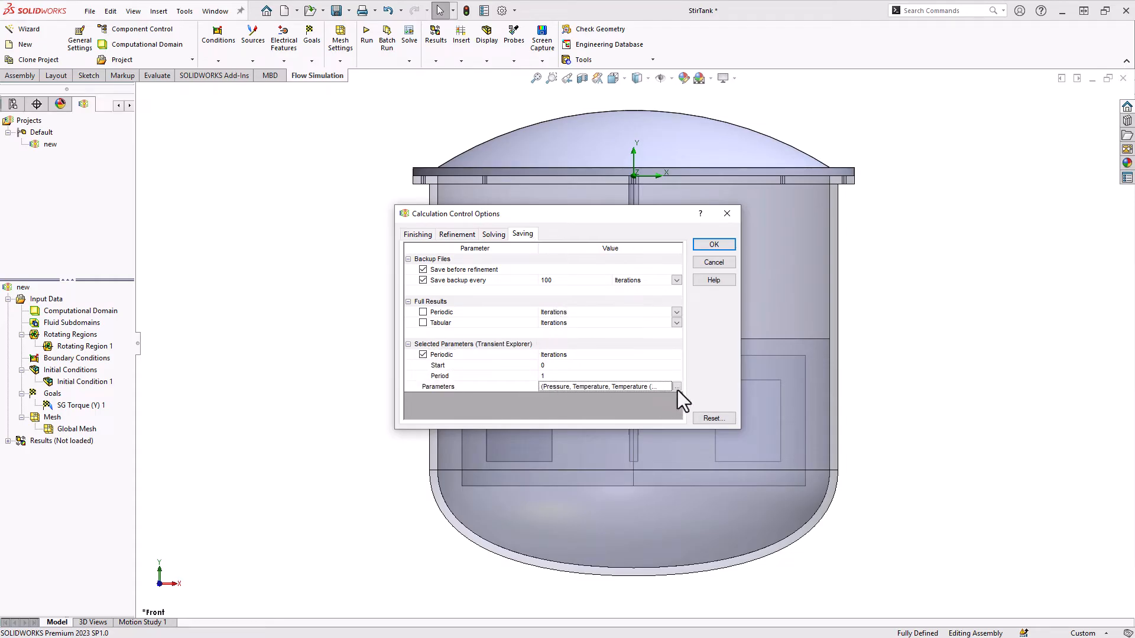
Save Volume Fraction of Water (Dyed) instead of the Velocity X/Y/Z components, and apply the settings
{"action": "left_click", "coordinate": [676, 386]}
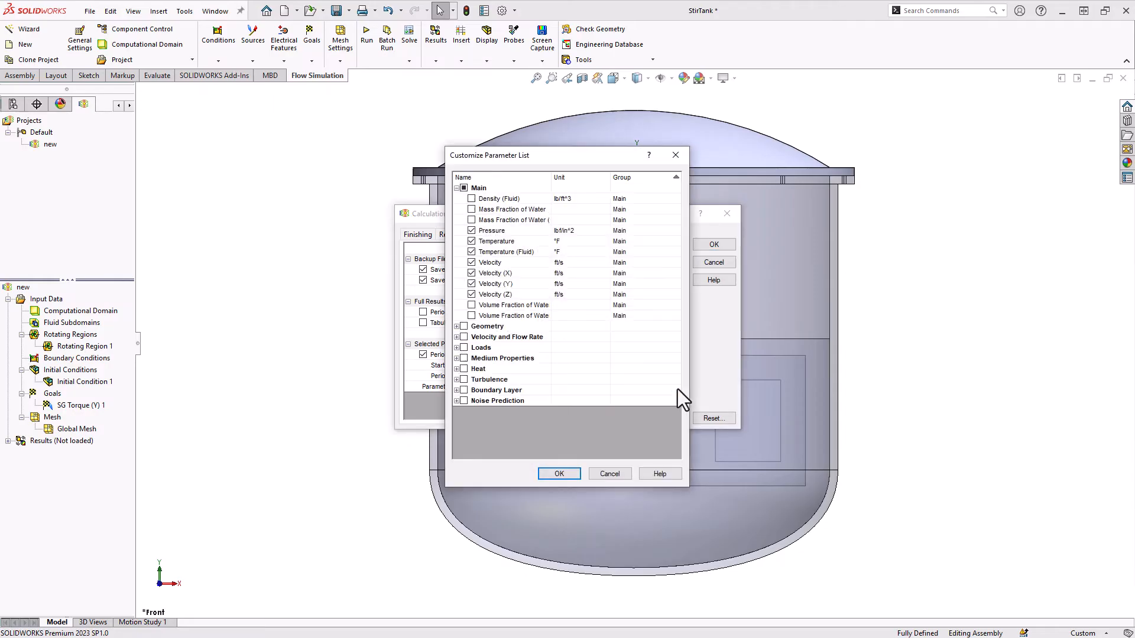
{"action": "left_click", "coordinate": [495, 283]}
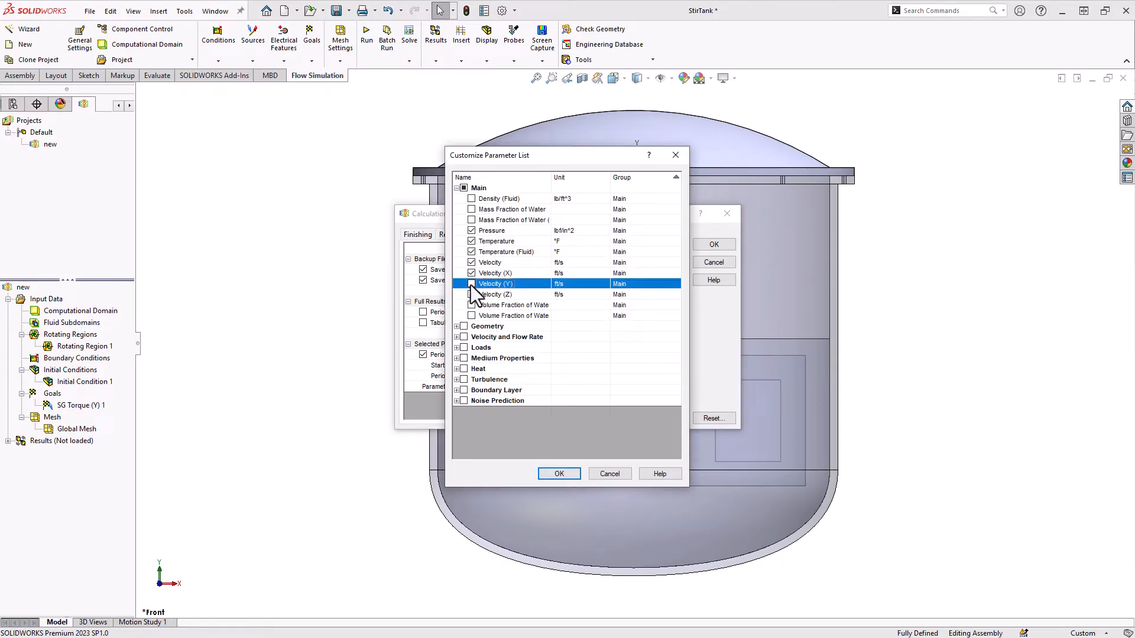
{"action": "left_click", "coordinate": [495, 273]}
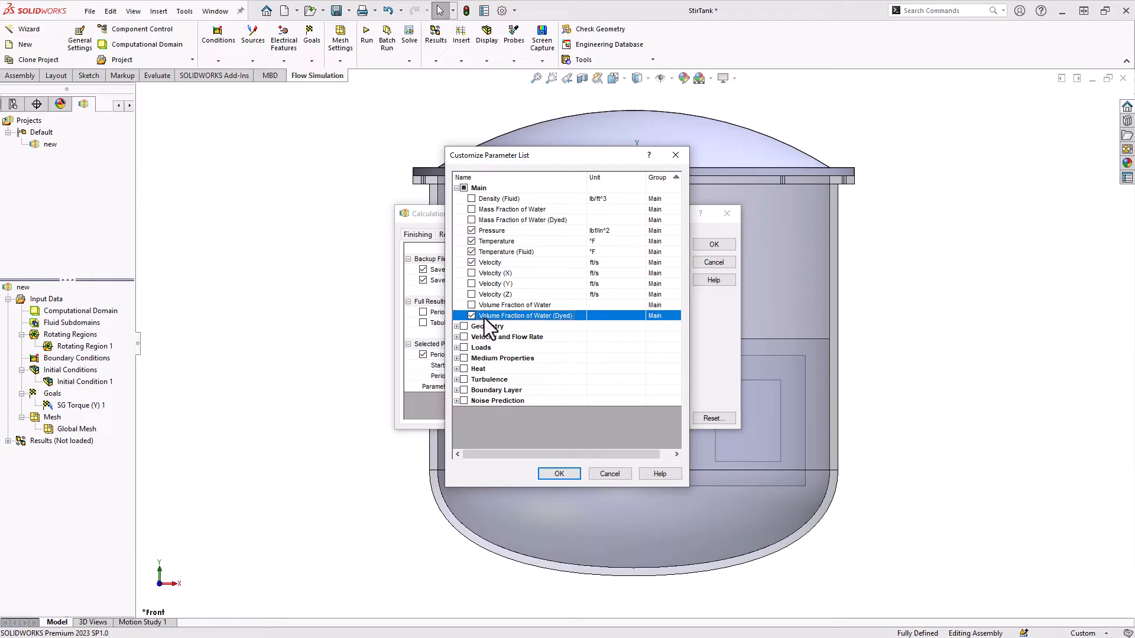
{"action": "left_click", "coordinate": [559, 473]}
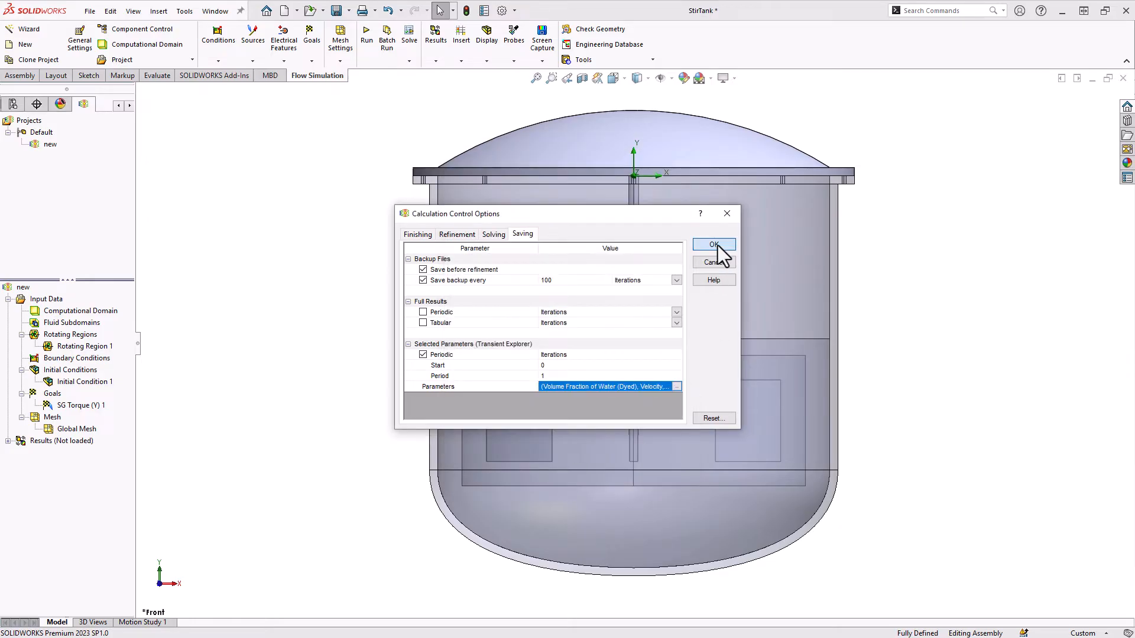
{"action": "left_click", "coordinate": [713, 243]}
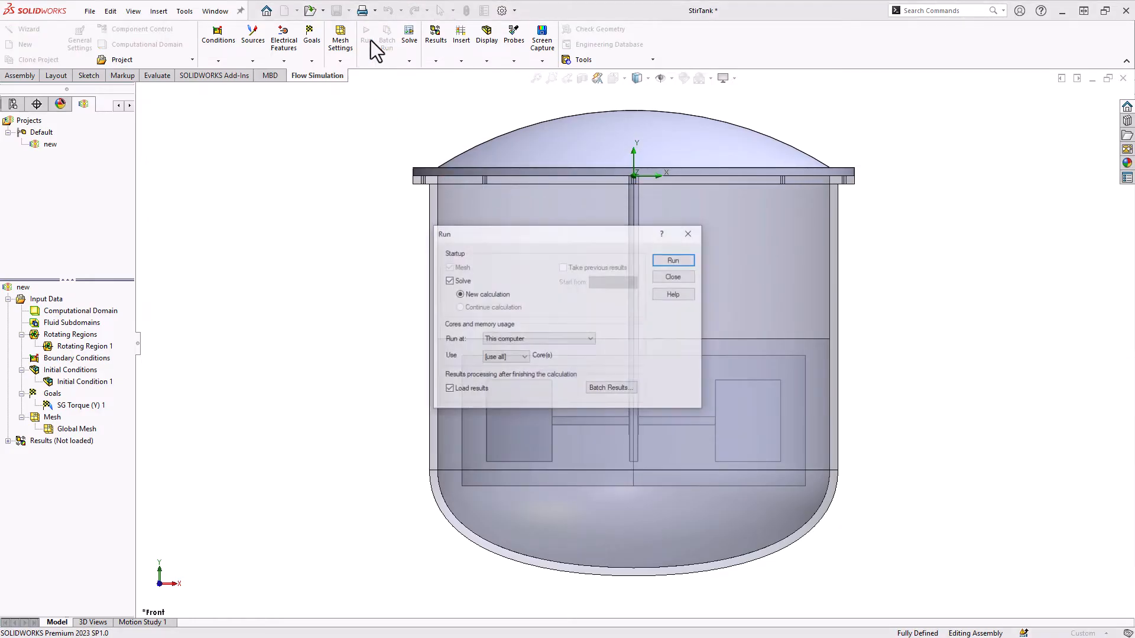
Run the 5-second transient calculation with results loaded at 5.000 s
{"action": "left_click", "coordinate": [672, 261]}
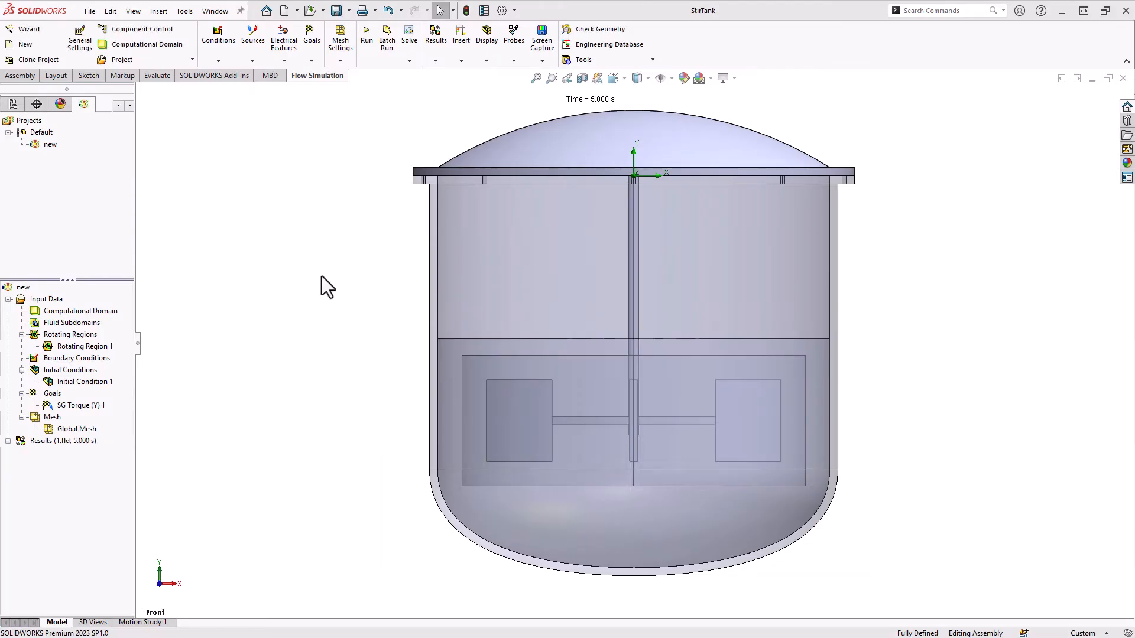
{"action": "mouse_move", "coordinate": [316, 286]}
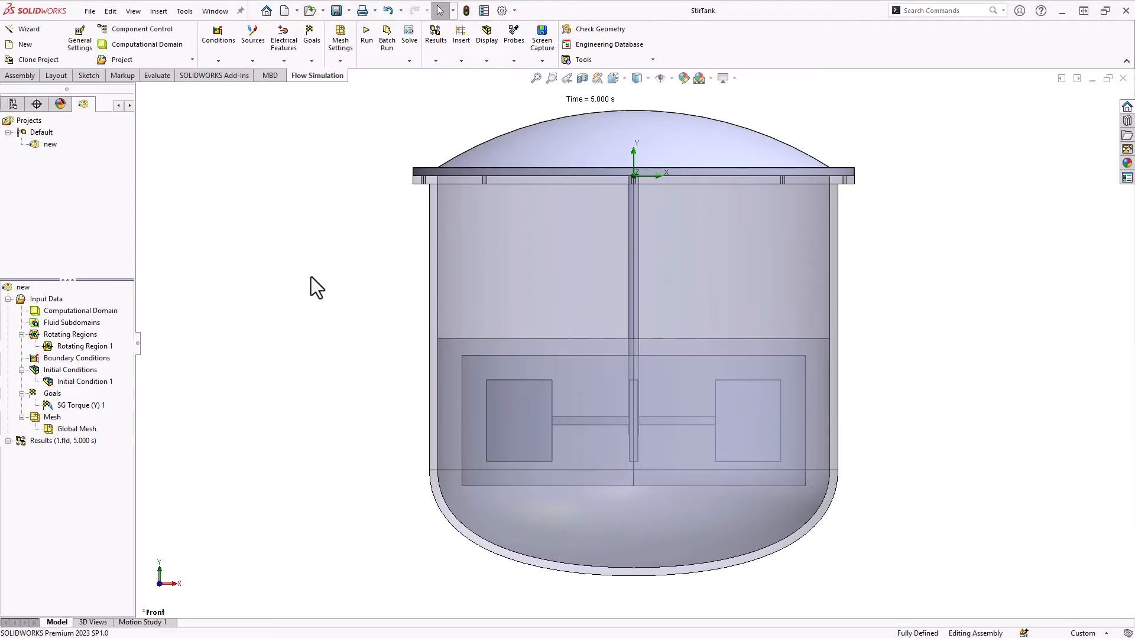
{"action": "mouse_move", "coordinate": [259, 391]}
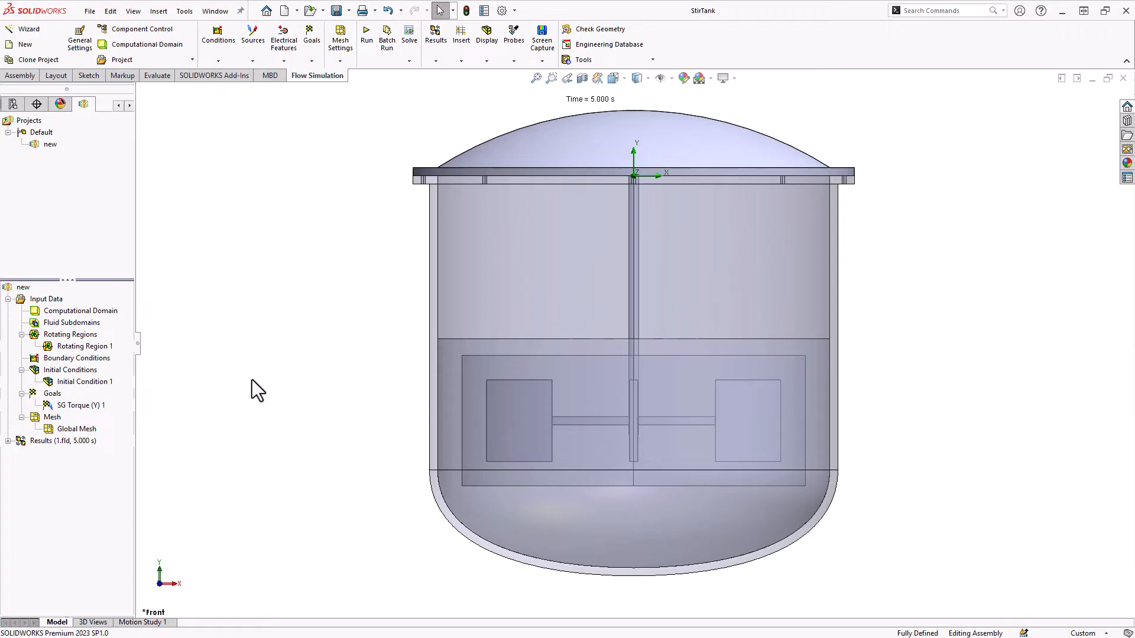
Insert a new cut plot under Results, sectioned on the Front Plane
{"action": "left_click", "coordinate": [7, 441]}
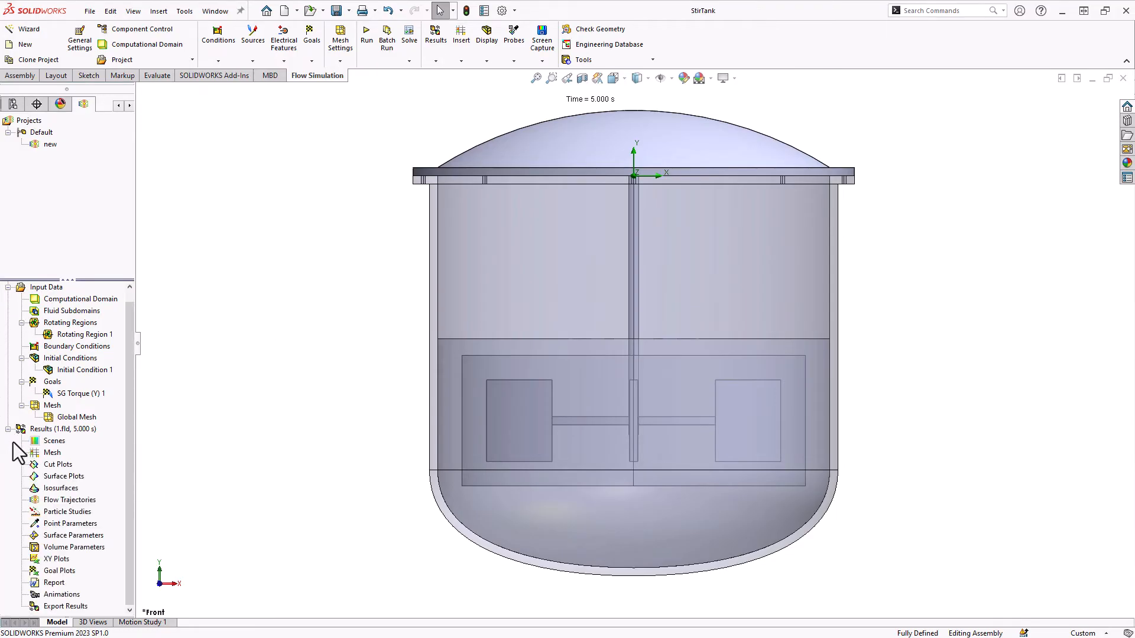
{"action": "mouse_move", "coordinate": [85, 428]}
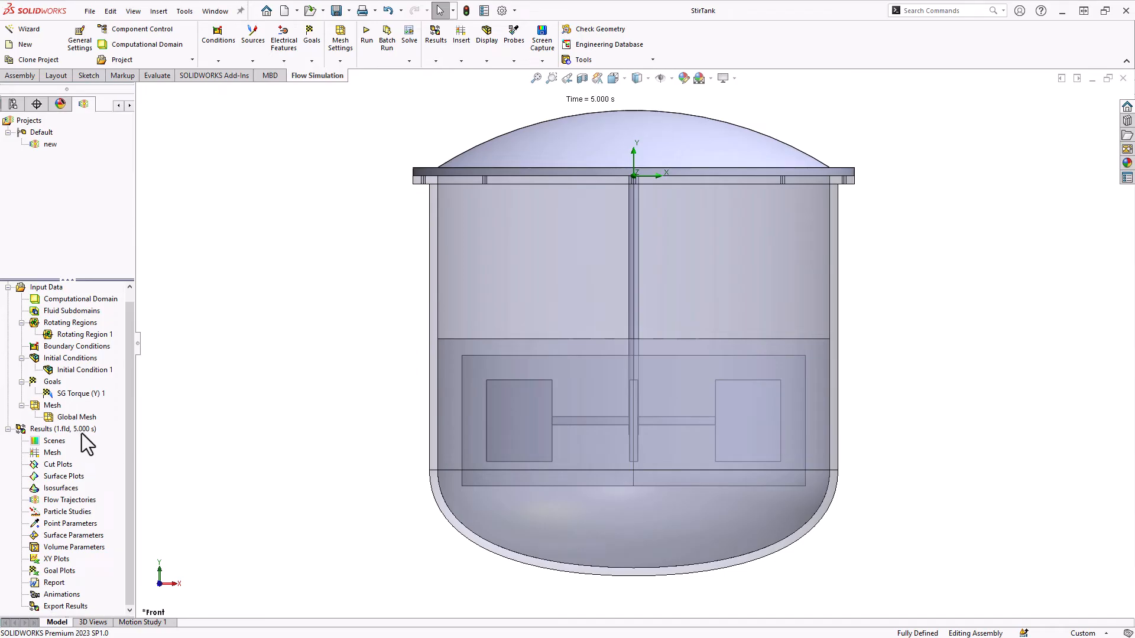
{"action": "right_click", "coordinate": [58, 463]}
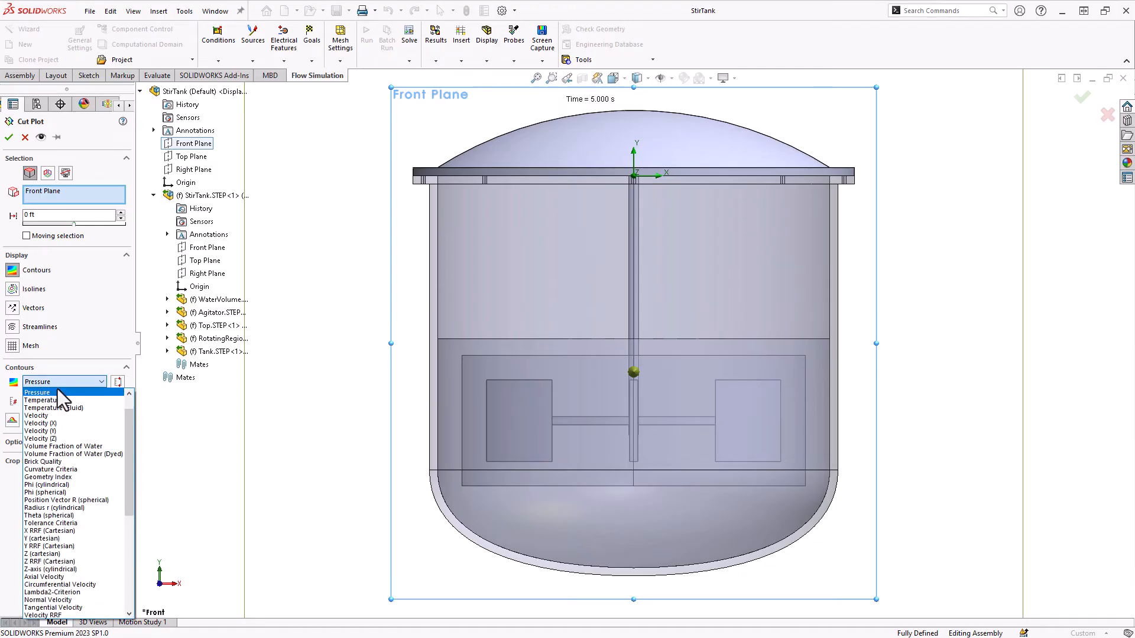
Set Cut Plot 1 contours to Mass Fraction of Water (Dyed) and accept it
{"action": "scroll", "scroll_direction": "down", "scroll_amount": 3}
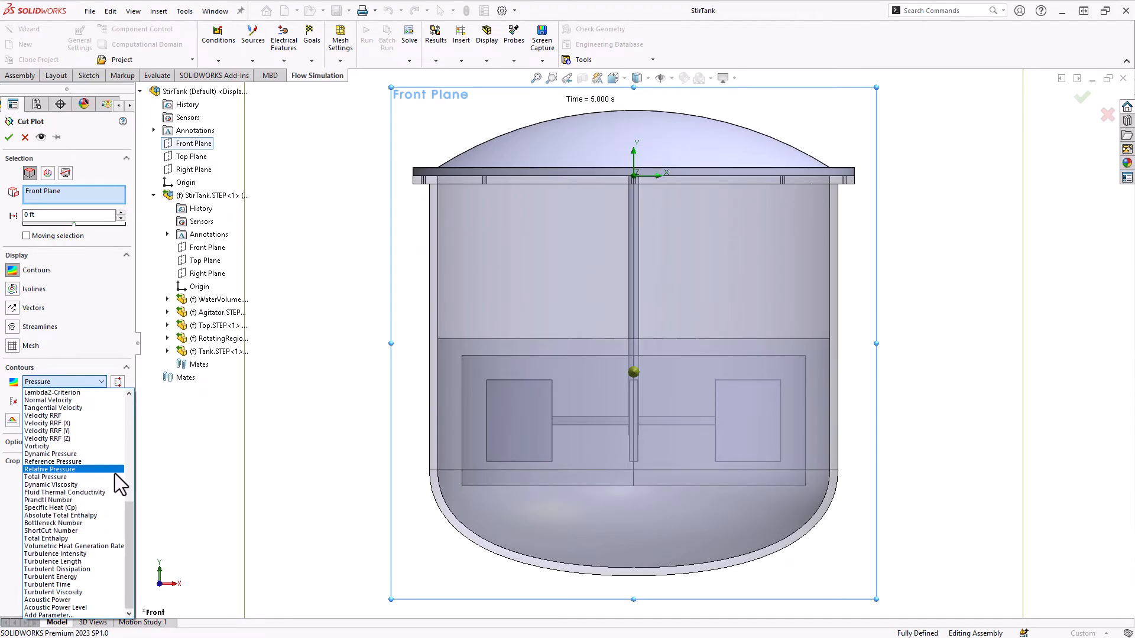
{"action": "scroll", "scroll_direction": "up", "scroll_amount": 3}
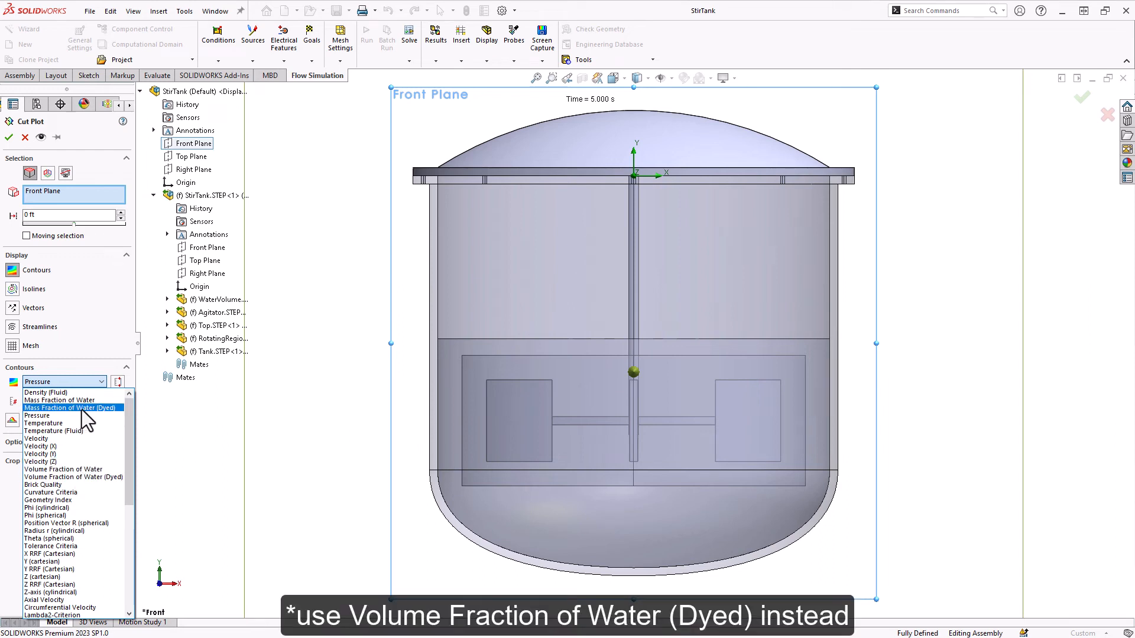
{"action": "left_click", "coordinate": [61, 401]}
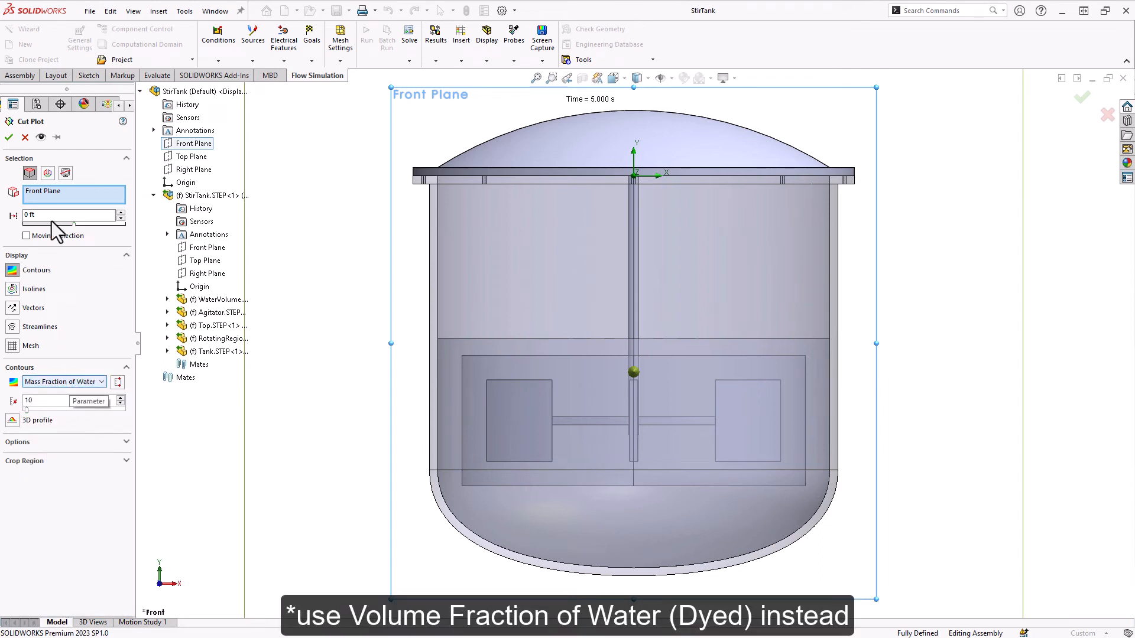
{"action": "left_click", "coordinate": [8, 137]}
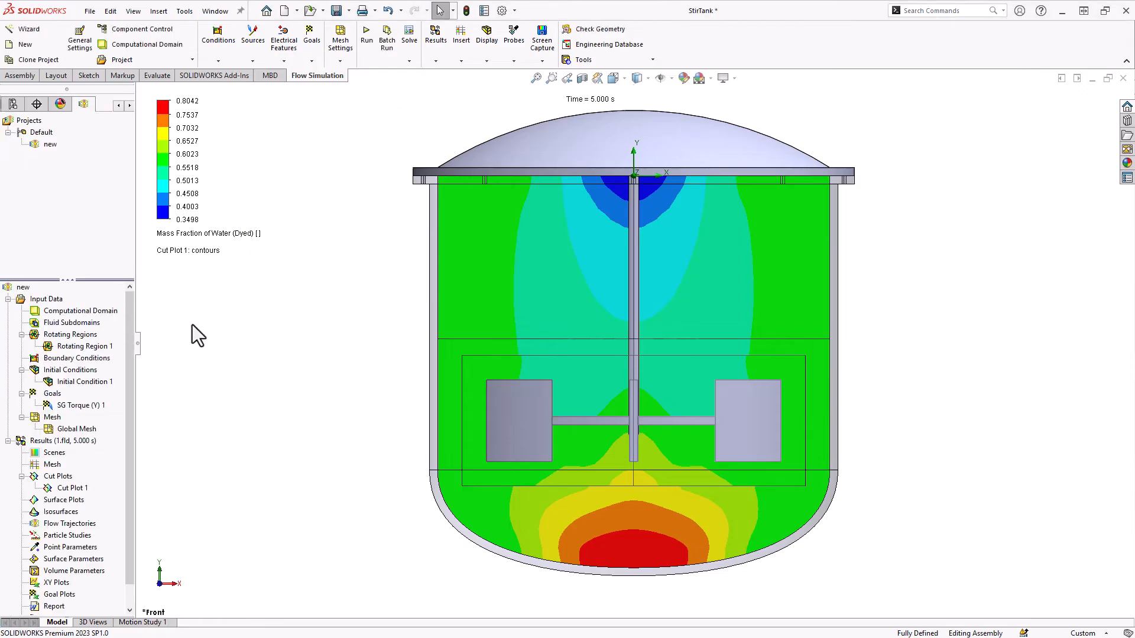
{"action": "mouse_move", "coordinate": [304, 488]}
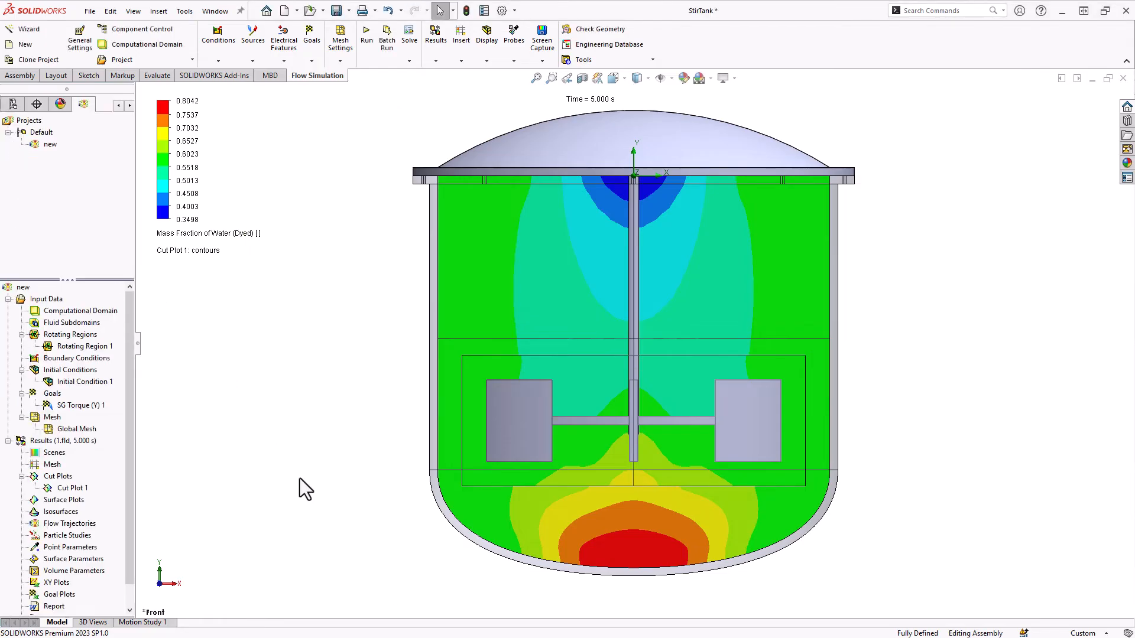
{"action": "mouse_move", "coordinate": [78, 454]}
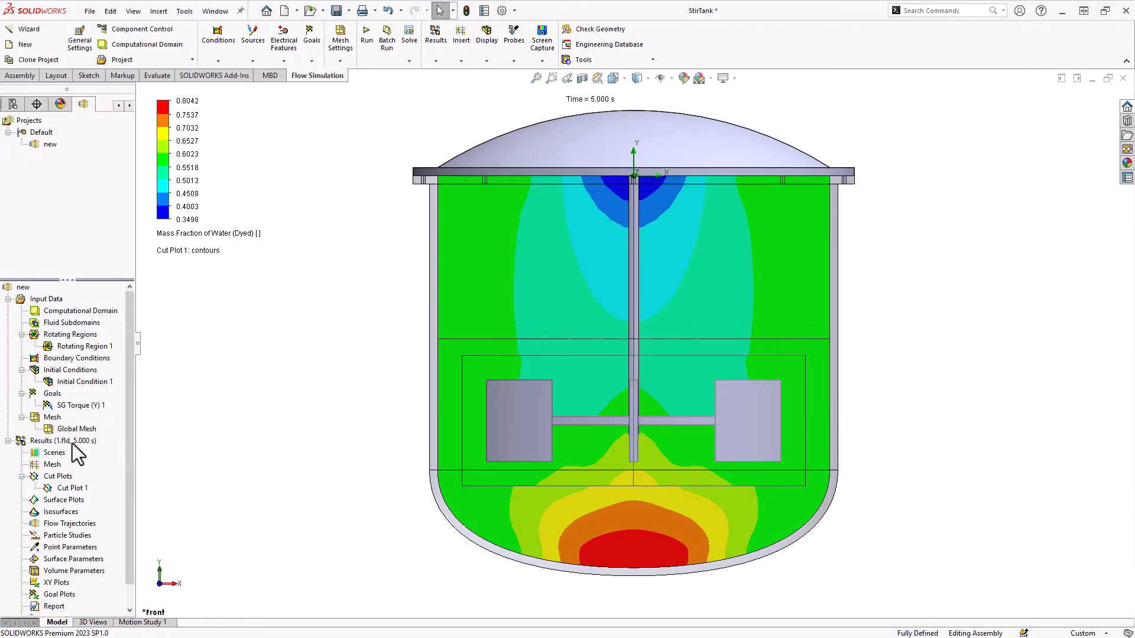
Load the 0 s time moment of the transient results from the Results options
{"action": "right_click", "coordinate": [62, 441]}
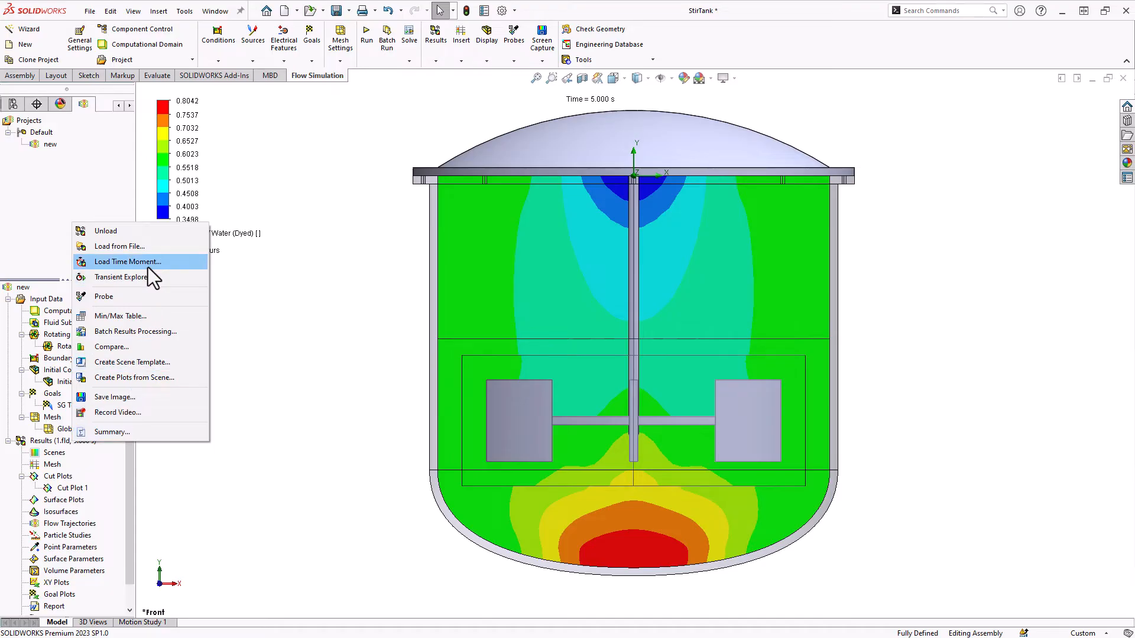
{"action": "left_click", "coordinate": [127, 261]}
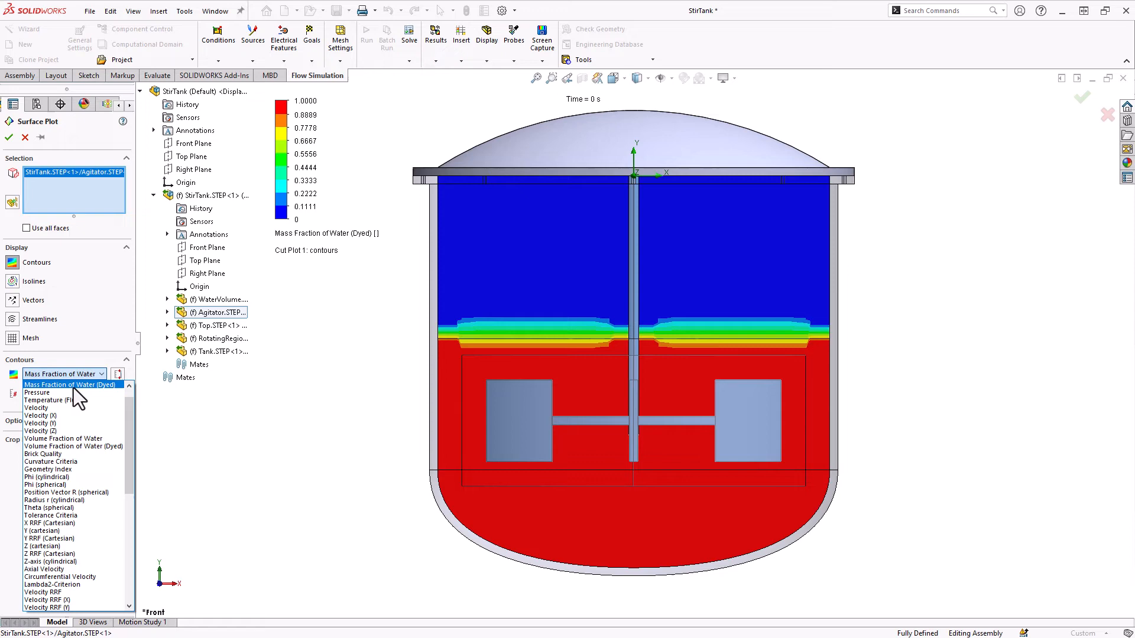
Color the agitator surface plot by Pressure at 0 s and reopen the Results options
{"action": "left_click", "coordinate": [36, 393]}
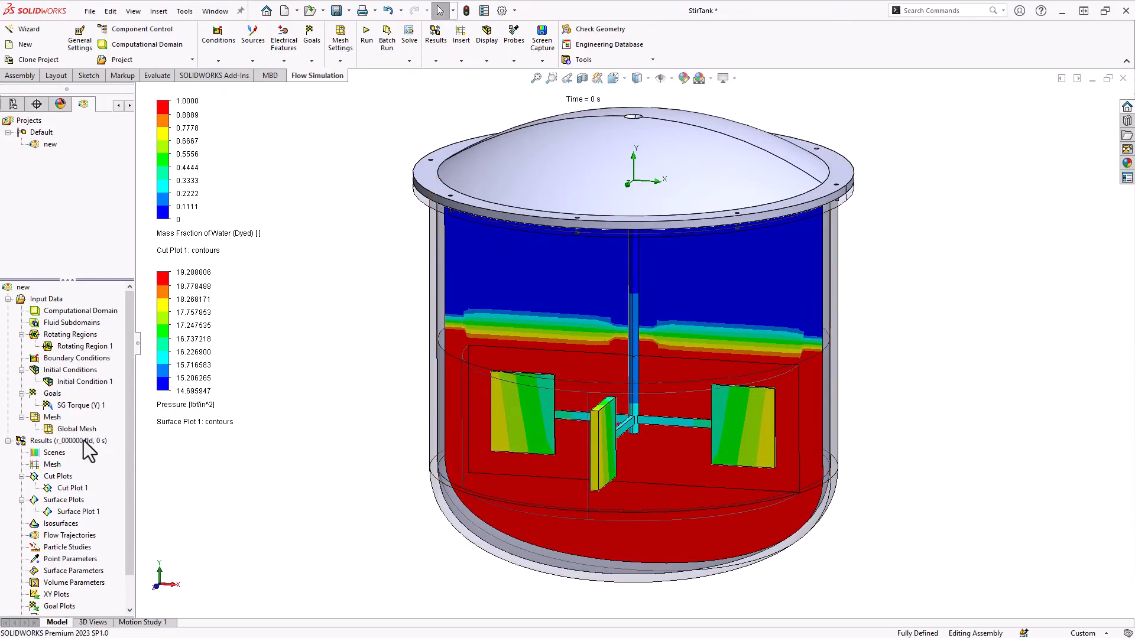
{"action": "right_click", "coordinate": [40, 441]}
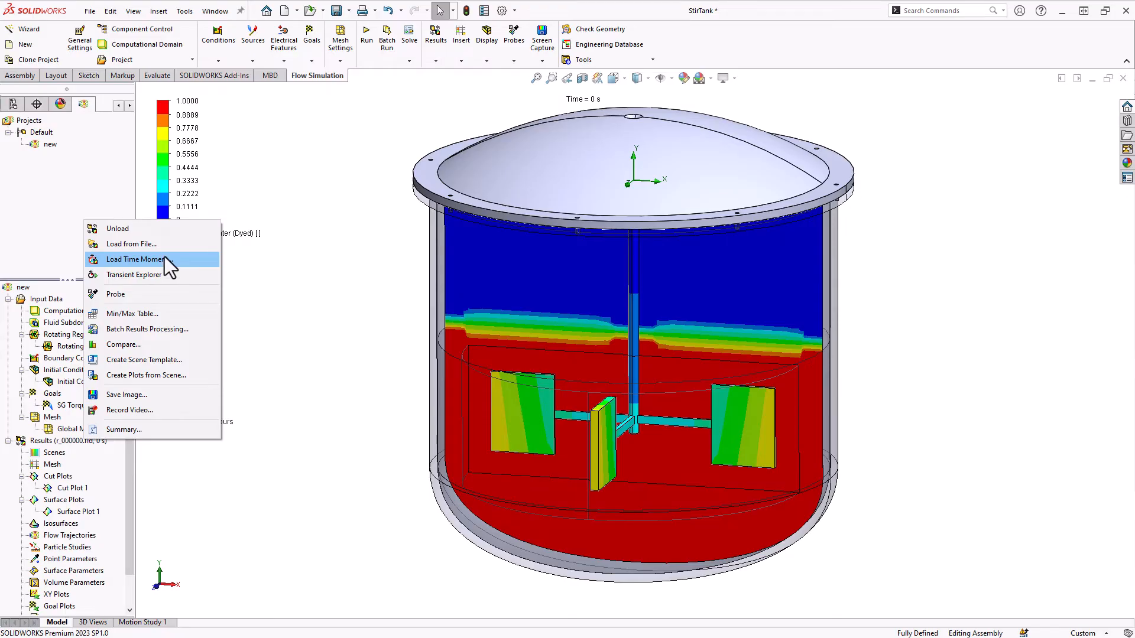
{"action": "mouse_move", "coordinate": [170, 272]}
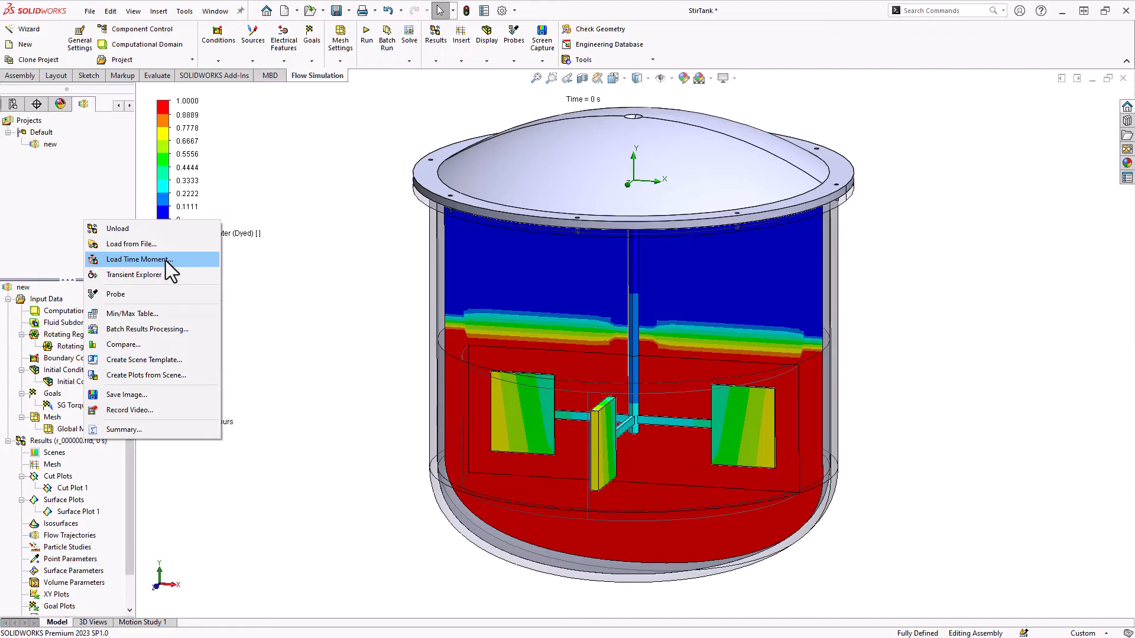
{"action": "mouse_move", "coordinate": [170, 286]}
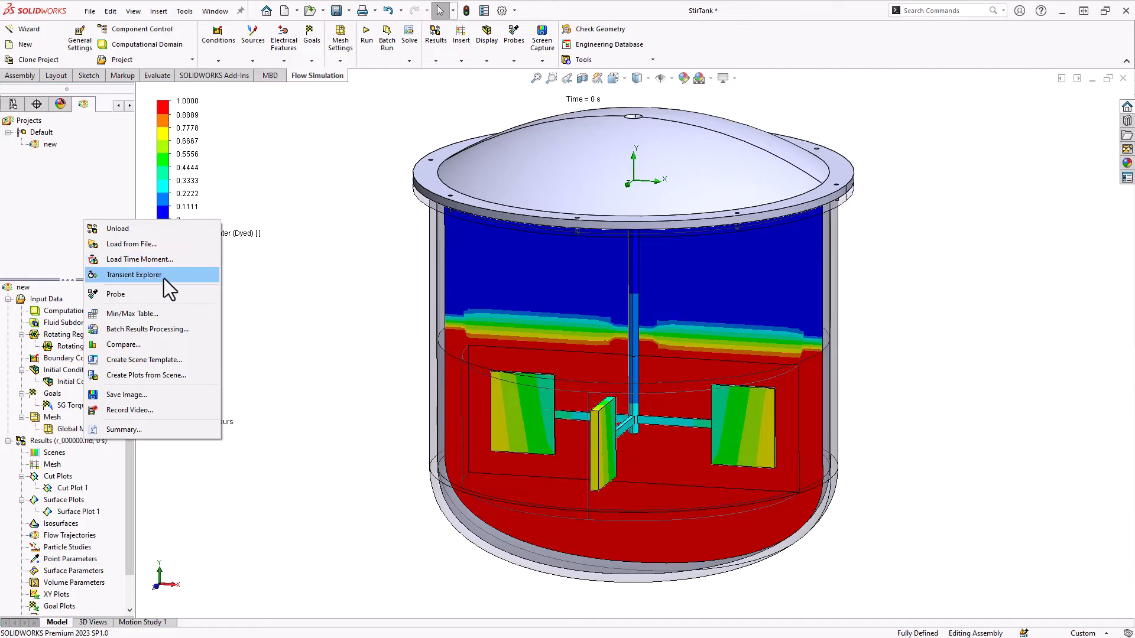
Display Surface Plot 1 pressure contours on the agitator at the 5 s result
{"action": "left_click", "coordinate": [133, 274]}
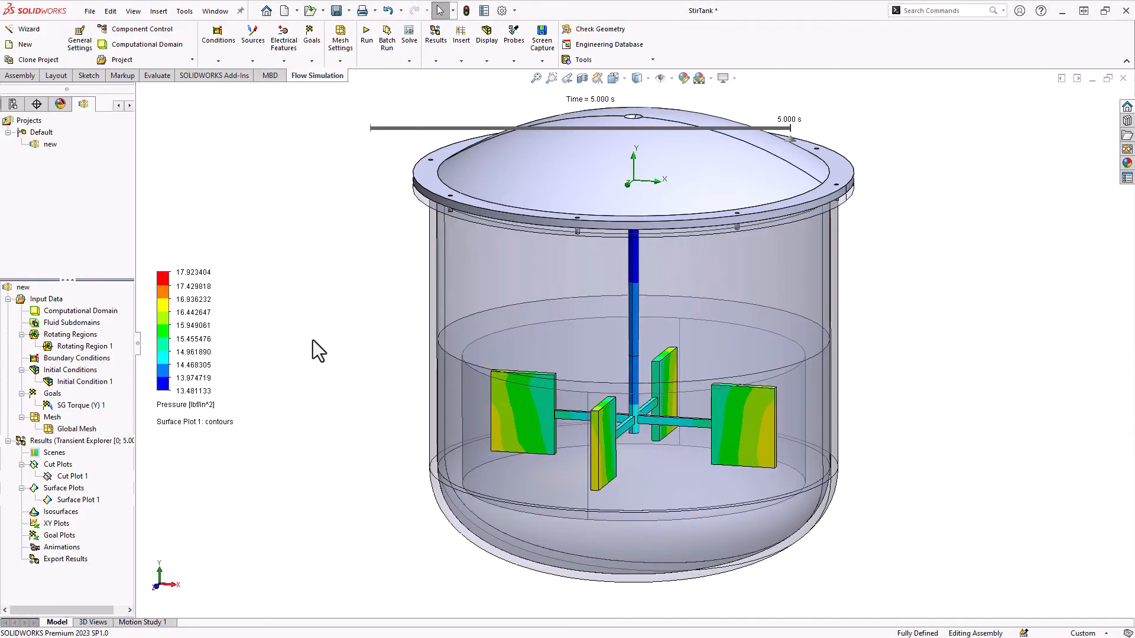
{"action": "right_click", "coordinate": [72, 476]}
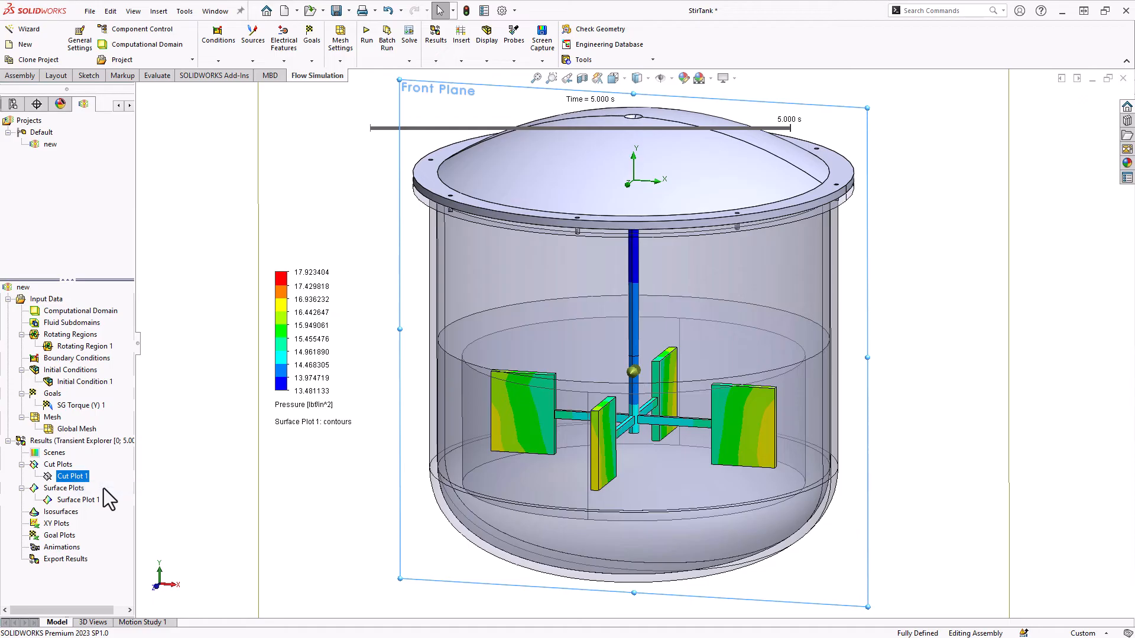
Change Cut Plot 1 contours to Volume Fraction of Water (Dyed) and apply
{"action": "double_click", "coordinate": [72, 476]}
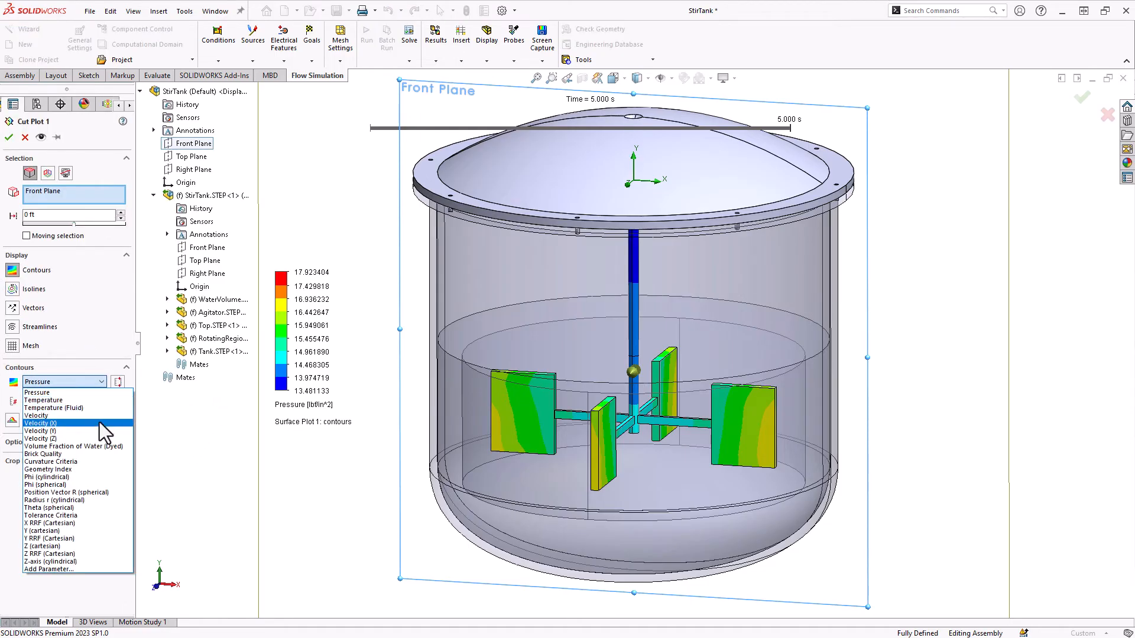
{"action": "mouse_move", "coordinate": [75, 447]}
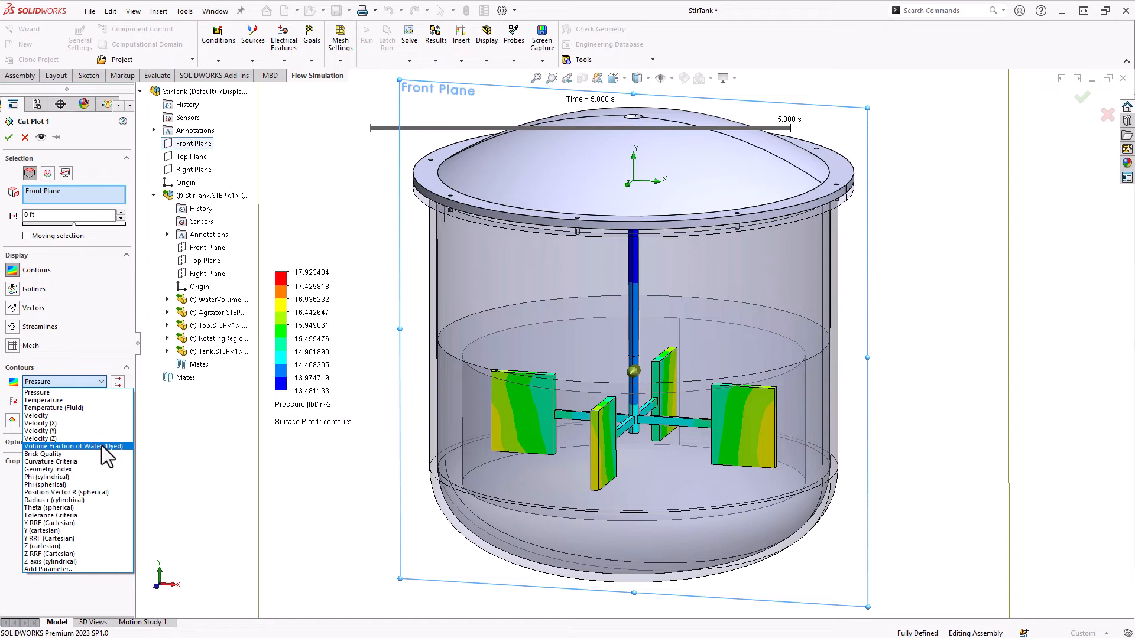
{"action": "mouse_move", "coordinate": [98, 528]}
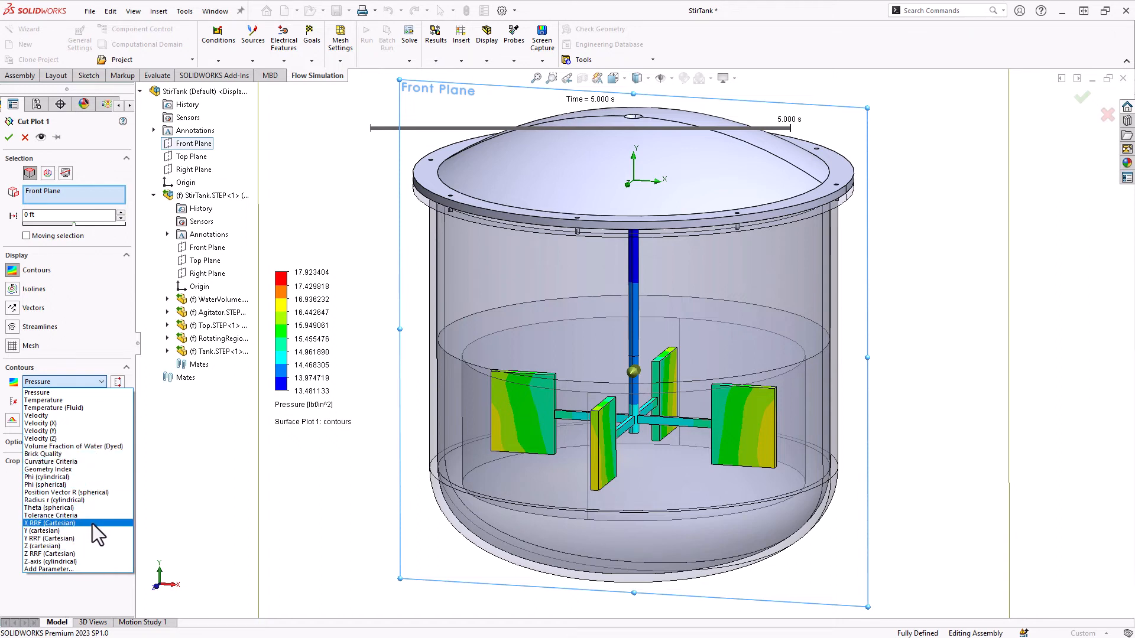
{"action": "mouse_move", "coordinate": [96, 457]}
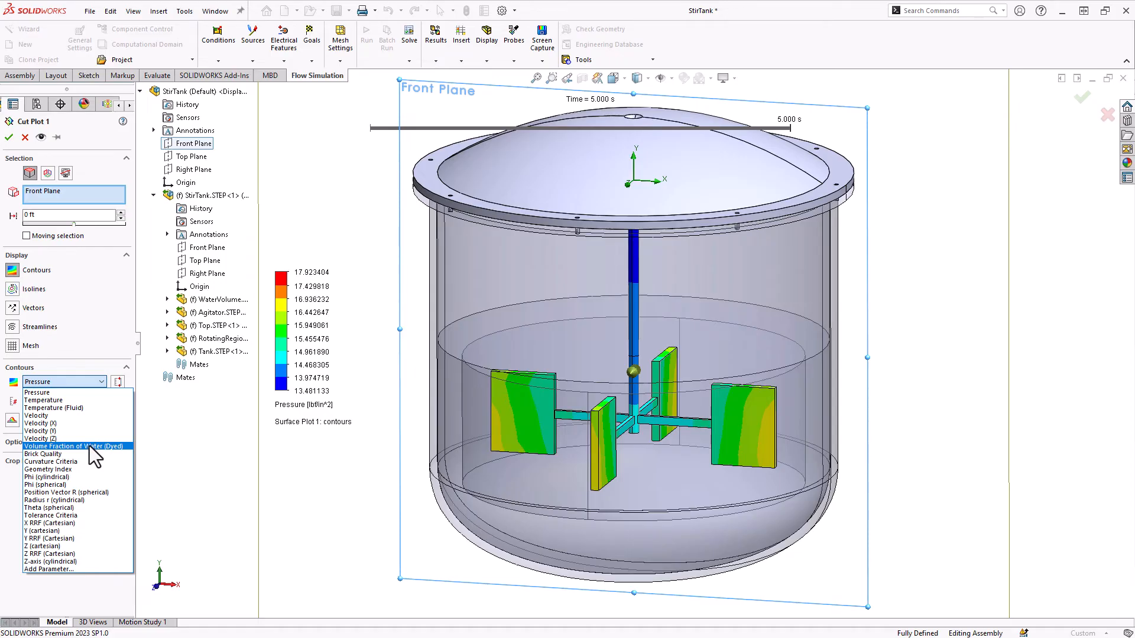
{"action": "left_click", "coordinate": [75, 445]}
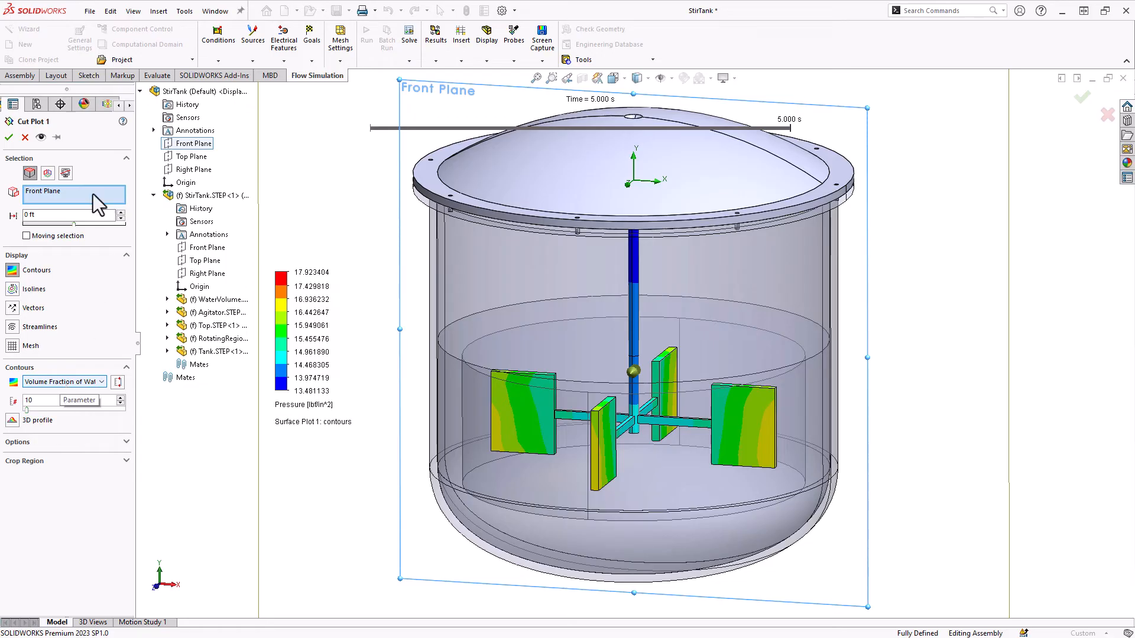
{"action": "left_click", "coordinate": [8, 137]}
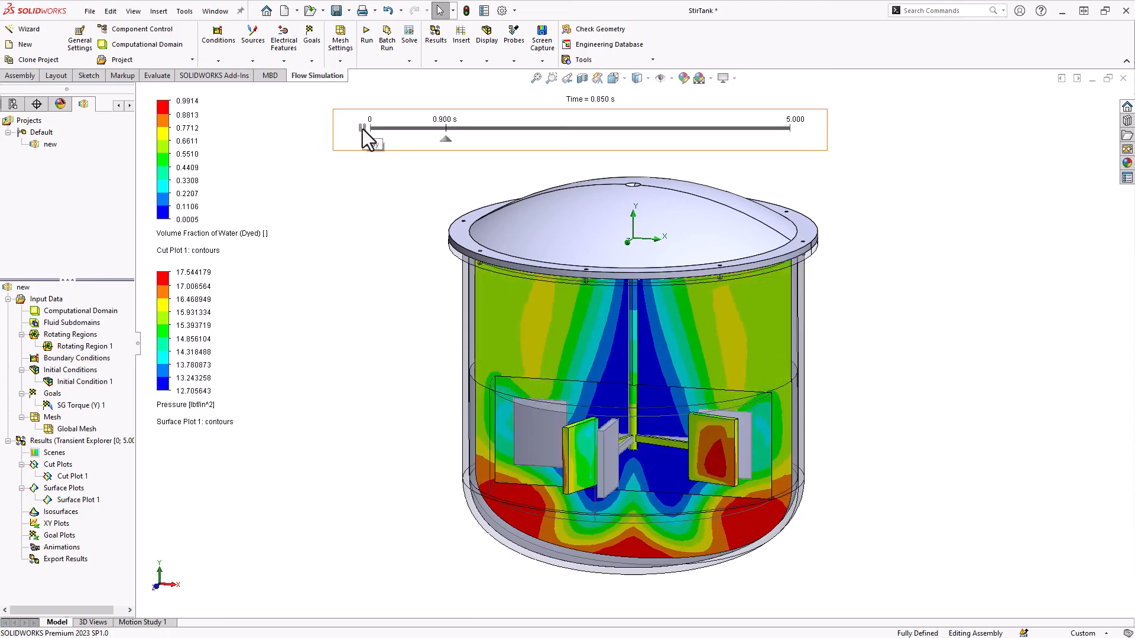
Scrub the results to about 0.9 s and 1.5 s, then play the transient animation from 0 s
{"action": "left_click_drag", "start_coordinate": [446, 137], "coordinate": [495, 137]}
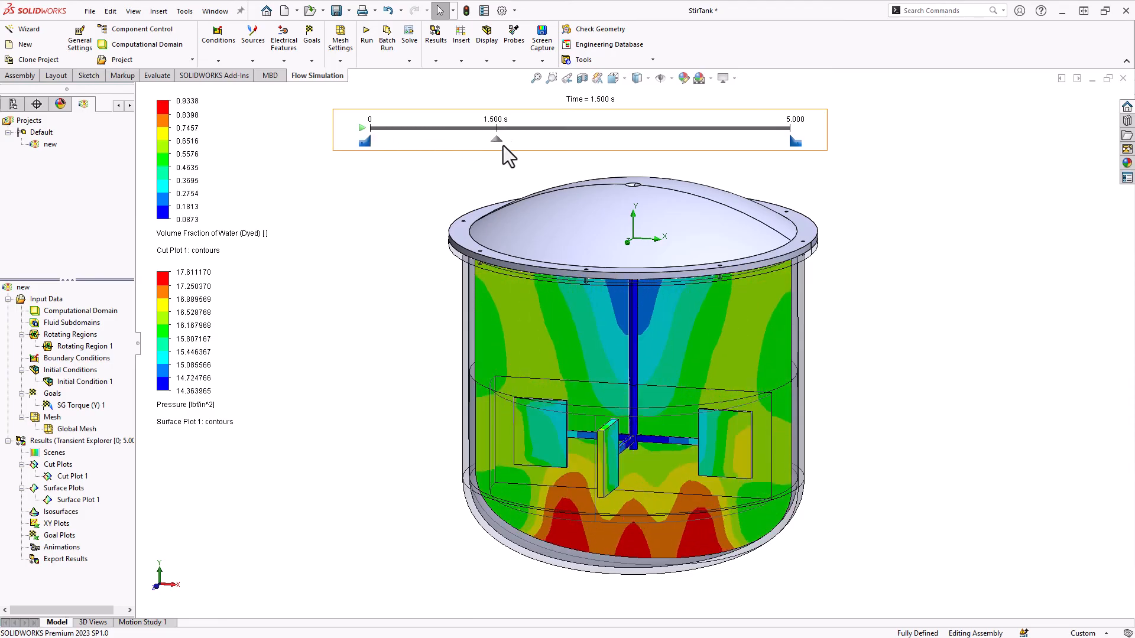
{"action": "left_click_drag", "start_coordinate": [496, 139], "coordinate": [372, 128]}
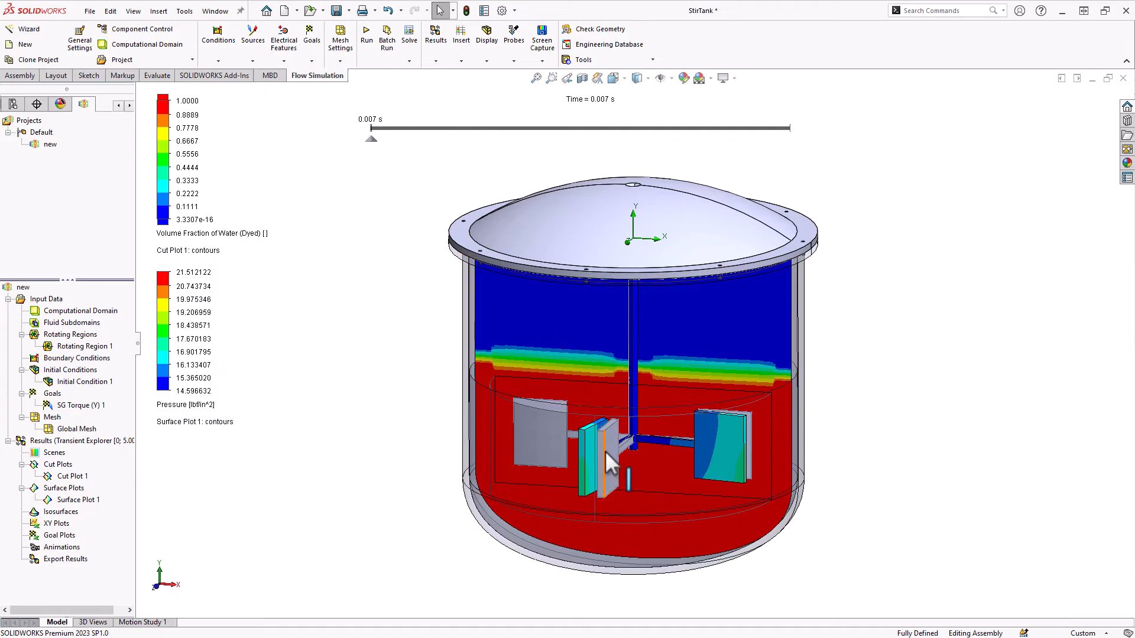
{"action": "right_click", "coordinate": [608, 464]}
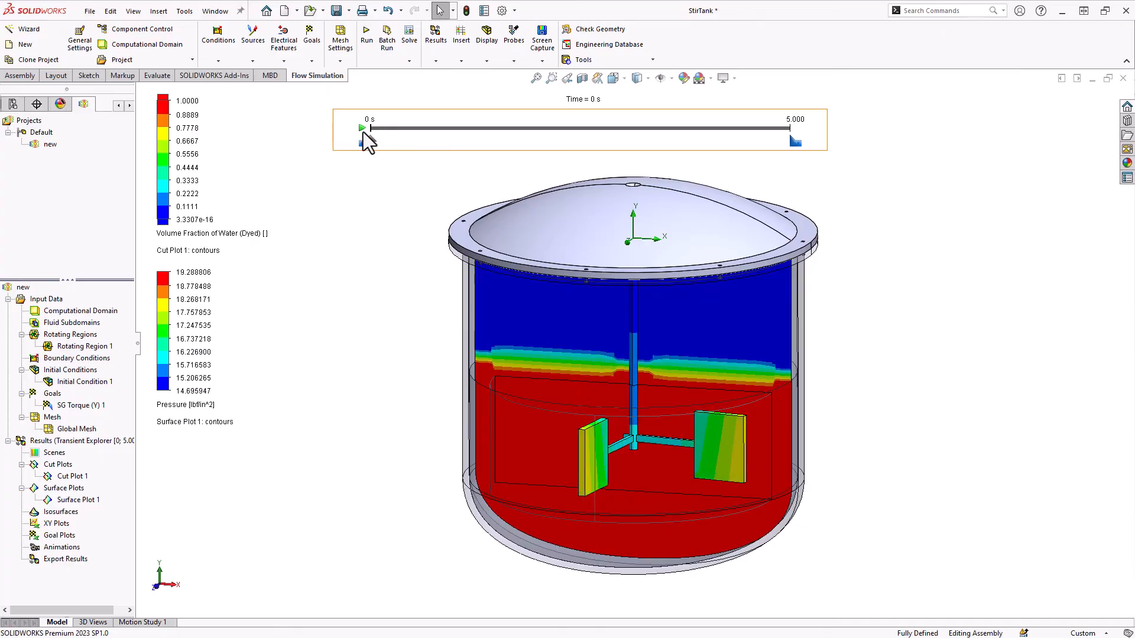
{"action": "left_click", "coordinate": [362, 128]}
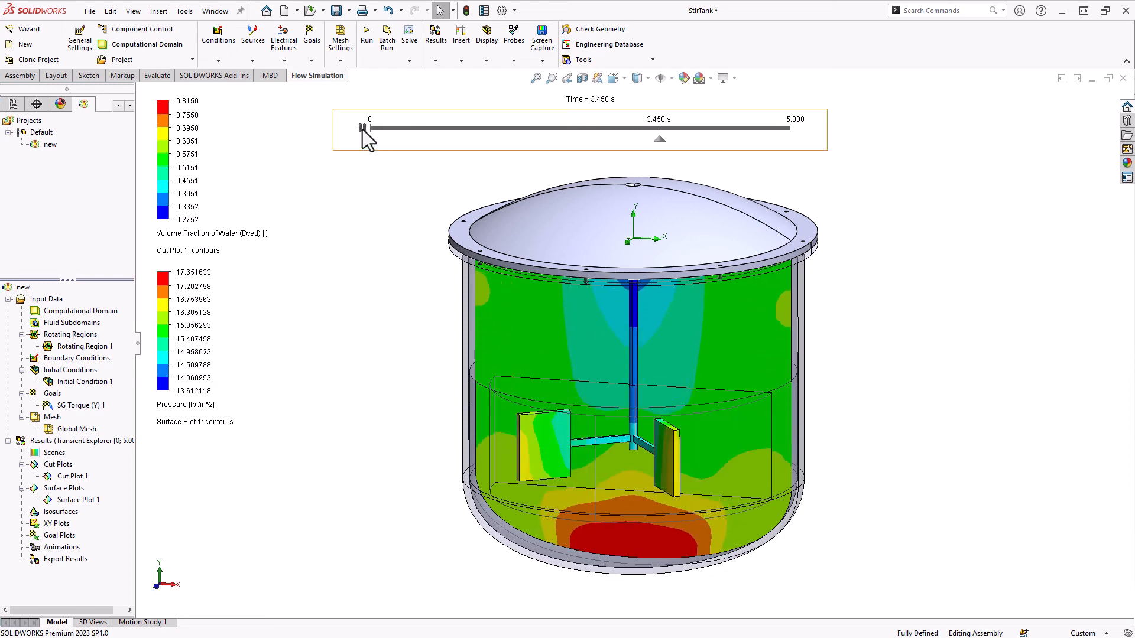
{"action": "left_click", "coordinate": [361, 128]}
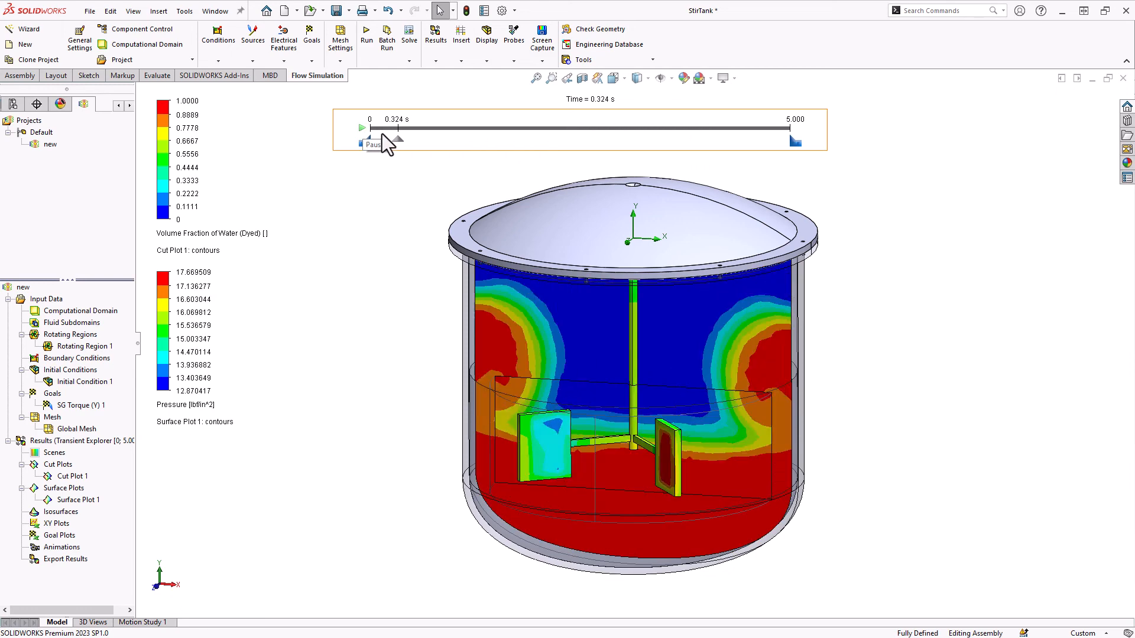
Pause playback at 2.521 s and edit the dyed-water legend range to 0–1
{"action": "left_click", "coordinate": [361, 127]}
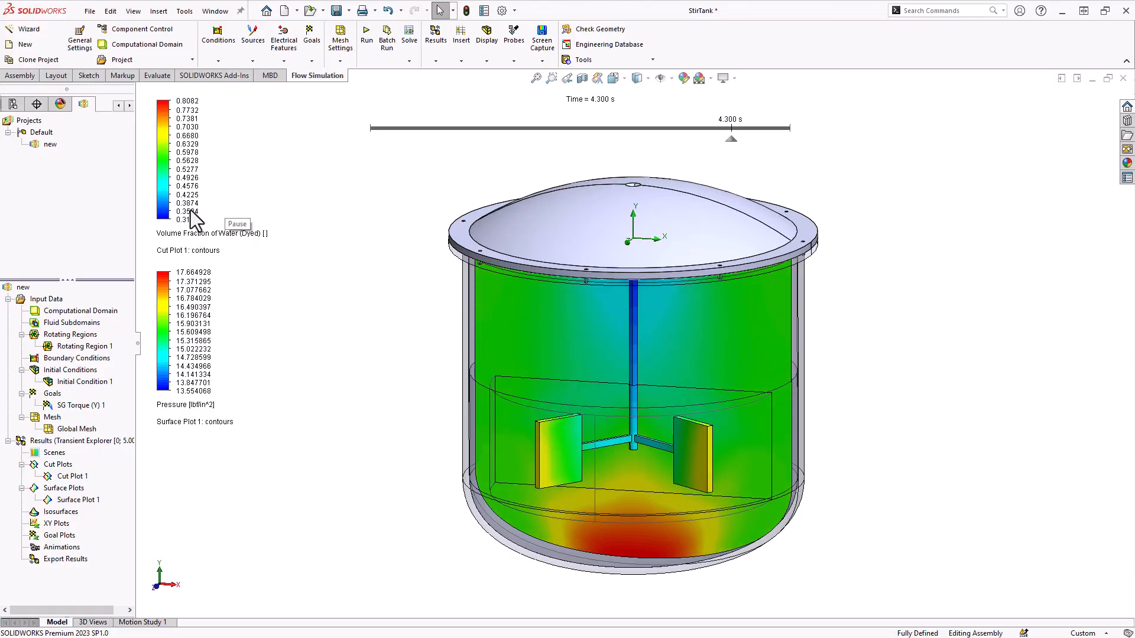
{"action": "double_click", "coordinate": [188, 221]}
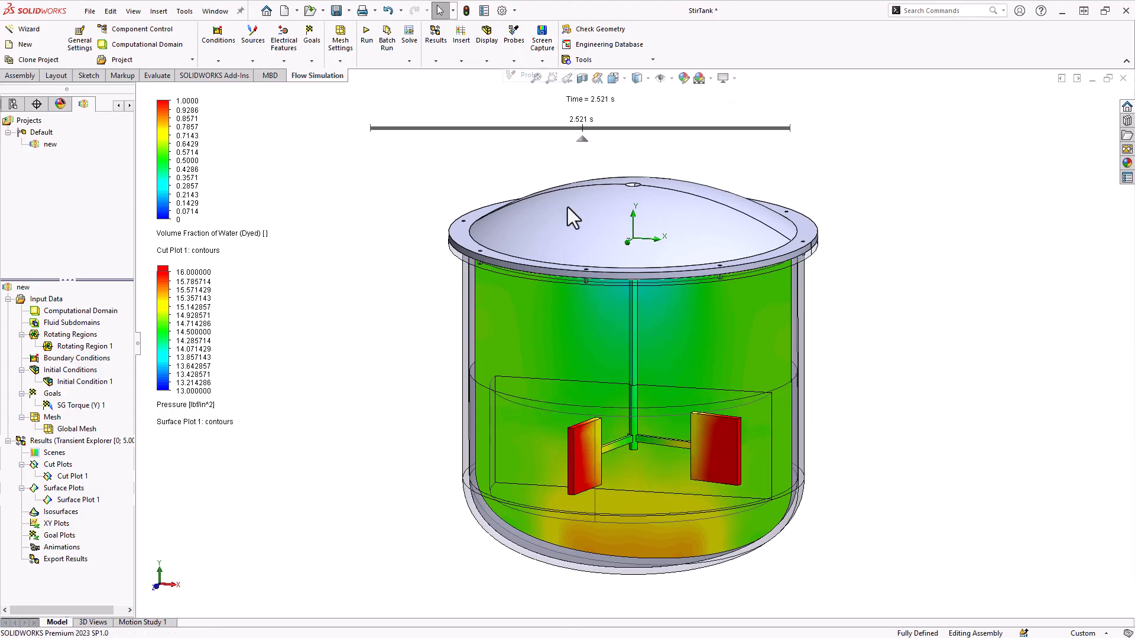
Probe dyed-water fraction on the cut plot and bring up Goal Plots options
{"action": "left_click", "coordinate": [653, 521]}
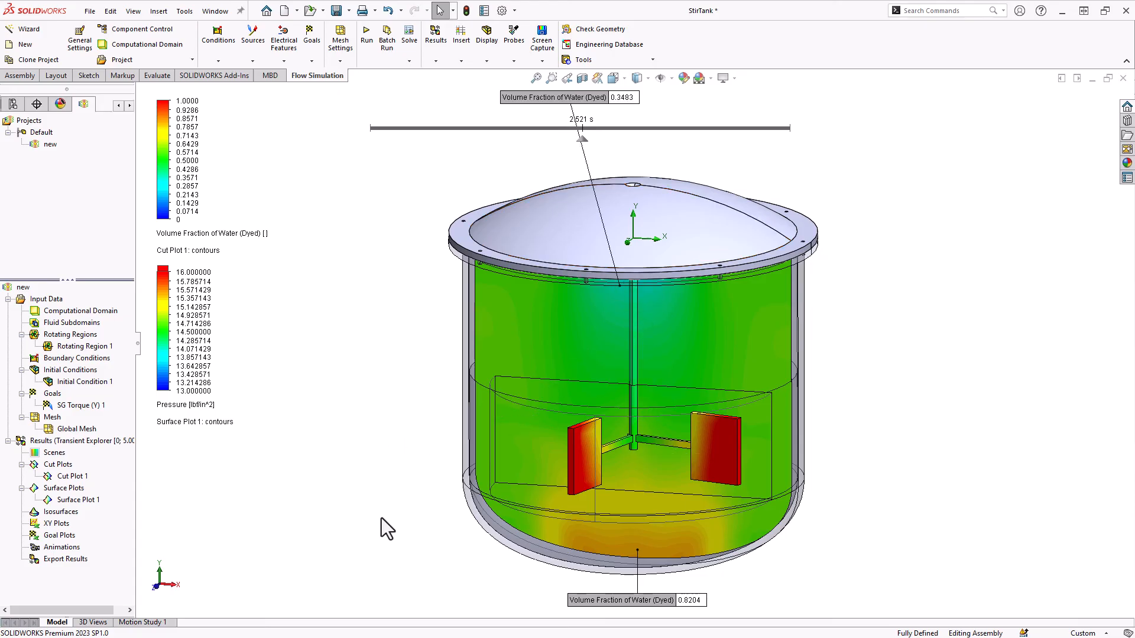
{"action": "mouse_move", "coordinate": [486, 37]}
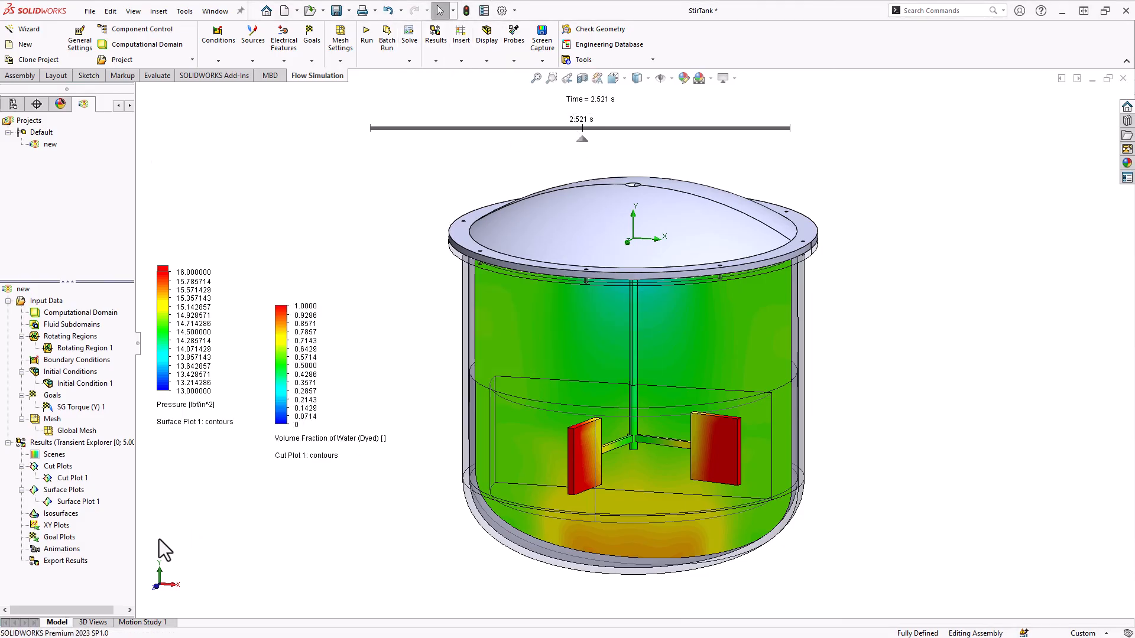
{"action": "right_click", "coordinate": [62, 537]}
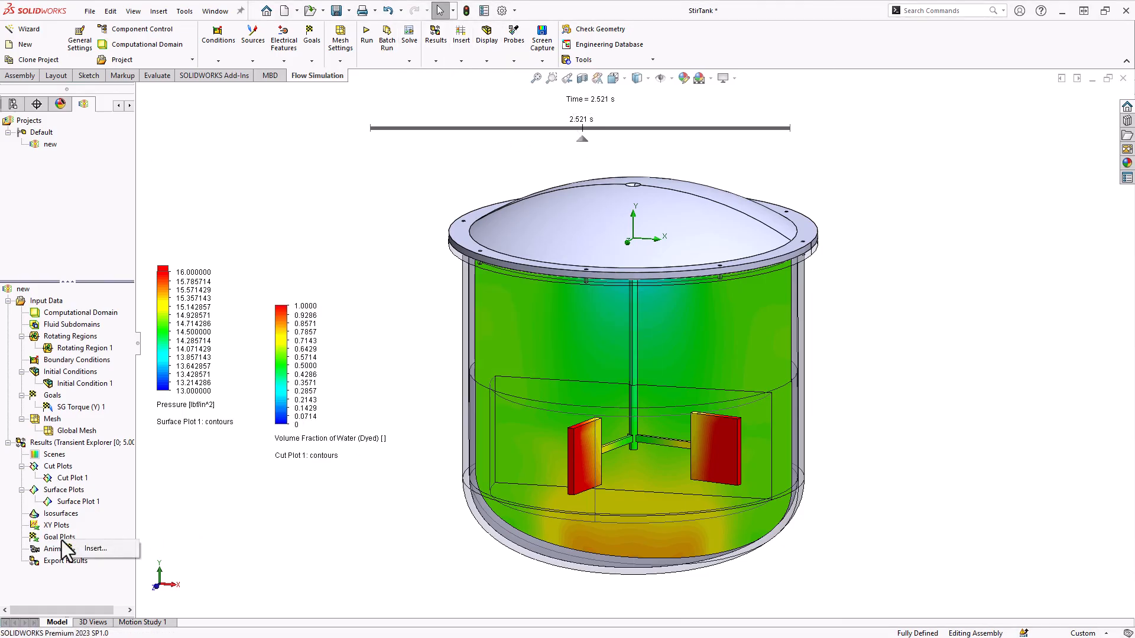
Insert a goal plot of SG Torque (Y) 1 against Physical time and show it
{"action": "left_click", "coordinate": [94, 549]}
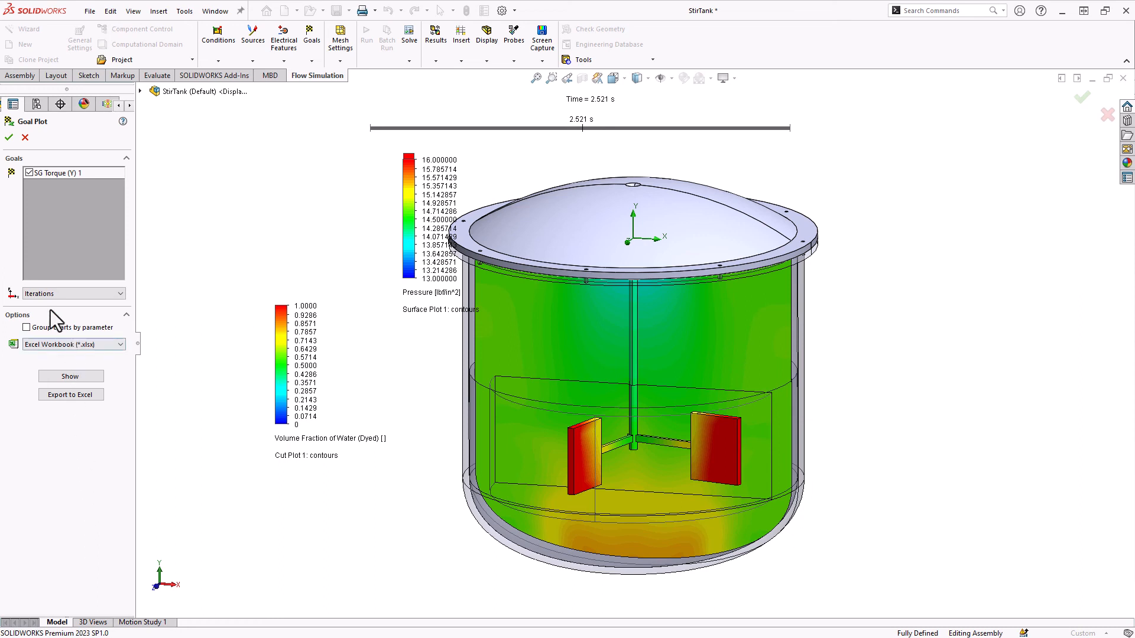
{"action": "left_click", "coordinate": [73, 294]}
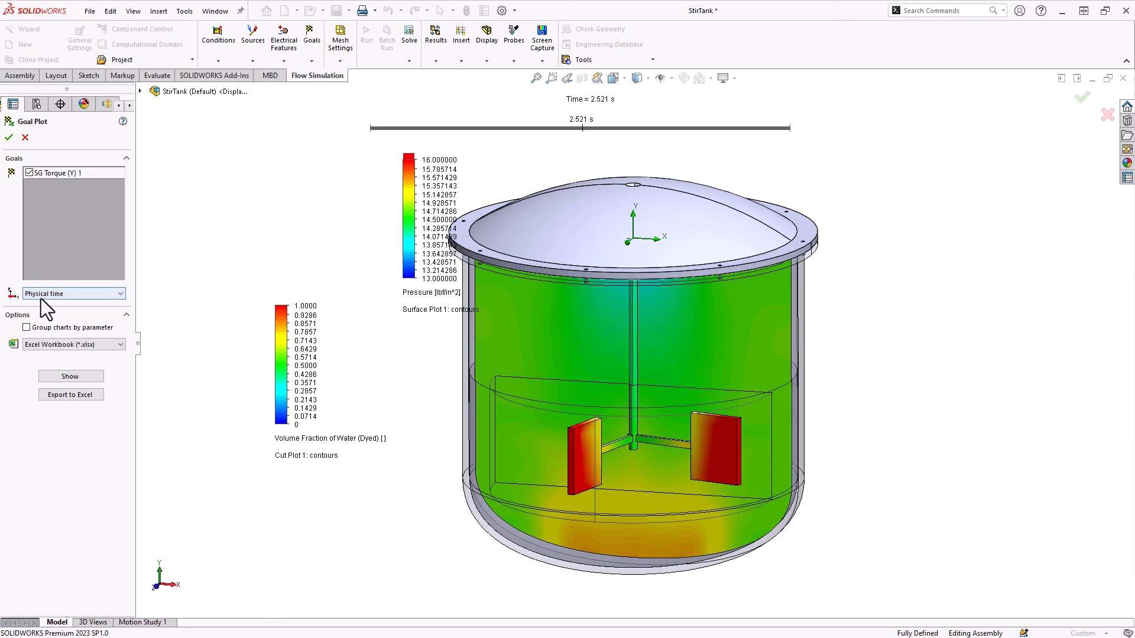
{"action": "left_click", "coordinate": [70, 376]}
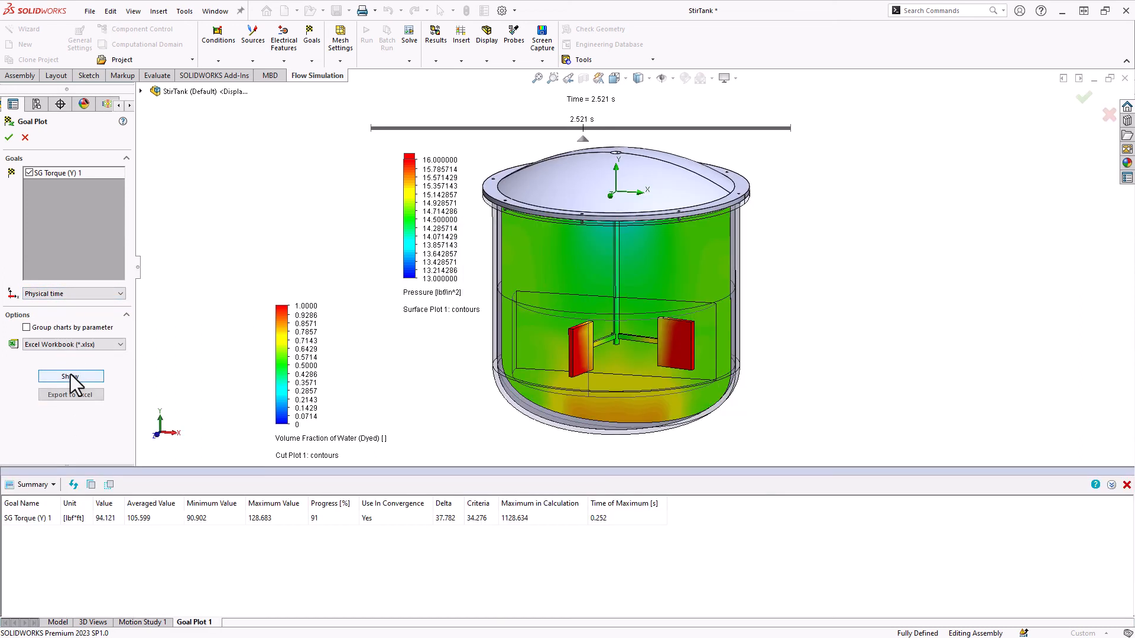
{"action": "left_click", "coordinate": [71, 376]}
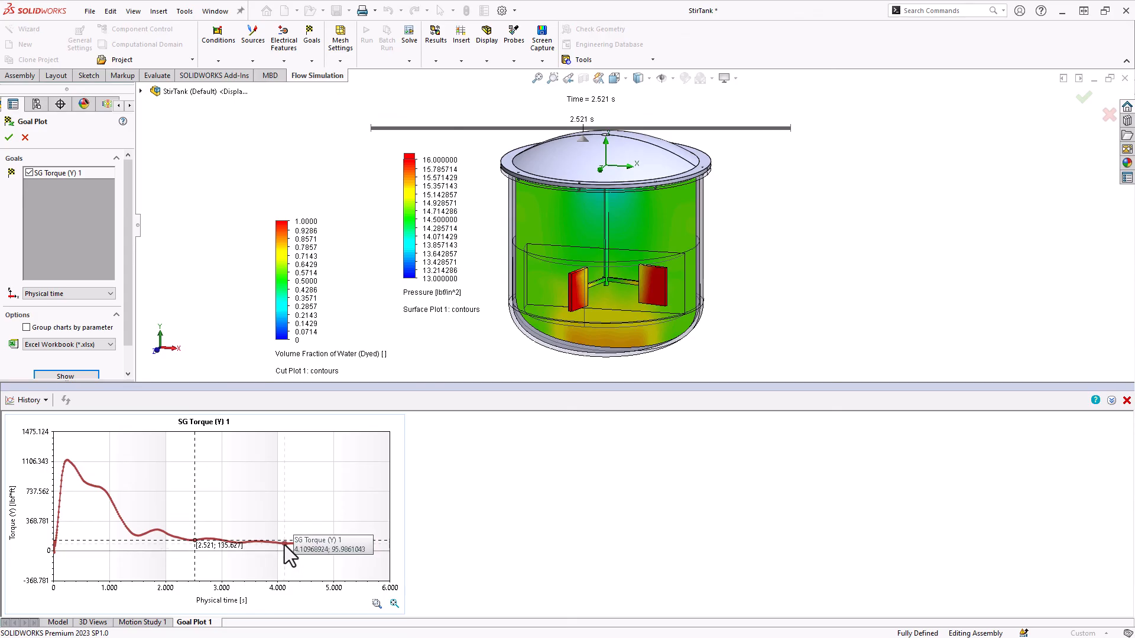
{"action": "mouse_move", "coordinate": [304, 552]}
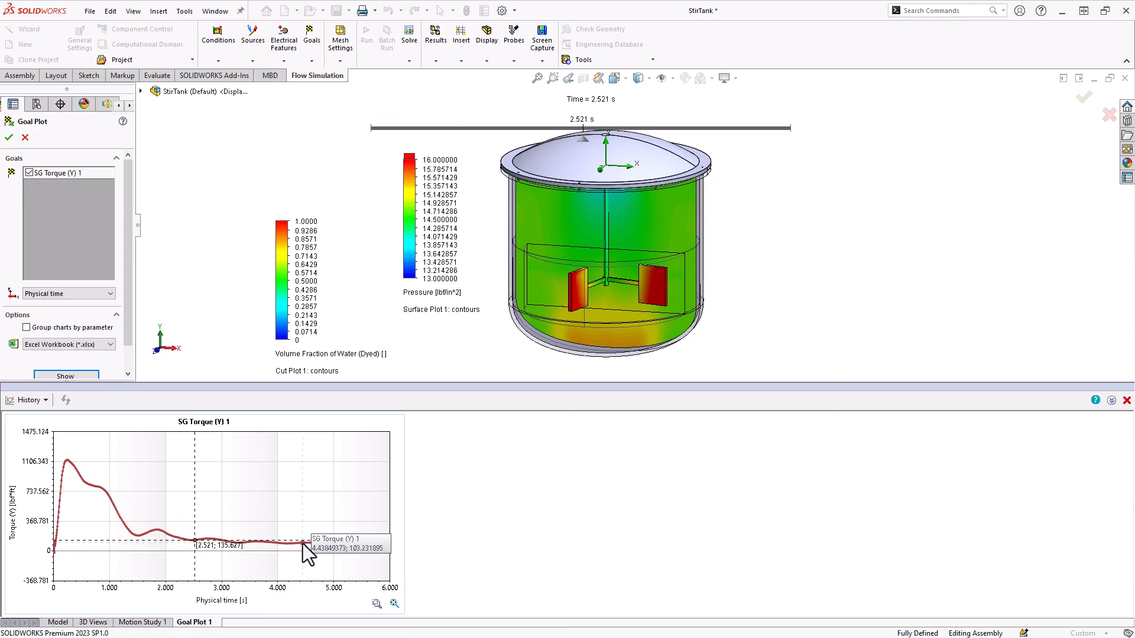
{"action": "mouse_move", "coordinate": [304, 552]}
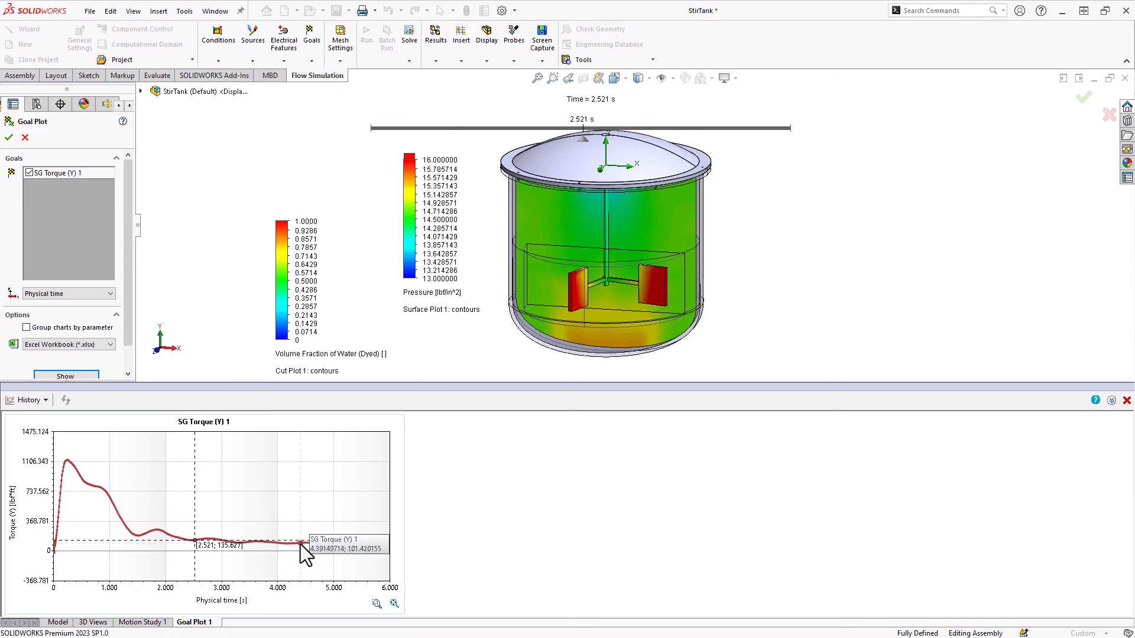
{"action": "mouse_move", "coordinate": [297, 555]}
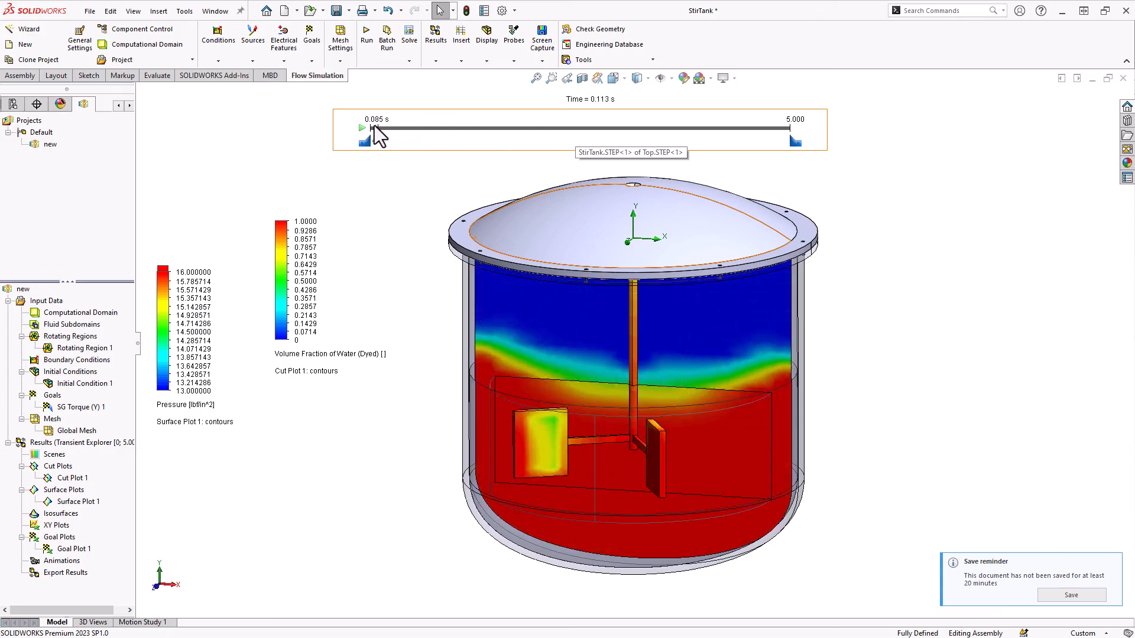
Move the time slider back near 0 s, then forward to about 0.9 s
{"action": "left_click_drag", "start_coordinate": [375, 129], "coordinate": [411, 129]}
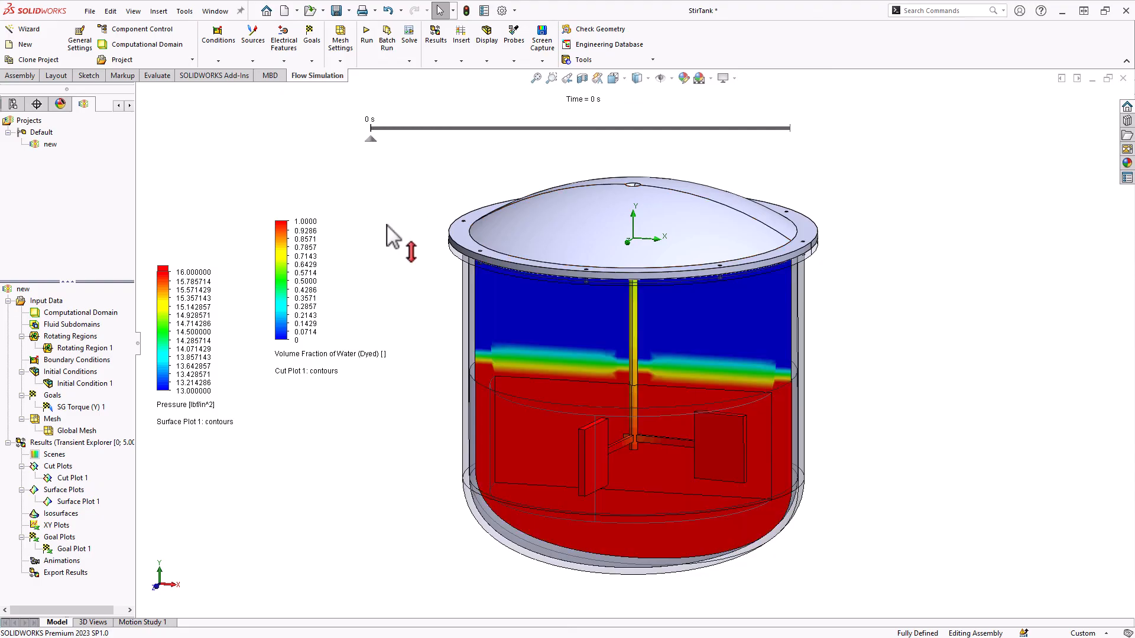
{"action": "mouse_move", "coordinate": [392, 170]}
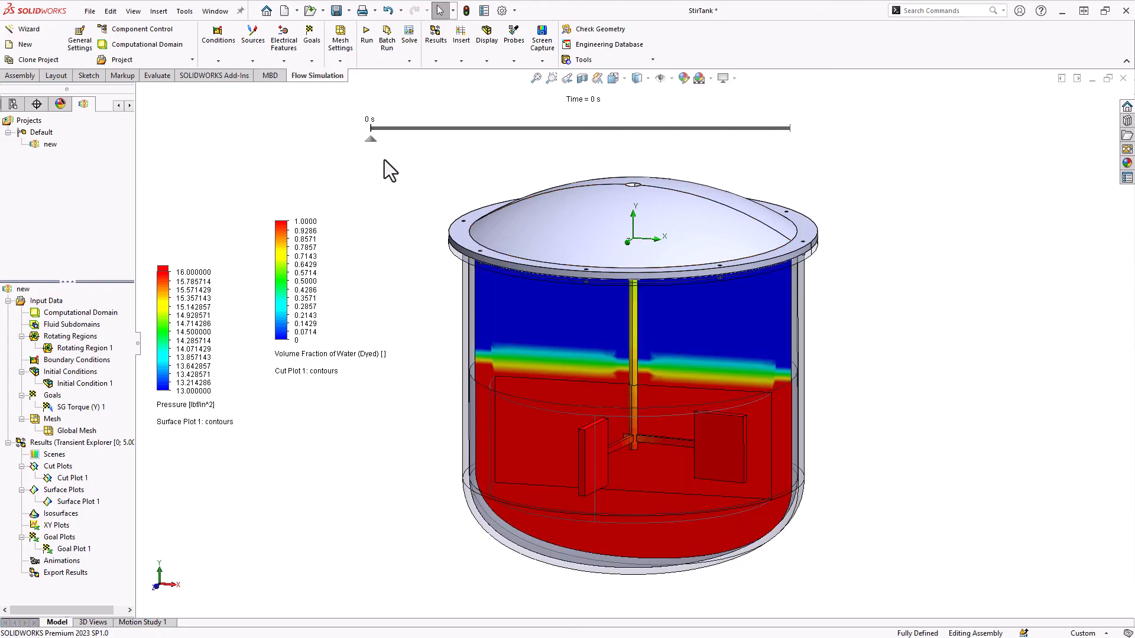
{"action": "left_click_drag", "start_coordinate": [370, 138], "coordinate": [448, 138]}
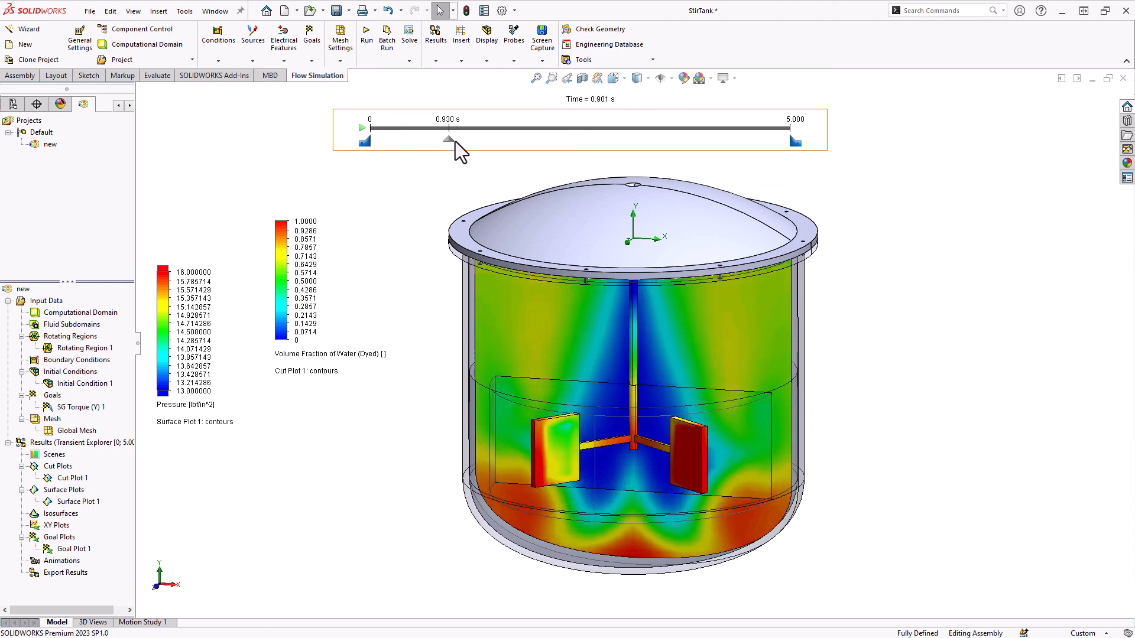